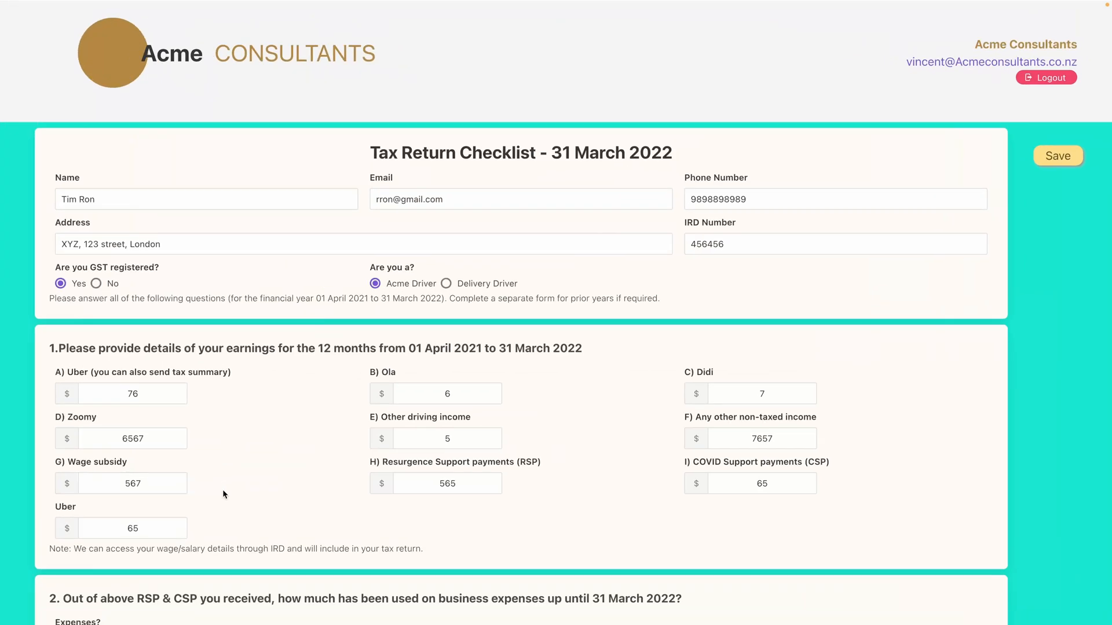
mouse_move(215, 484)
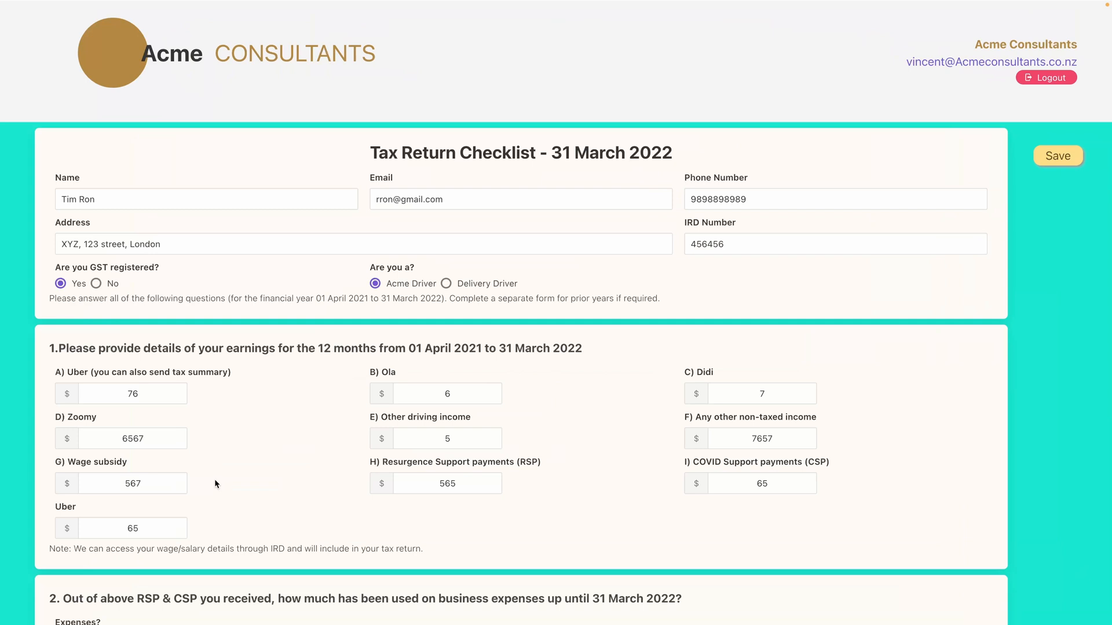
mouse_move(295, 470)
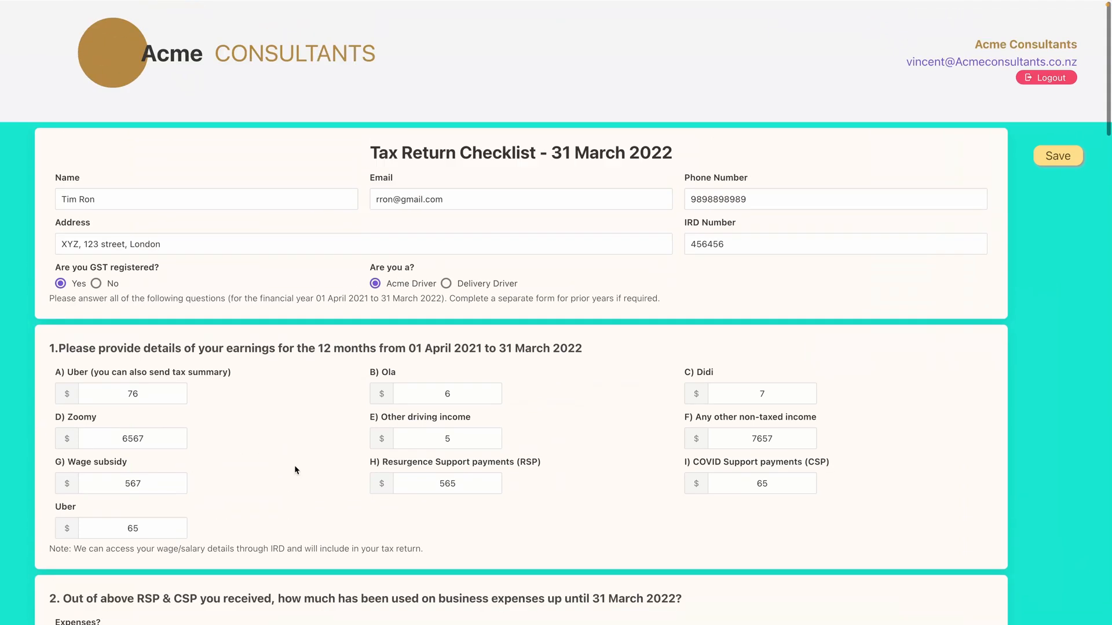
Scroll through the admin responses page, clearing a stray selection in the Expense details text.
scroll("up", 3)
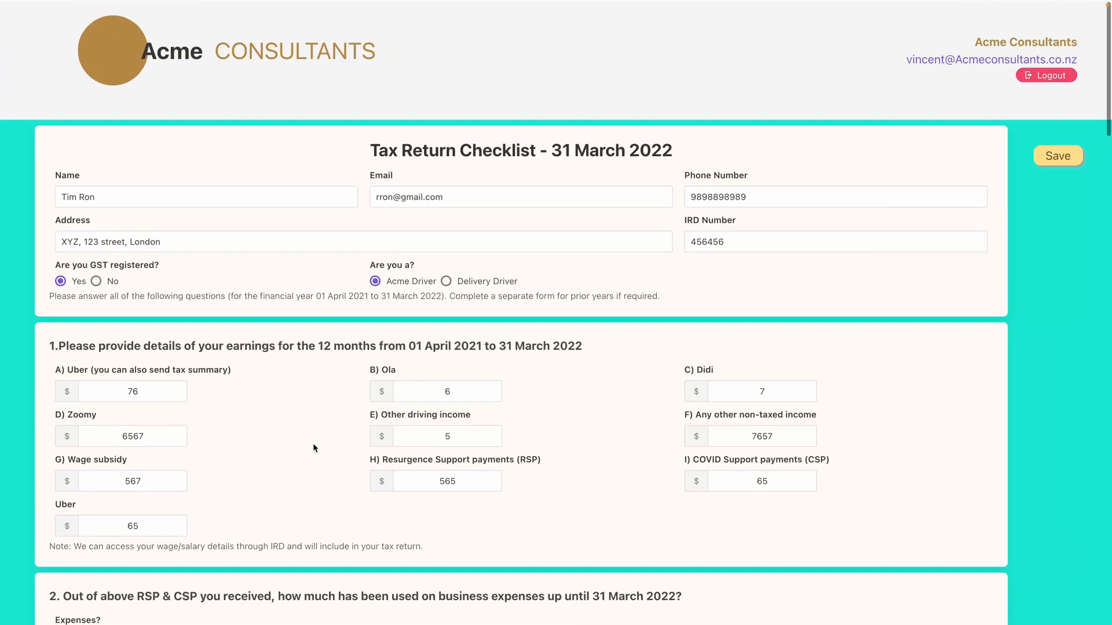
scroll("down", 3)
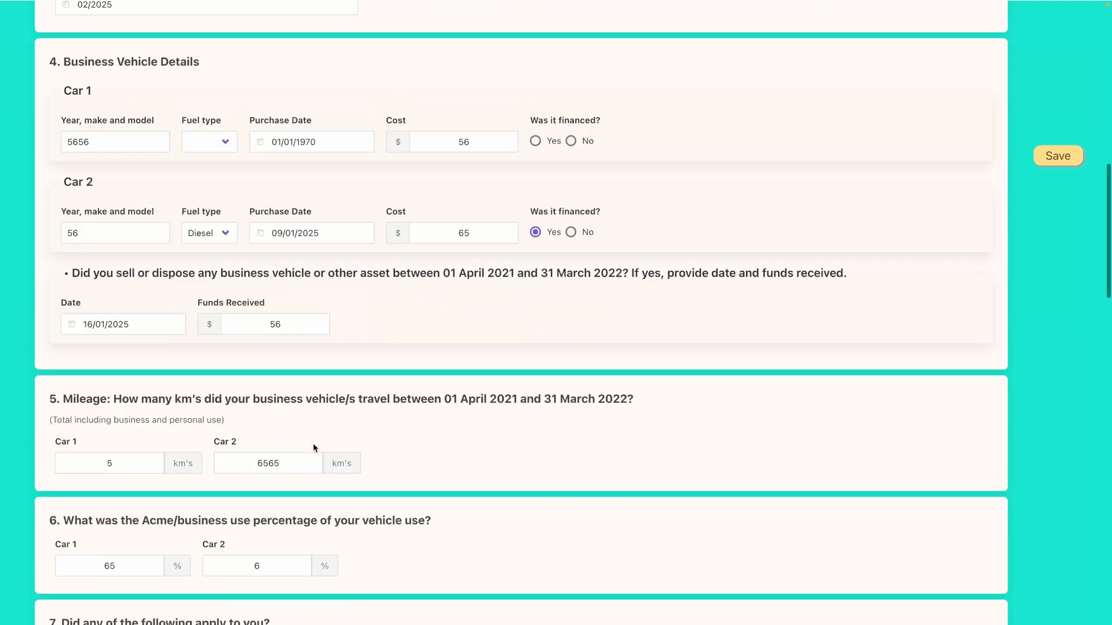
scroll("down", 3)
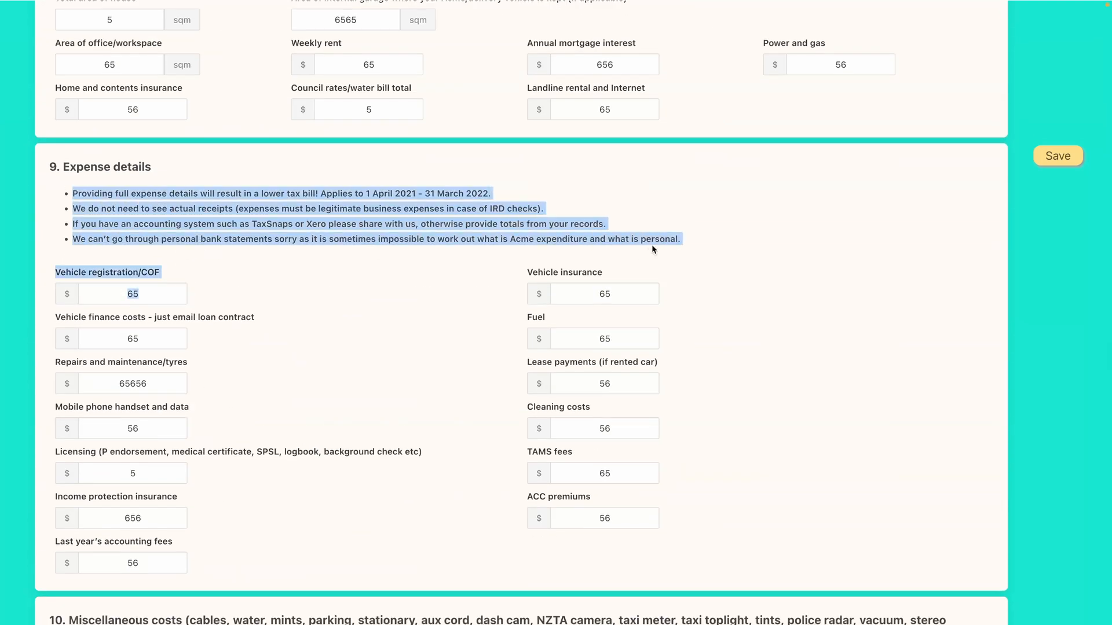
scroll("down", 3)
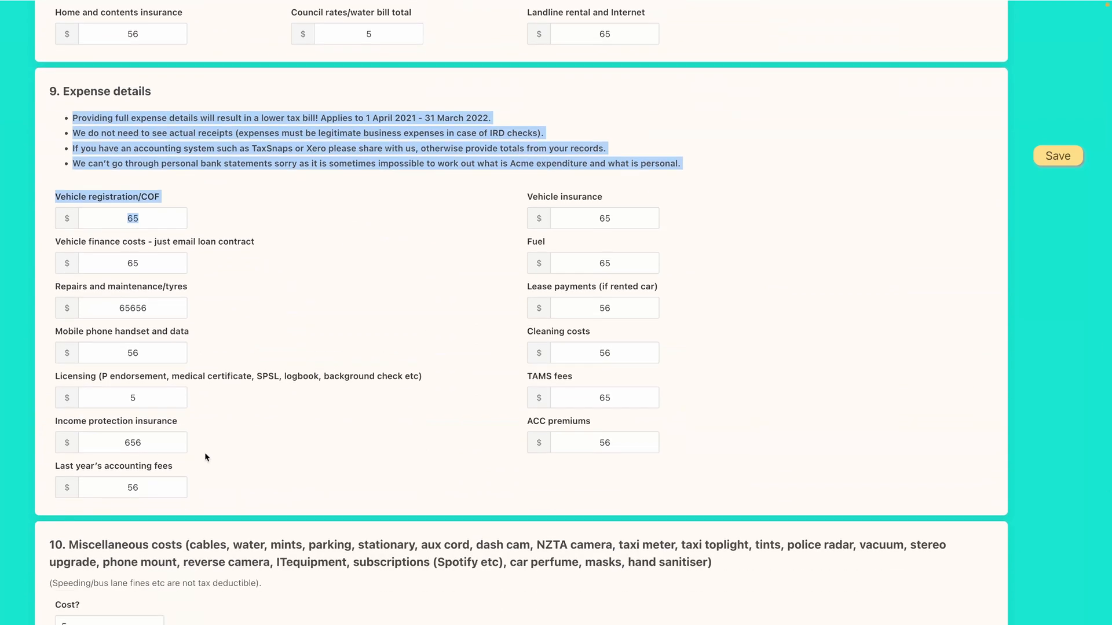
scroll("down", 3)
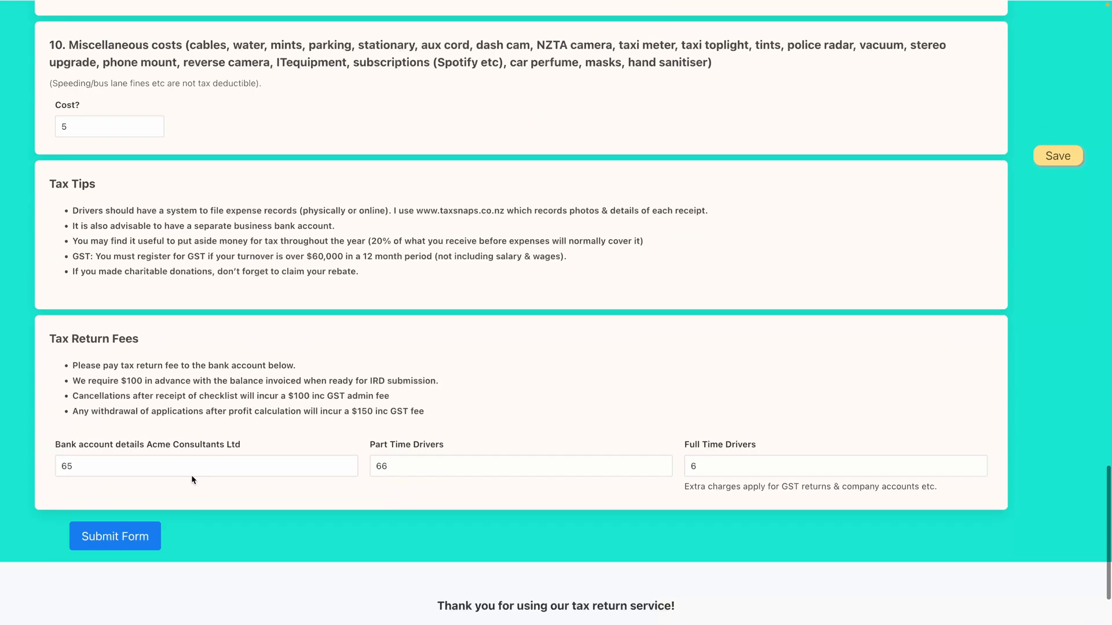
scroll("up", 3)
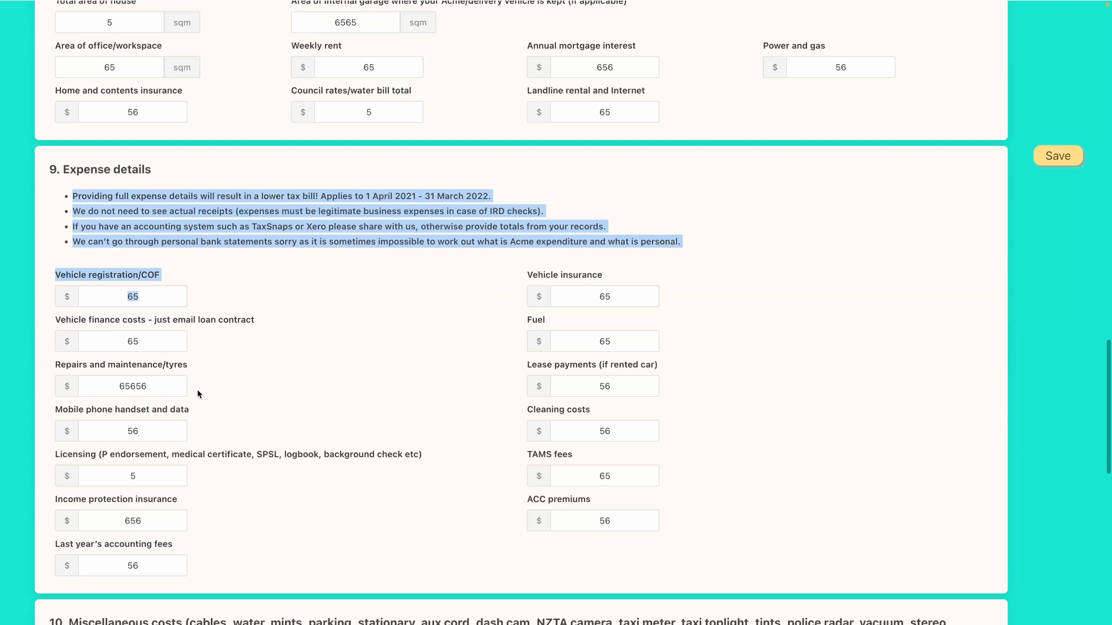
scroll("up", 3)
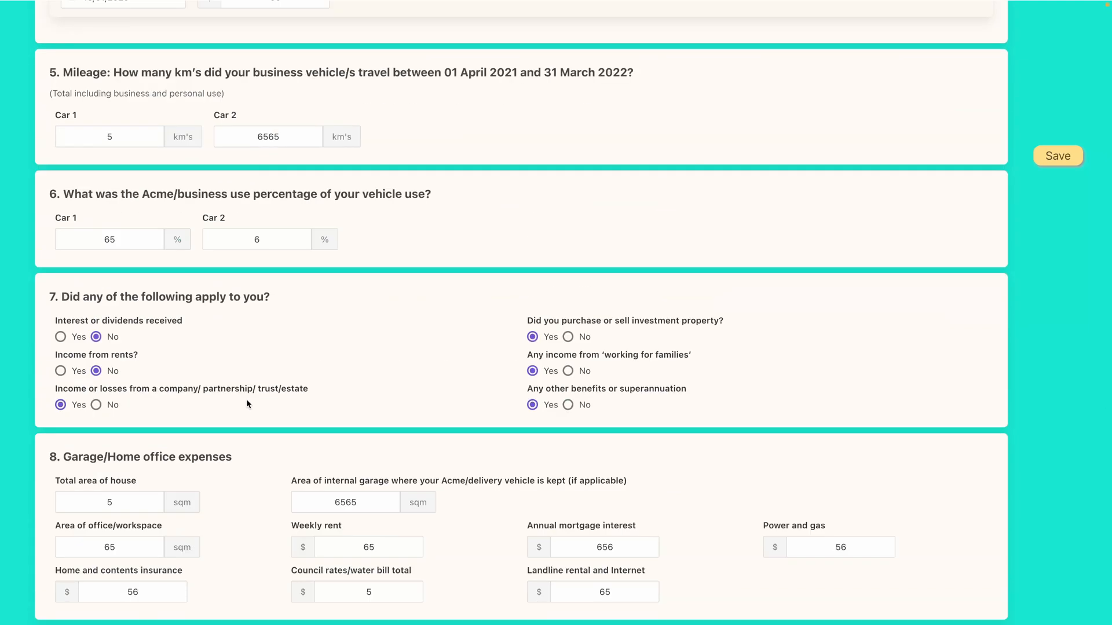
scroll("up", 3)
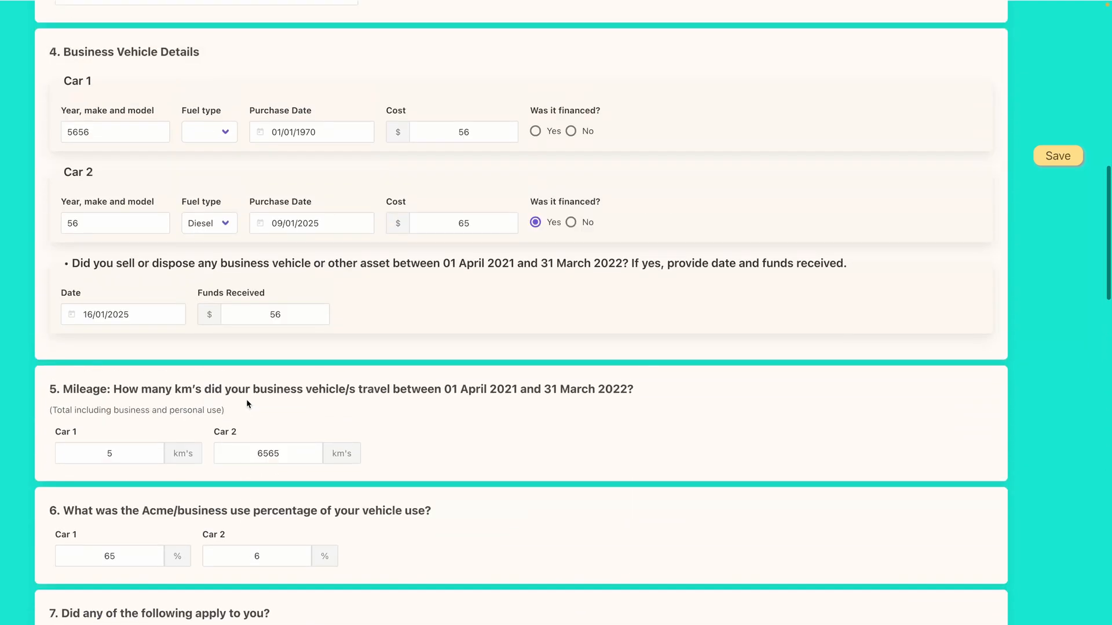
scroll("down", 3)
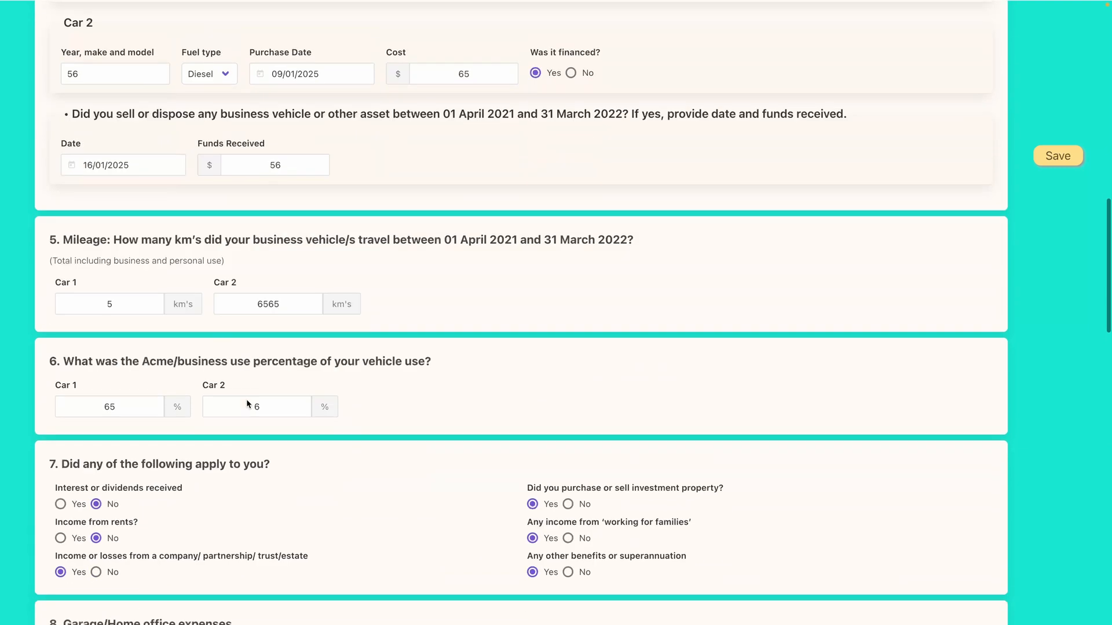
scroll("down", 3)
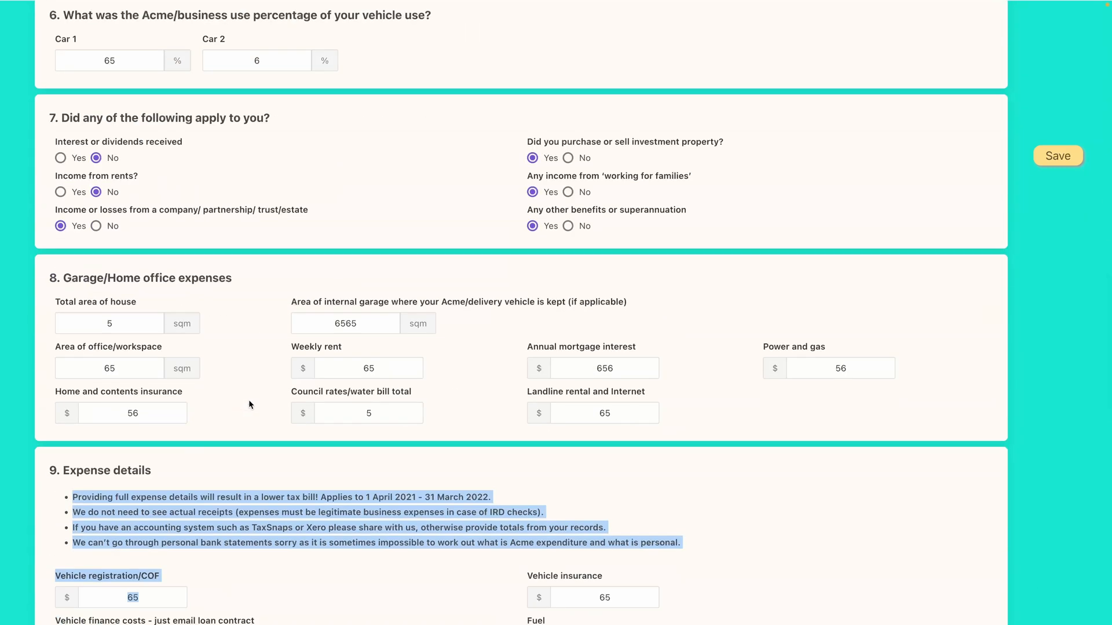
left_click(203, 335)
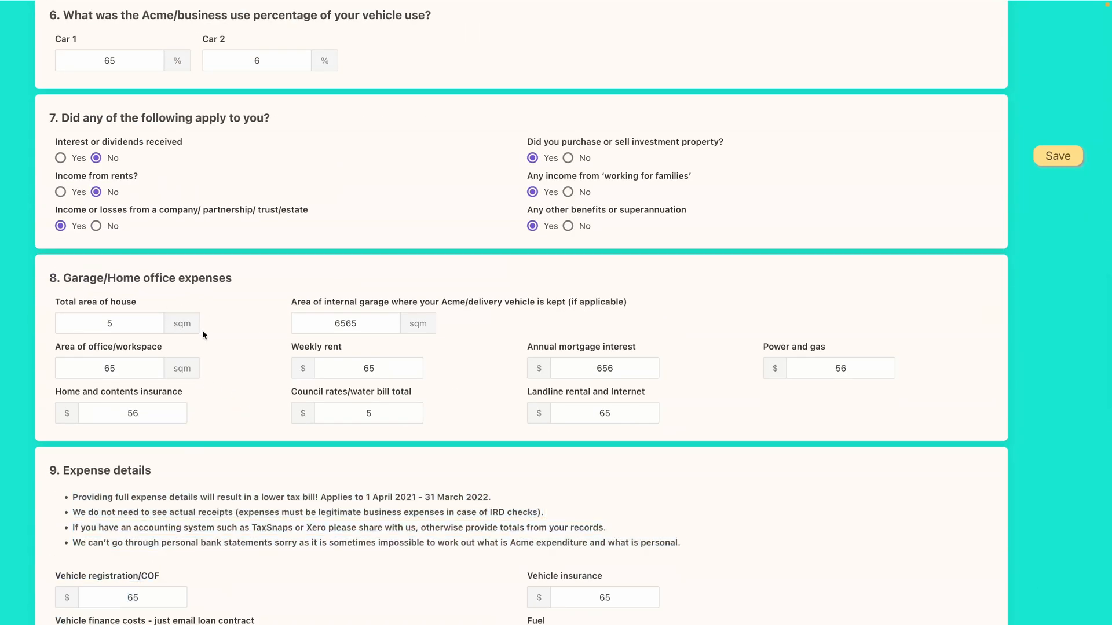
scroll("down", 3)
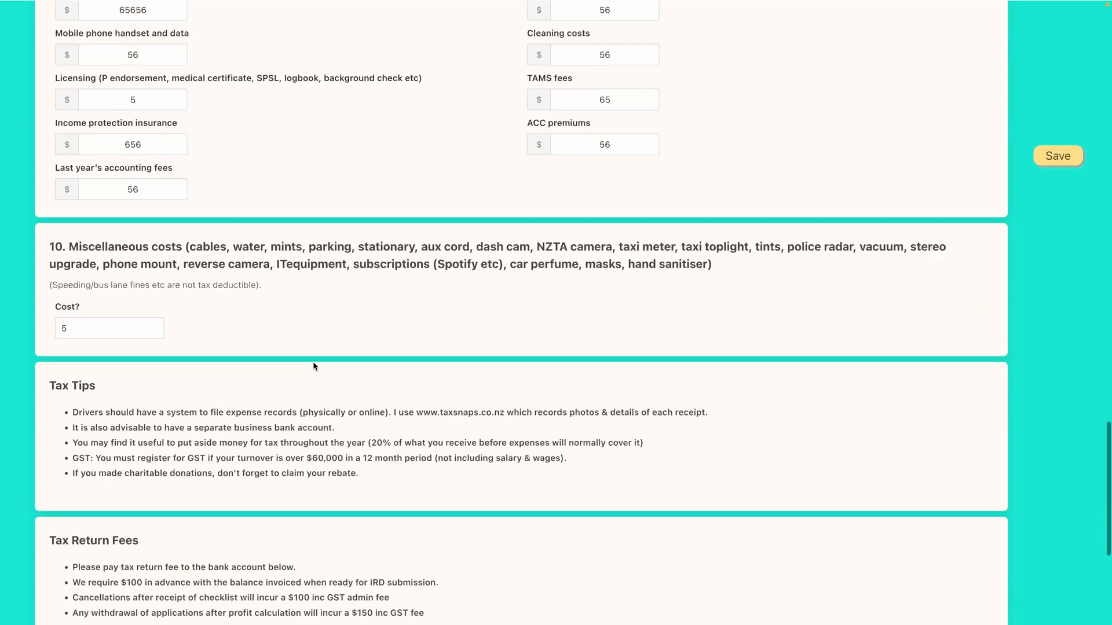
scroll("up", 3)
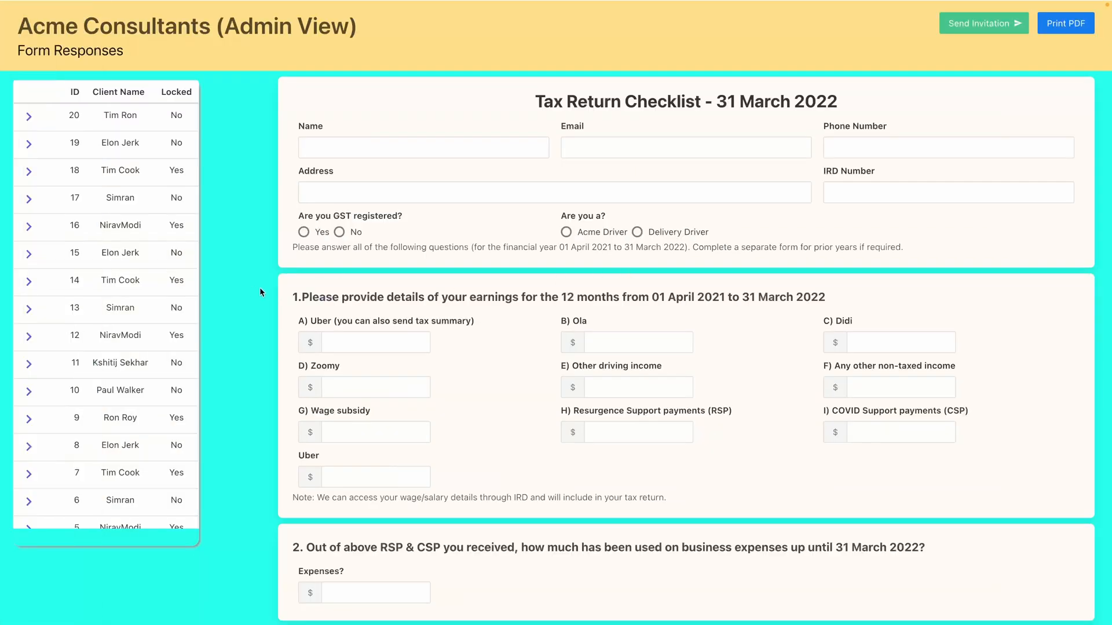
mouse_move(213, 304)
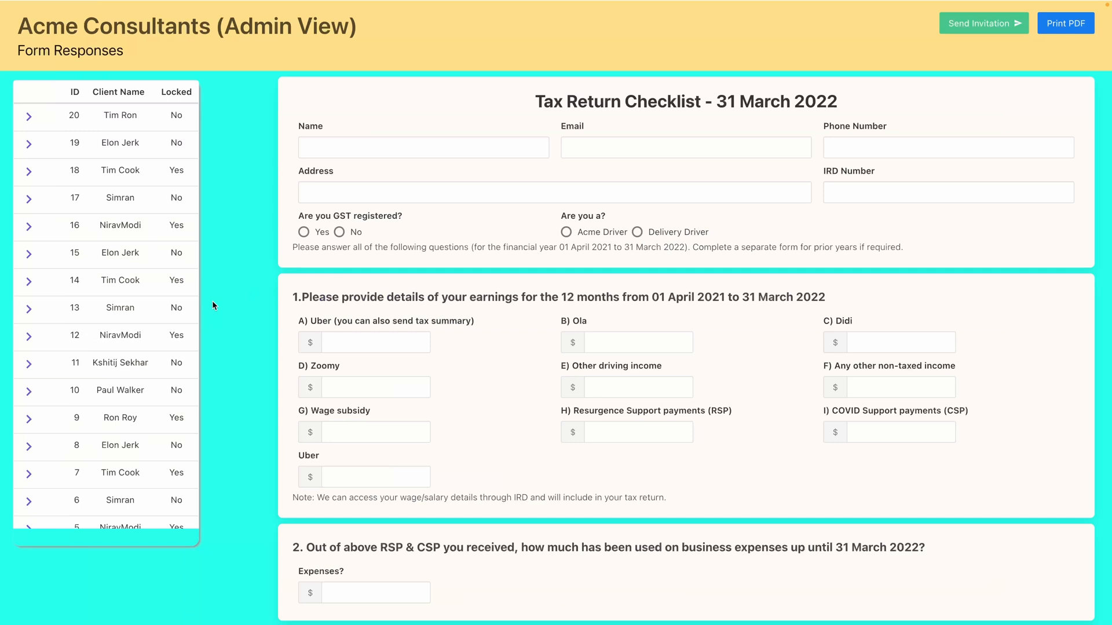
mouse_move(73, 280)
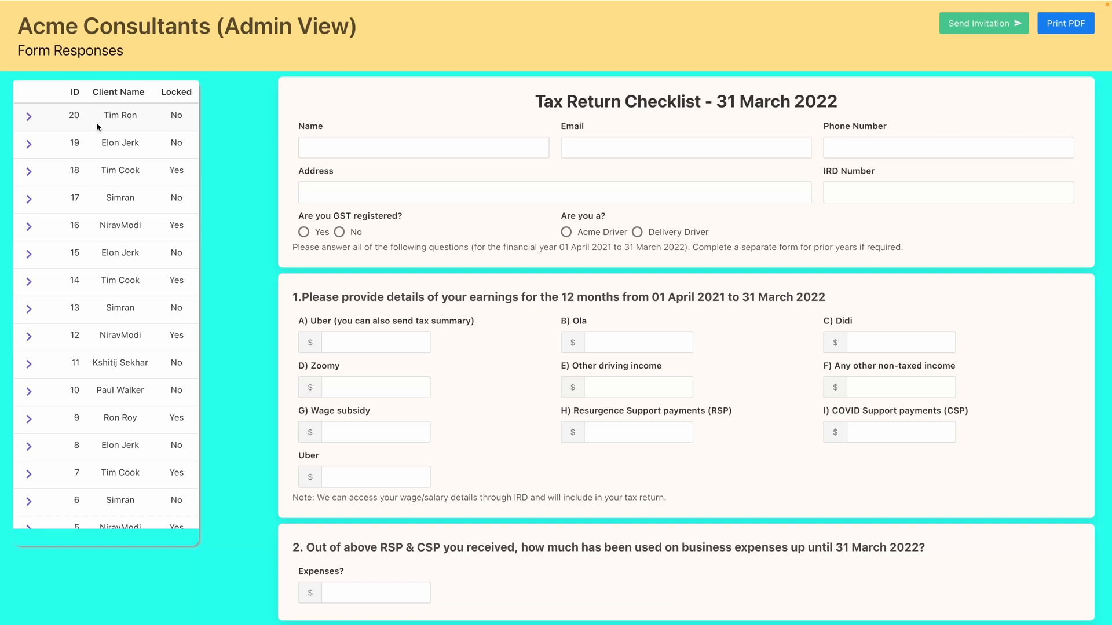
mouse_move(148, 157)
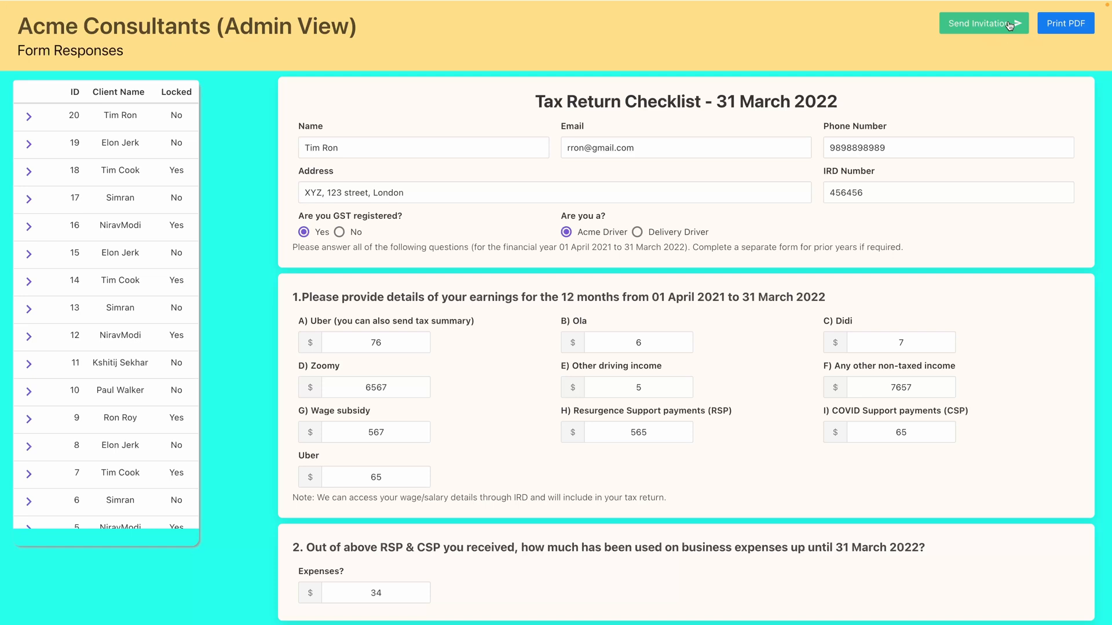
mouse_move(1065, 23)
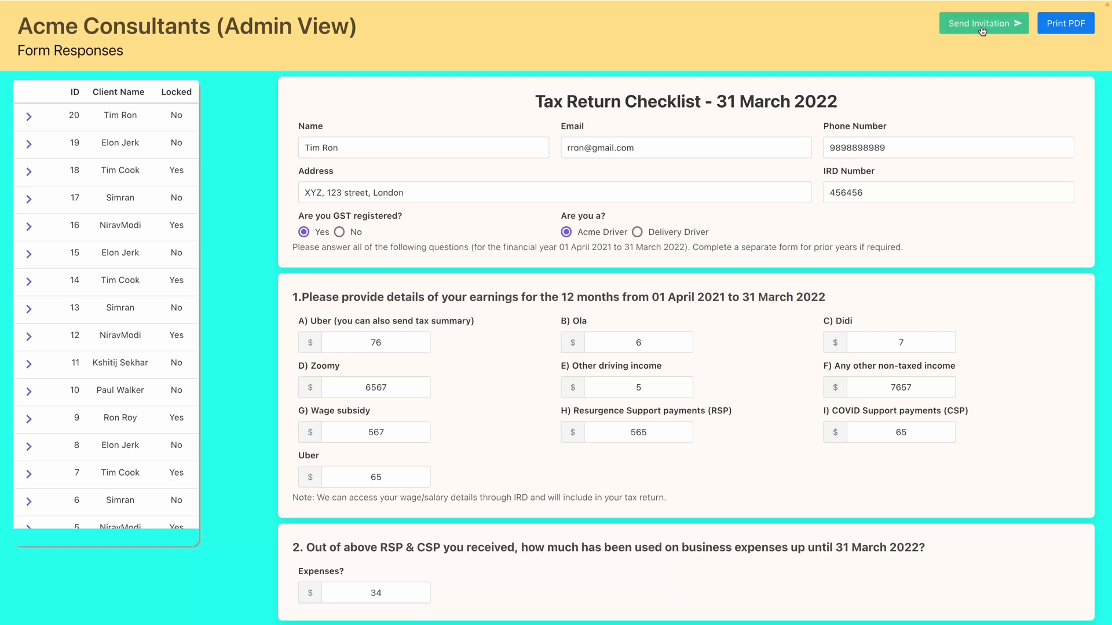
Expand and collapse the row actions for response ID 20 in the responses table.
left_click(29, 115)
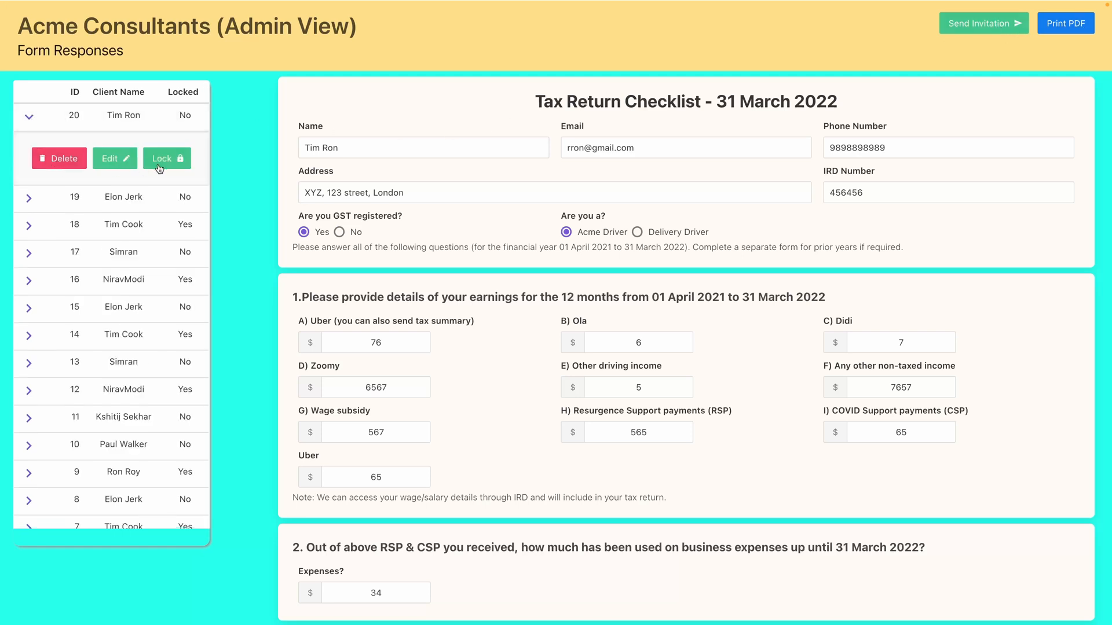
mouse_move(149, 169)
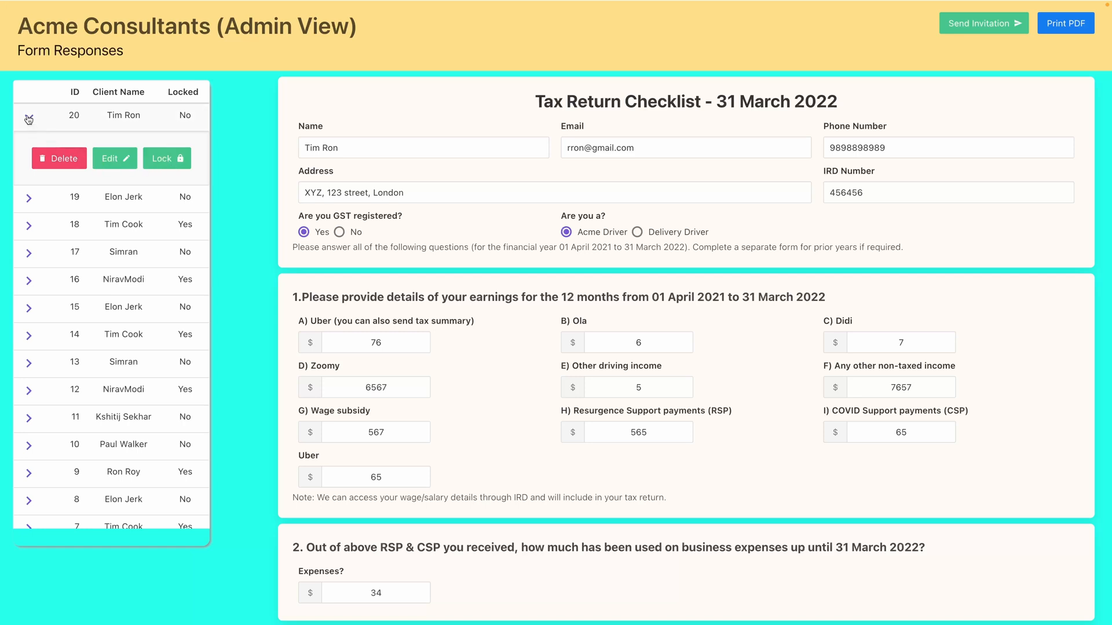
left_click(28, 117)
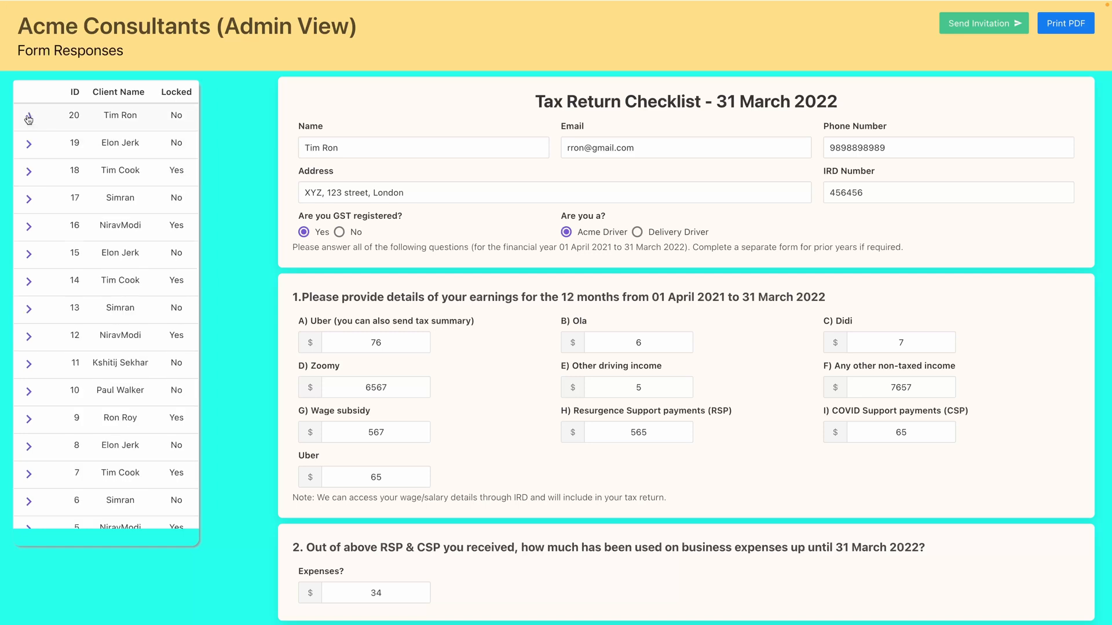
mouse_move(928, 65)
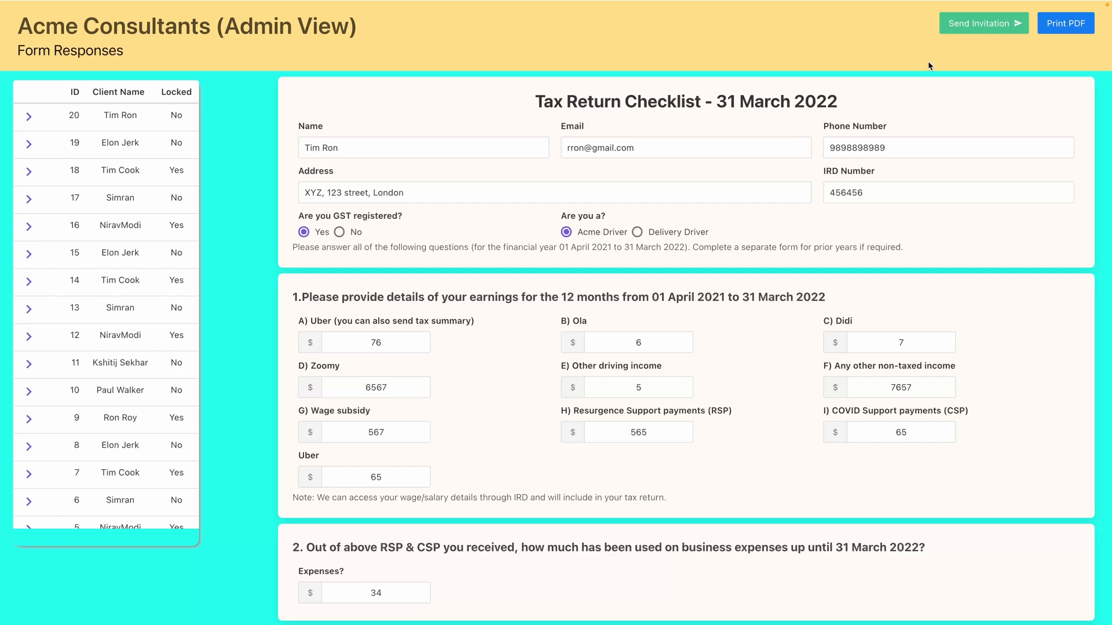
left_click(984, 23)
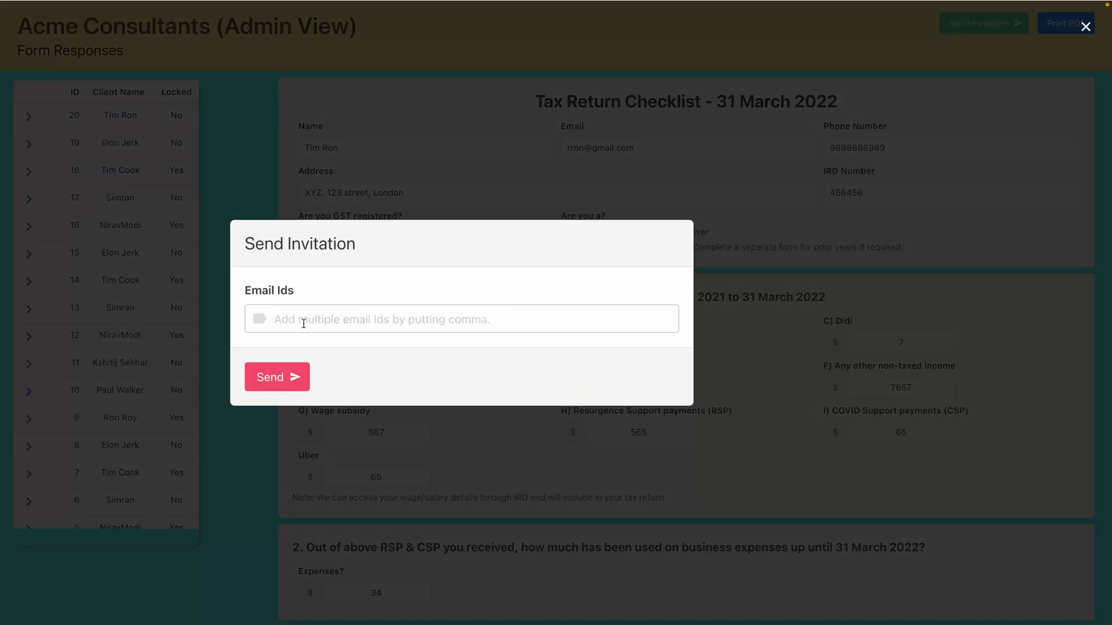
left_click(460, 318)
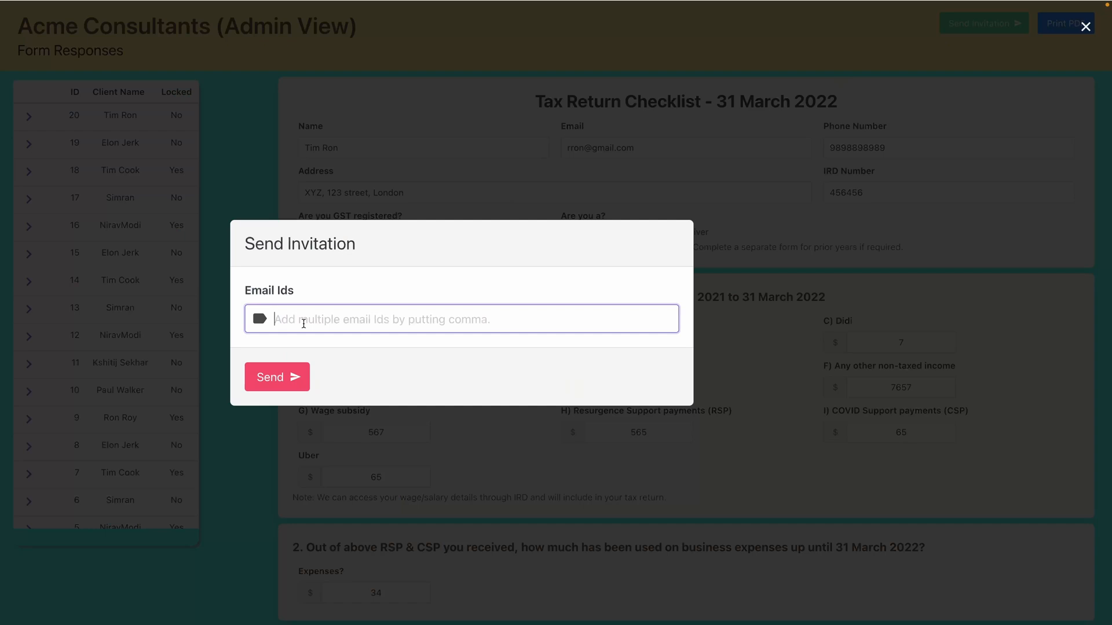
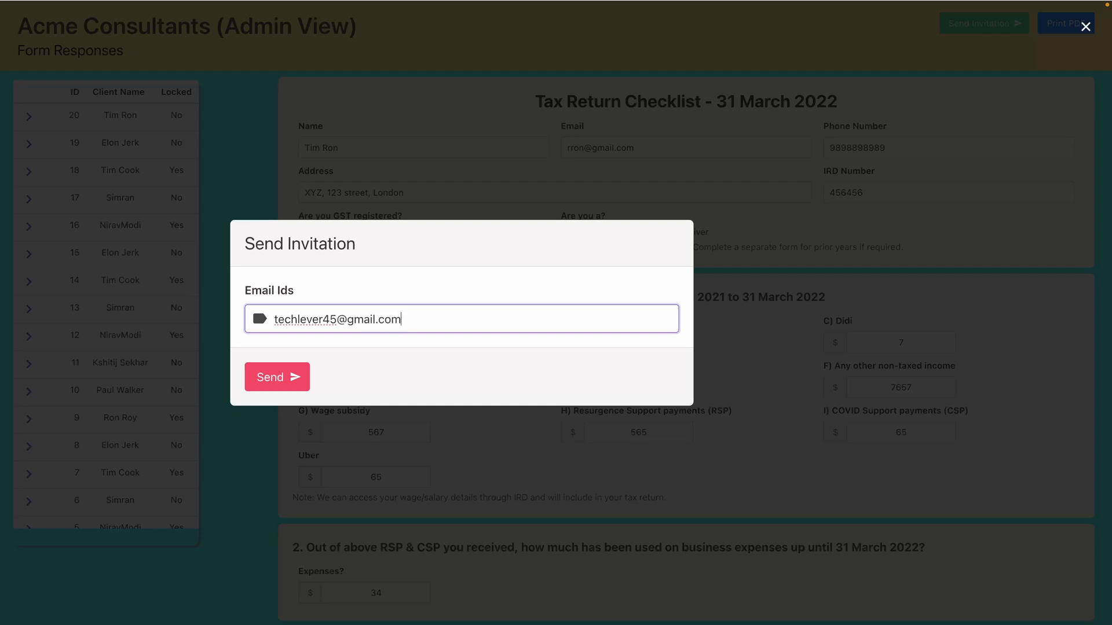
mouse_move(346, 264)
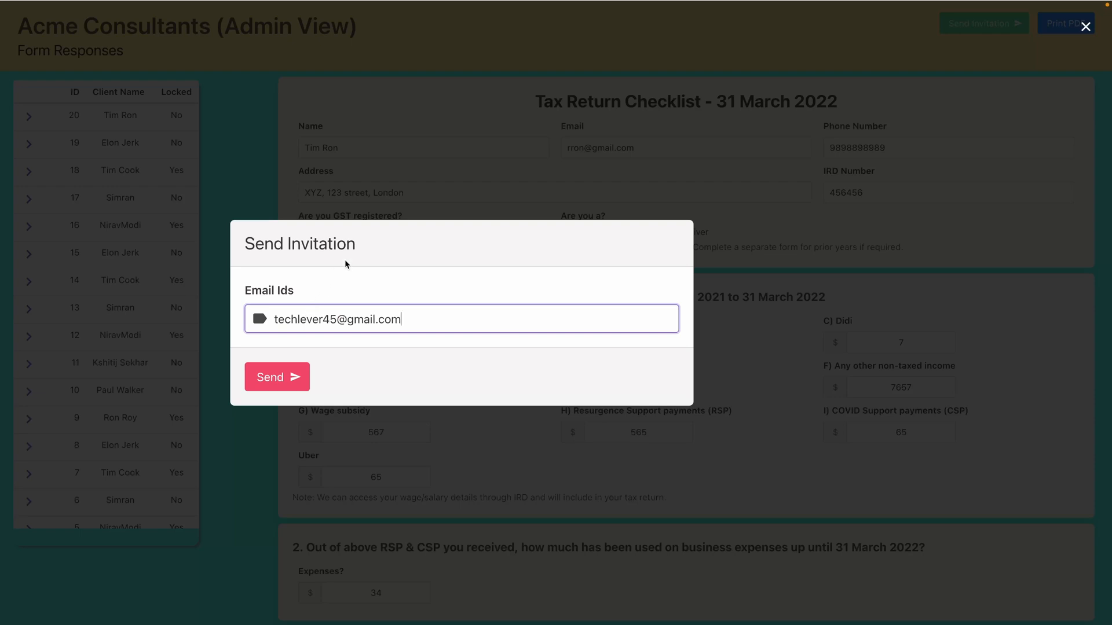
mouse_move(413, 325)
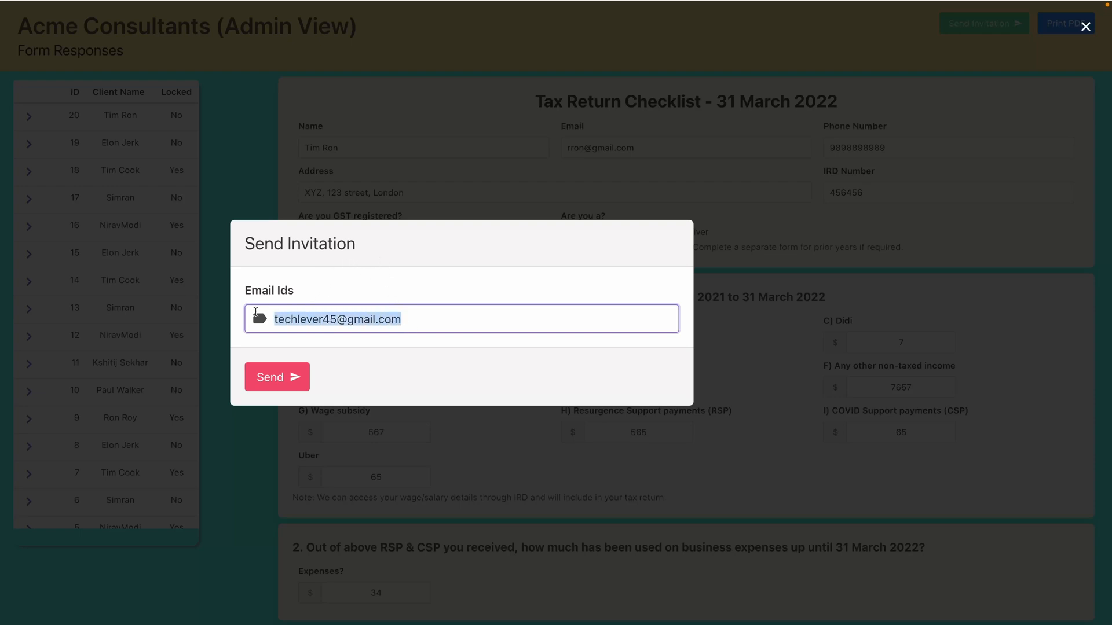
Send the invitation to the entered address and dismiss the dialog.
left_click(276, 376)
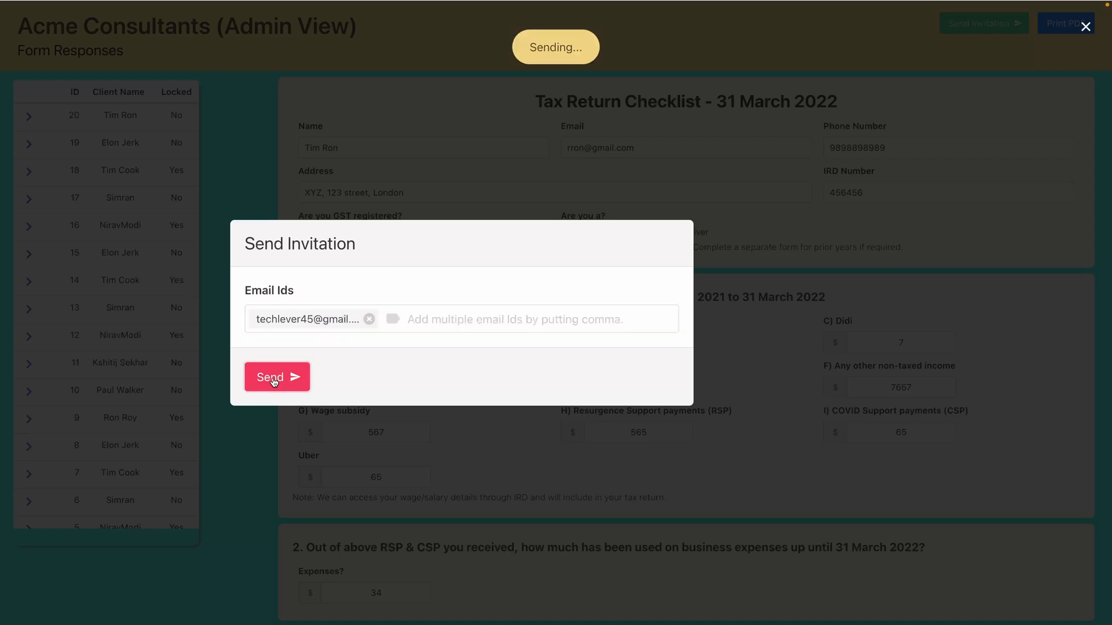
mouse_move(413, 216)
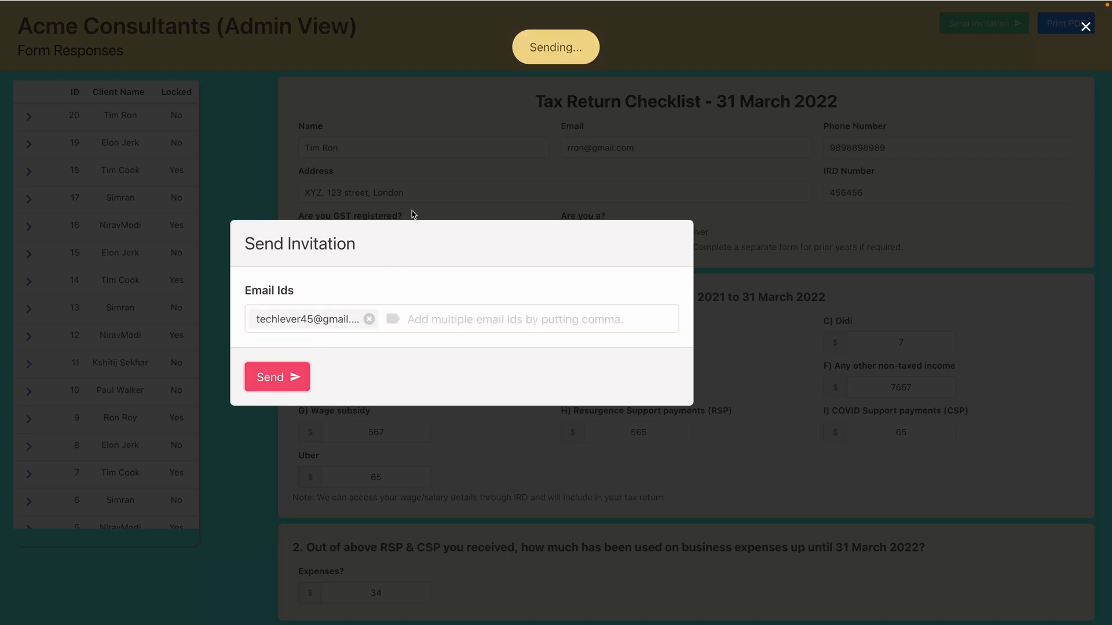
left_click(275, 376)
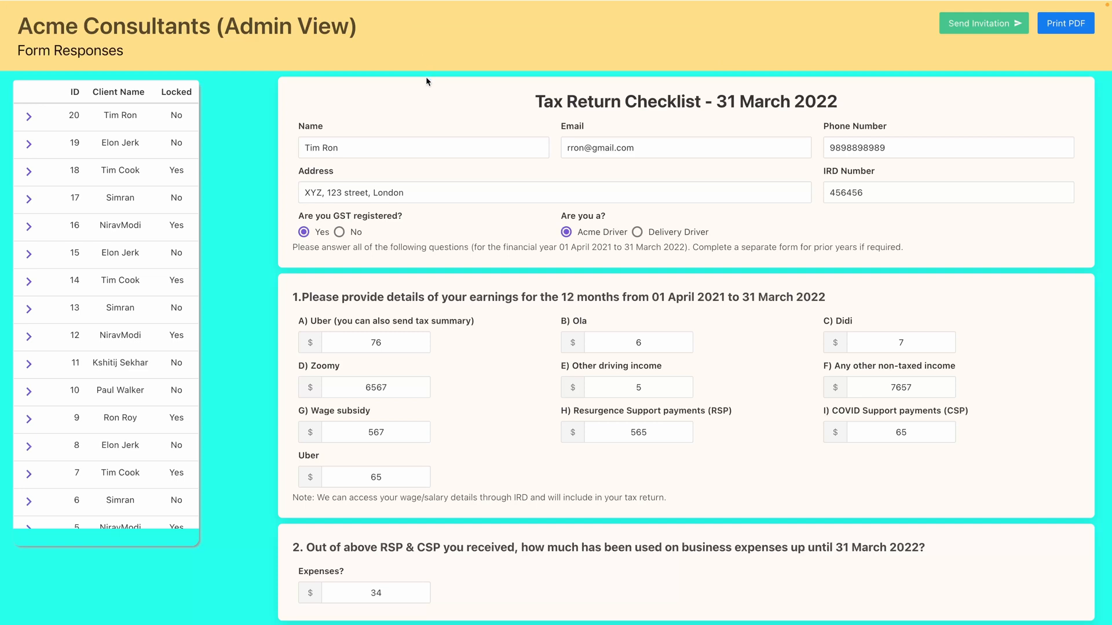
mouse_move(447, 209)
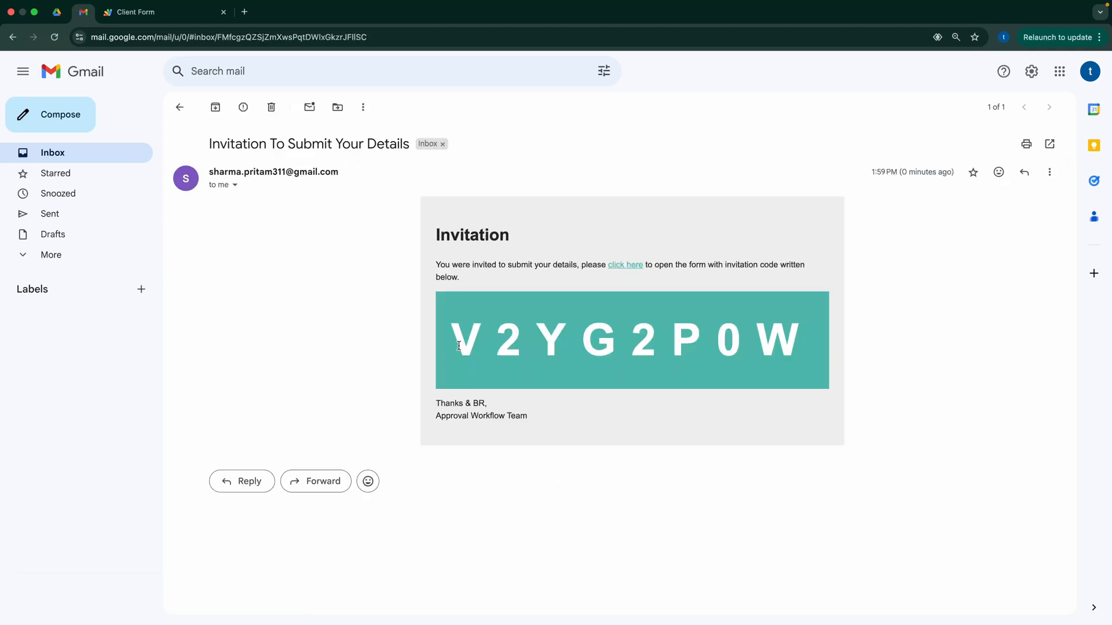
Select the invitation code in the email and follow the link to the client login form.
double_click(466, 340)
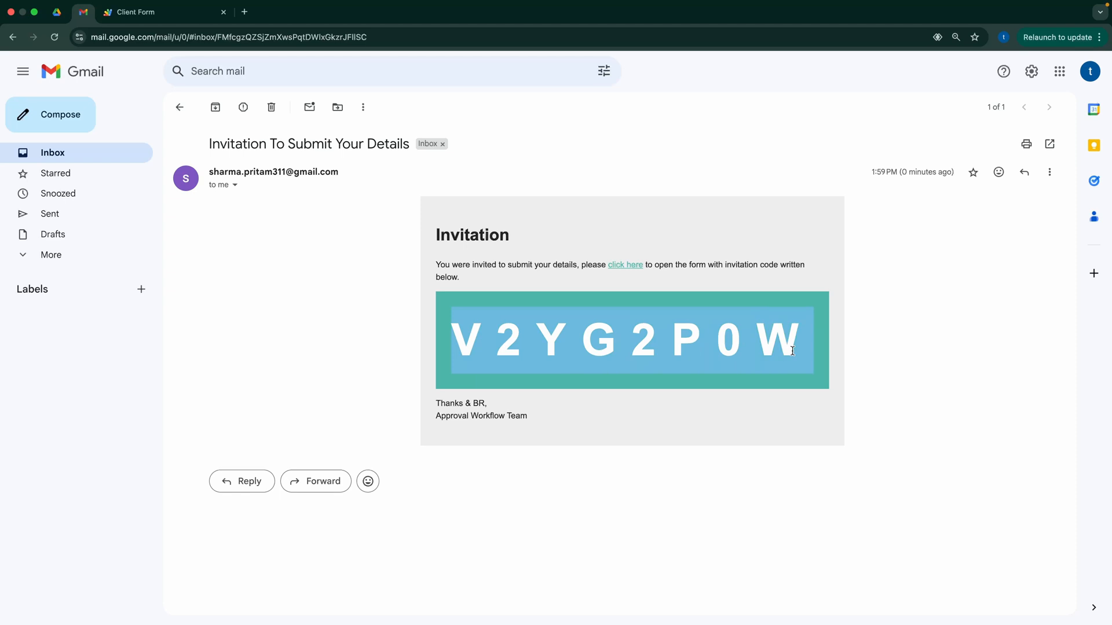
mouse_move(627, 251)
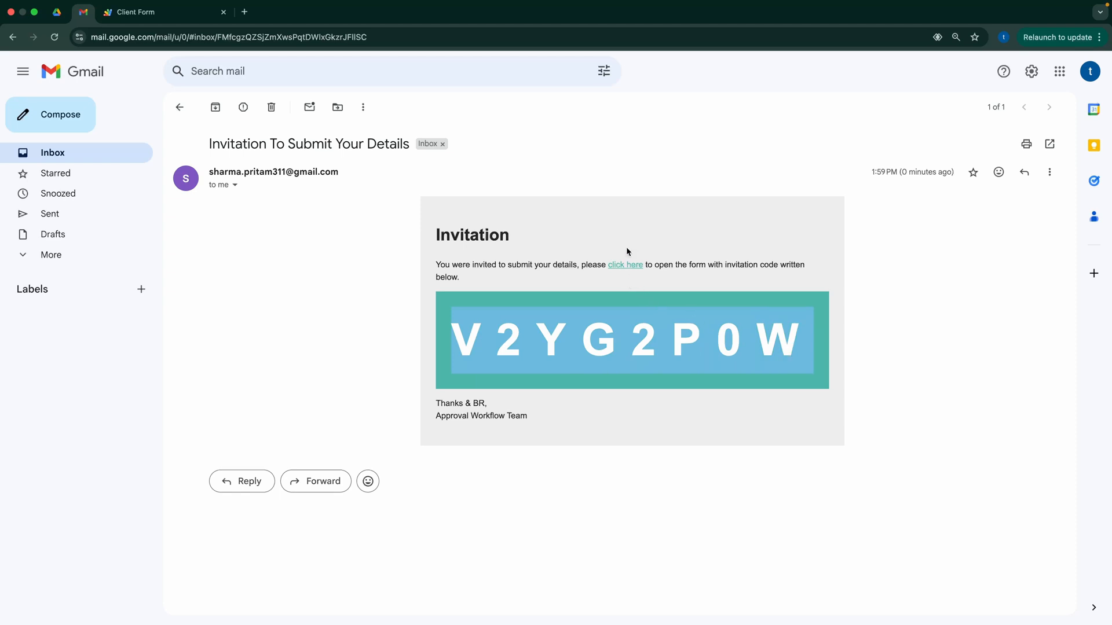
left_click(624, 264)
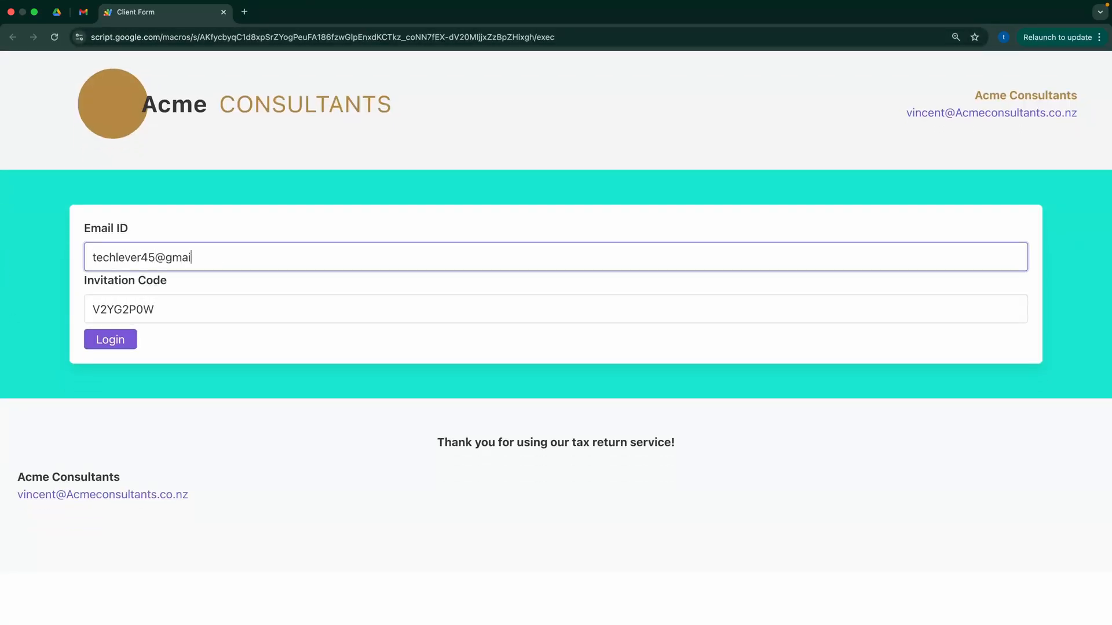
Finish the client email, log in, and enter name, email and phone 898989 on the checklist.
type("l.com")
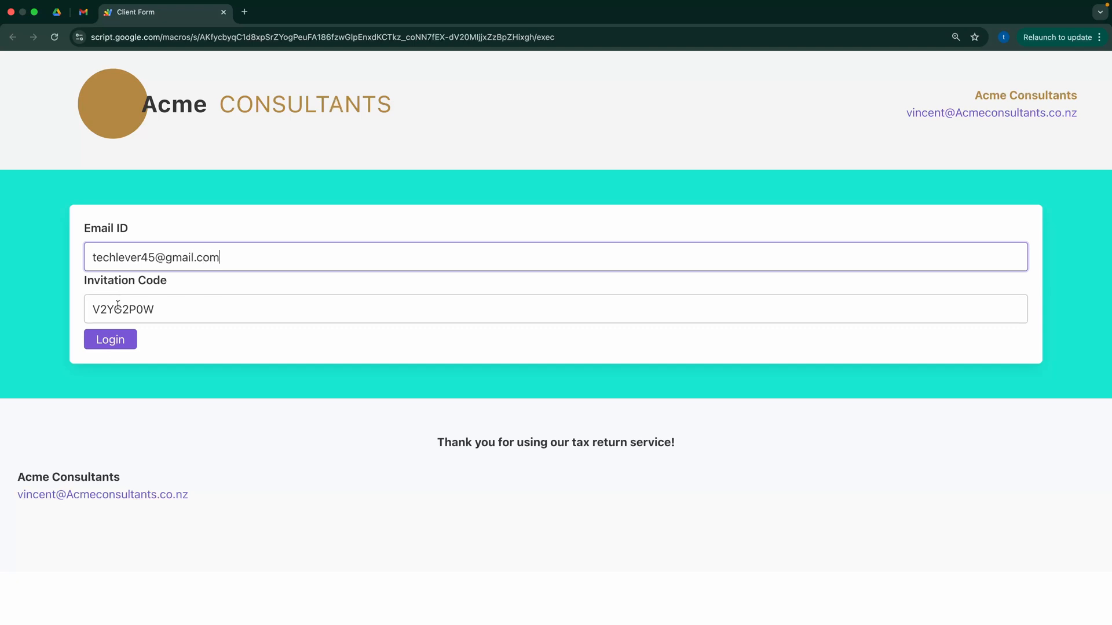
left_click(110, 340)
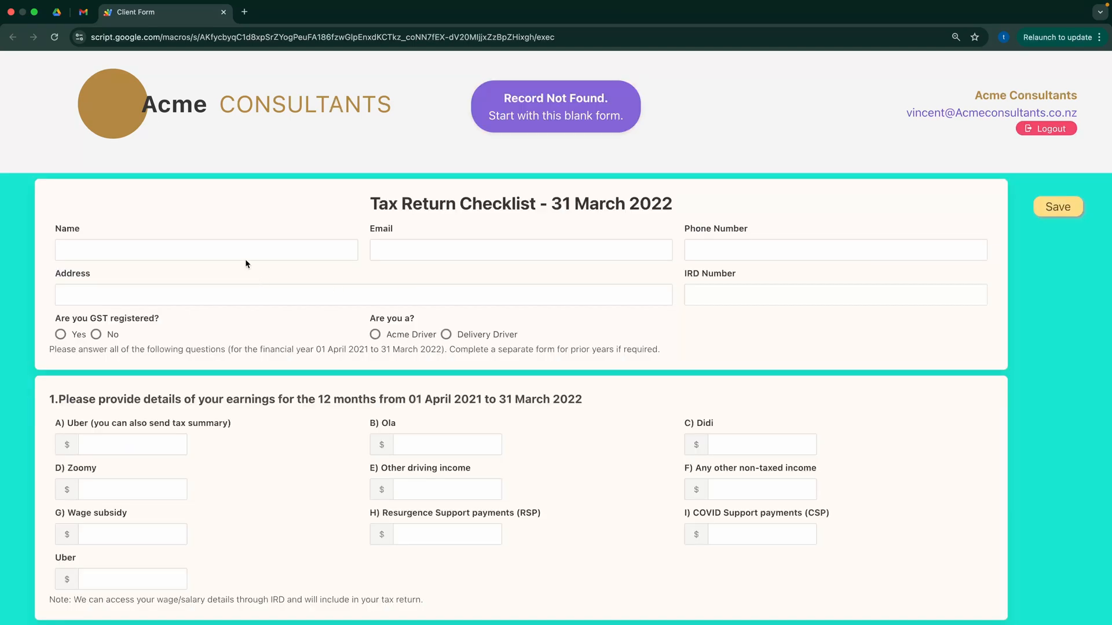
type("Te")
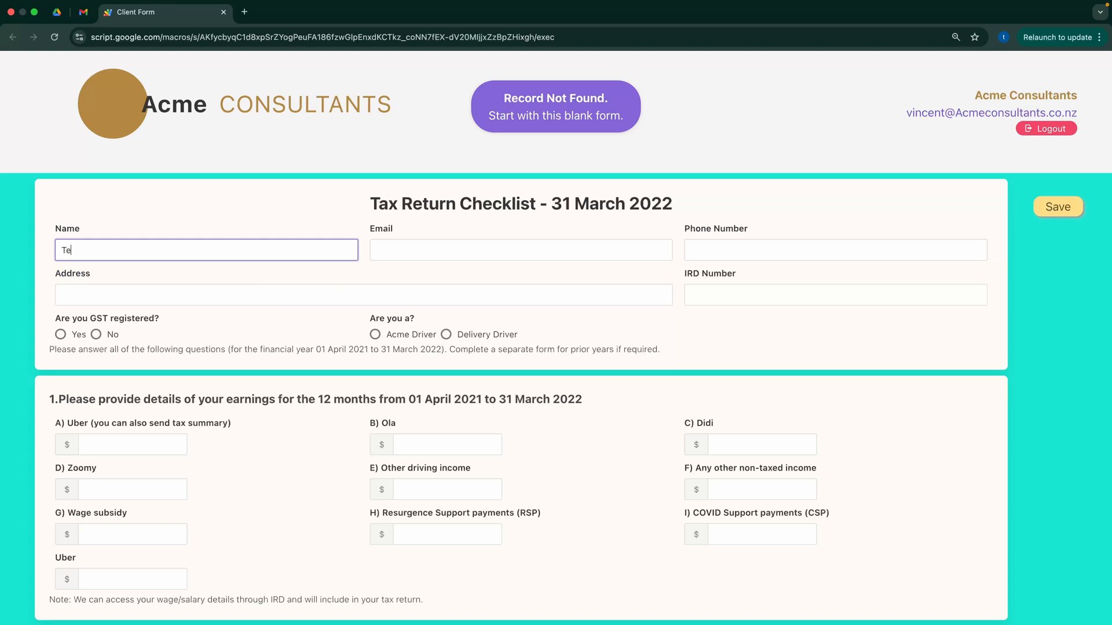
left_click(520, 250)
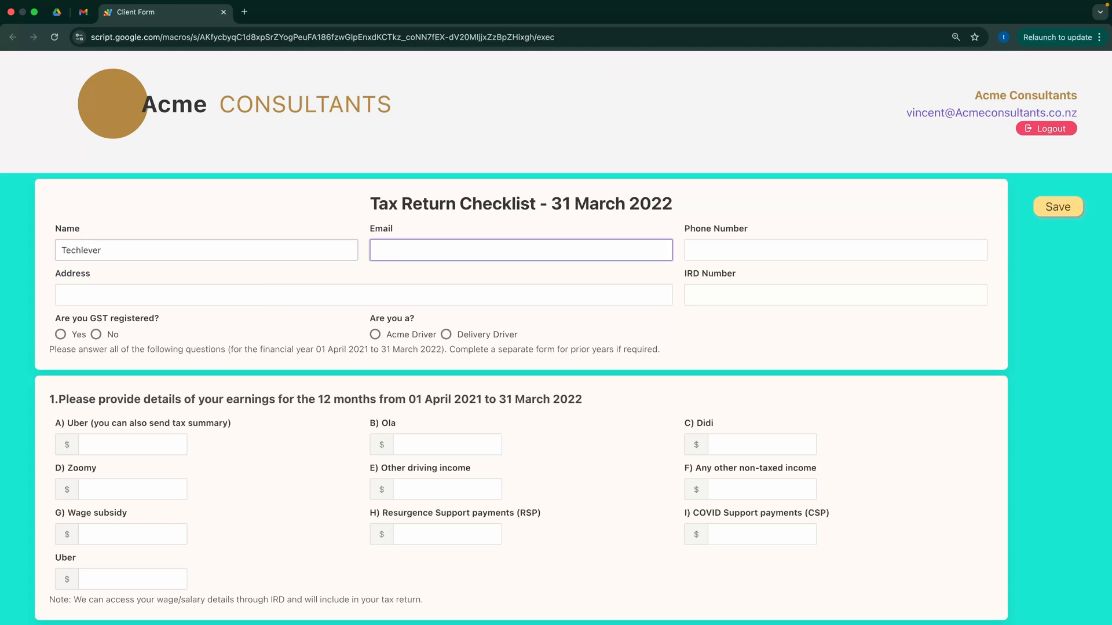
type("8989898989")
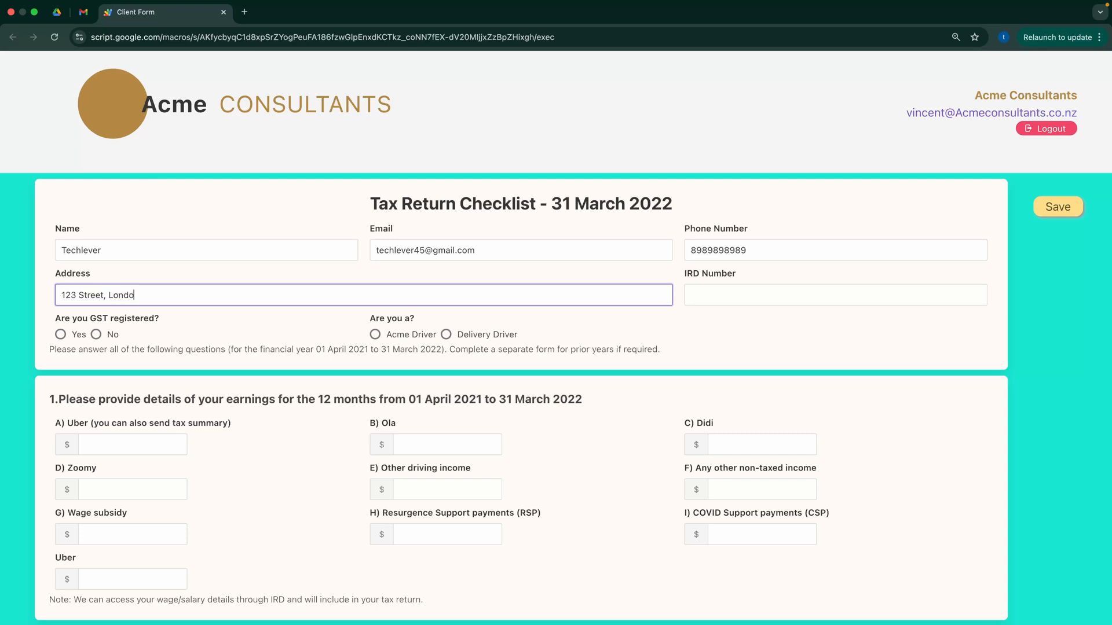
Fill in the year and model for Car 1 in the expenses section.
scroll("down", 3)
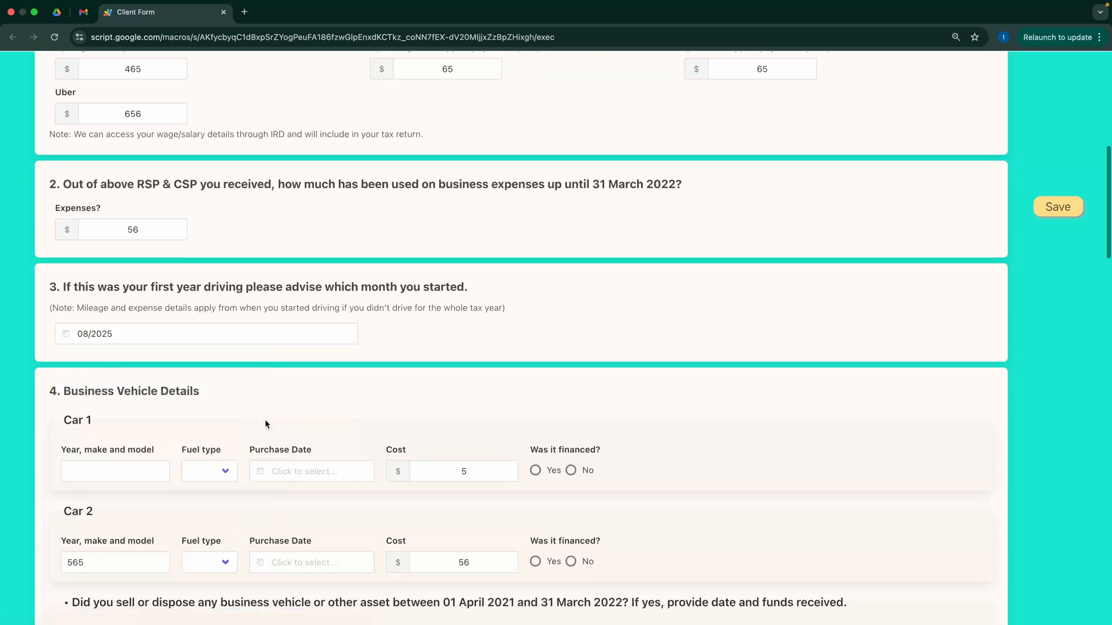
left_click(123, 383)
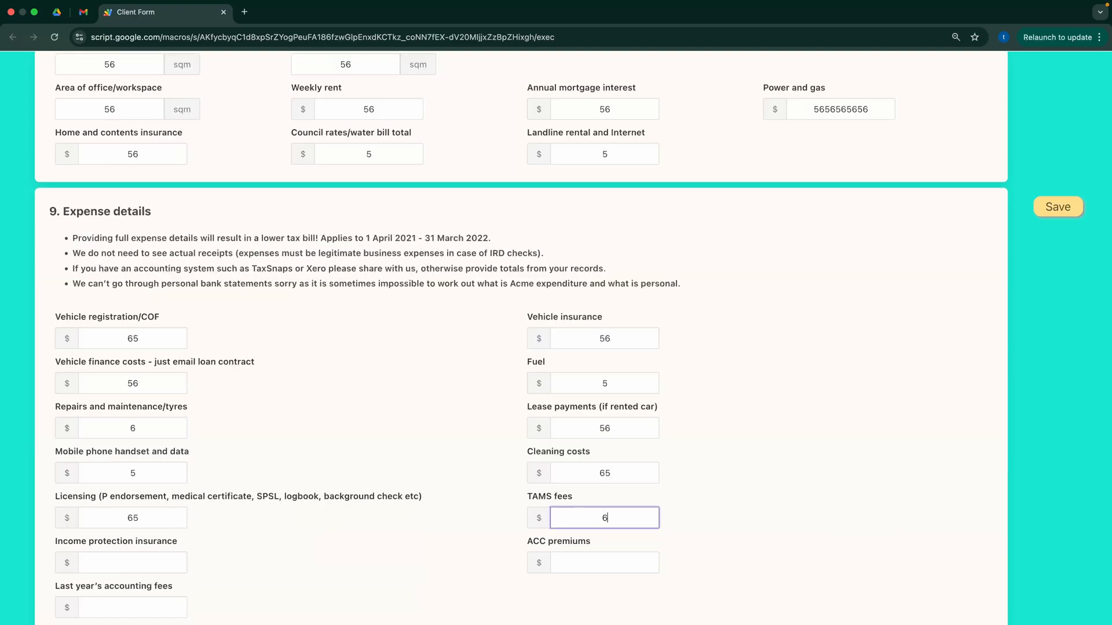
scroll("up", 3)
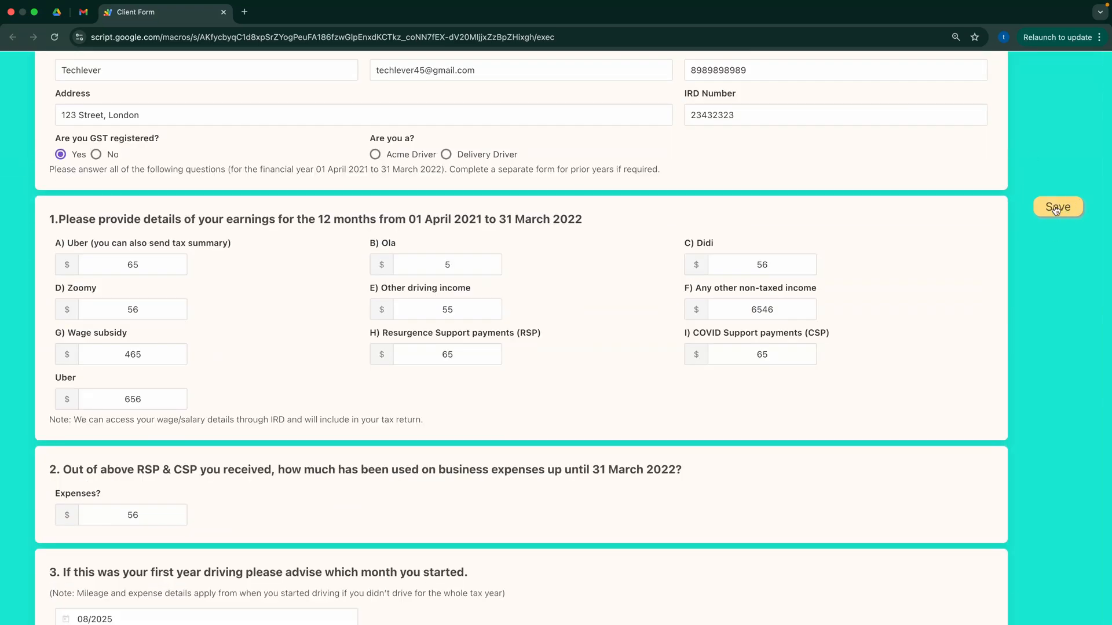
Save the filled checklist and answer No to company or trust income in section 7.
left_click(1057, 206)
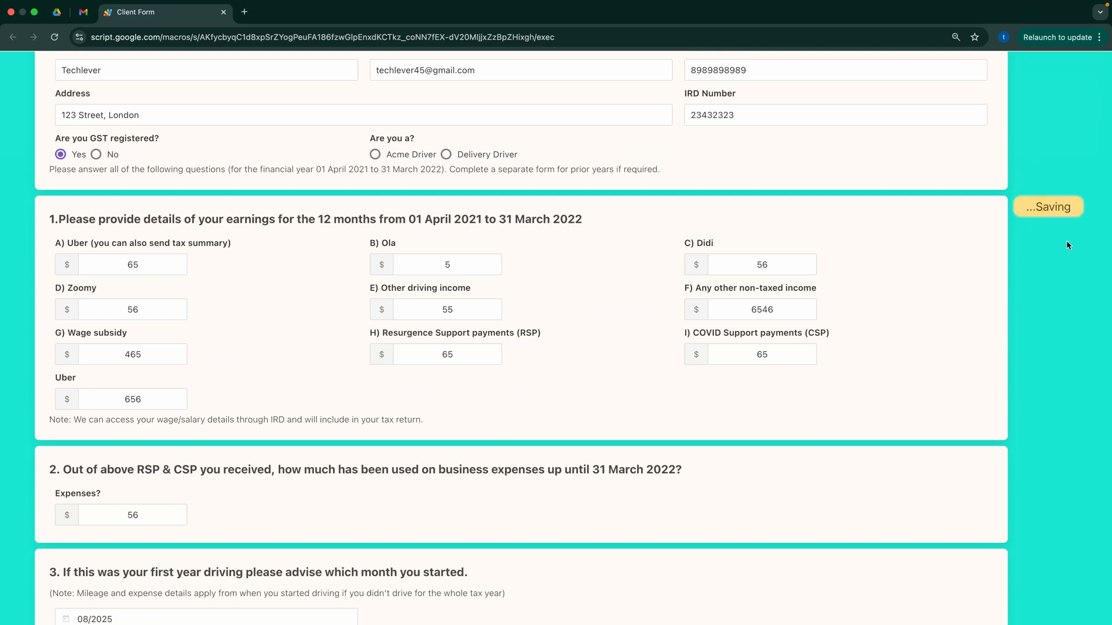
left_click(1056, 206)
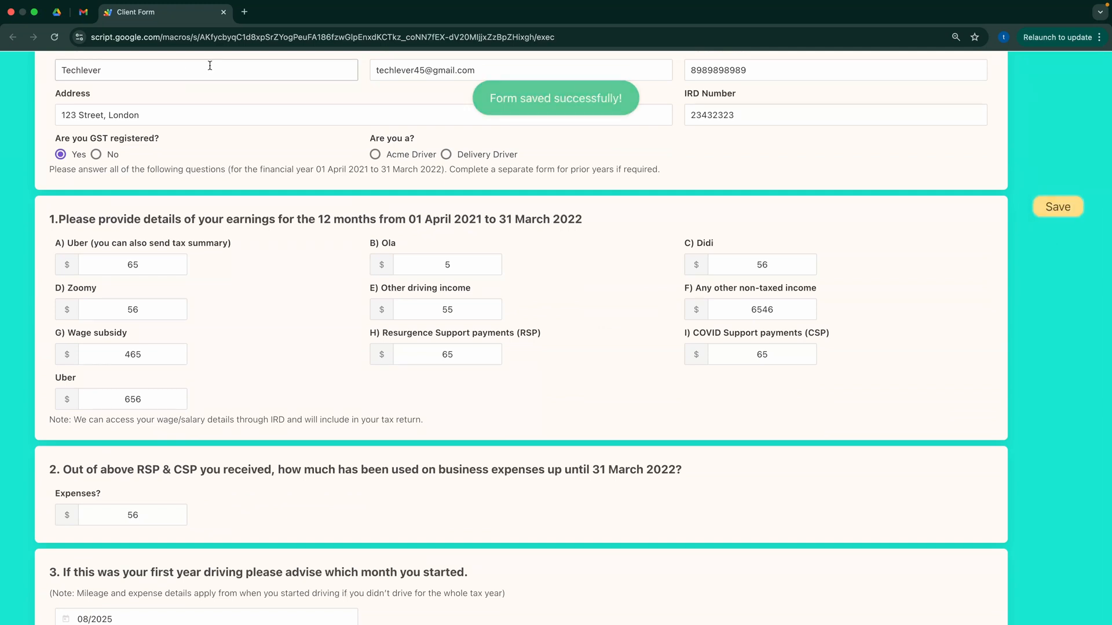
mouse_move(610, 320)
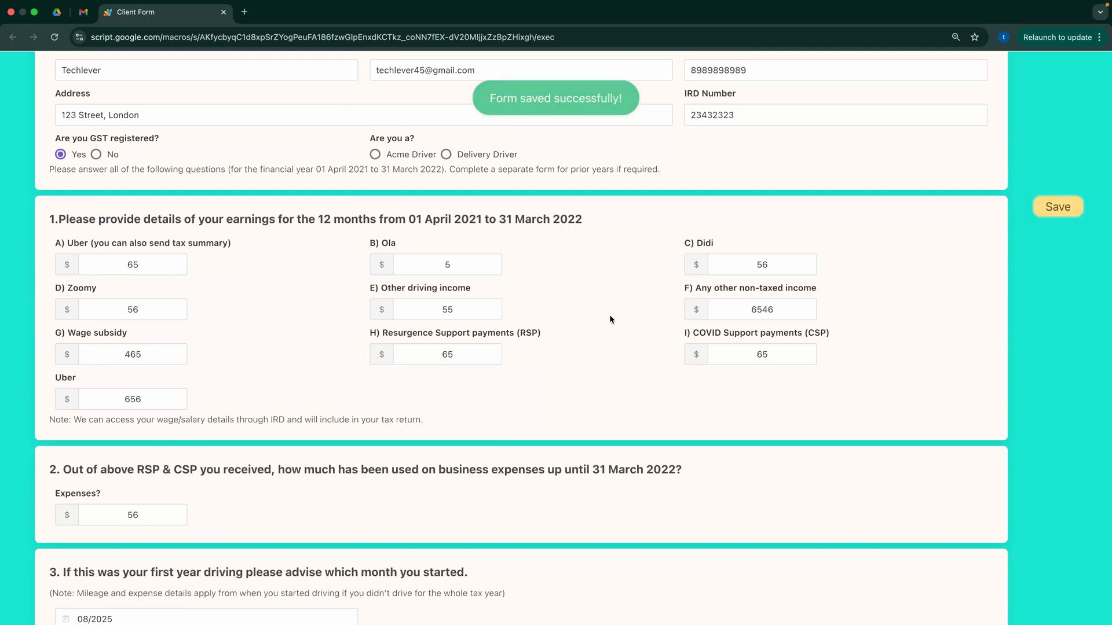
scroll("down", 3)
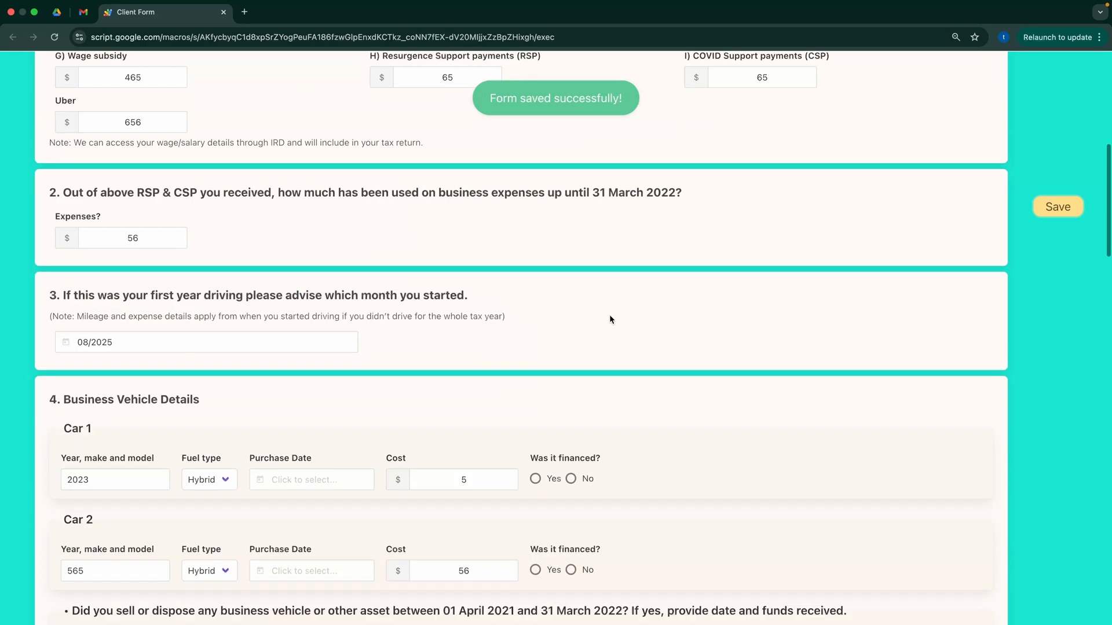
scroll("down", 3)
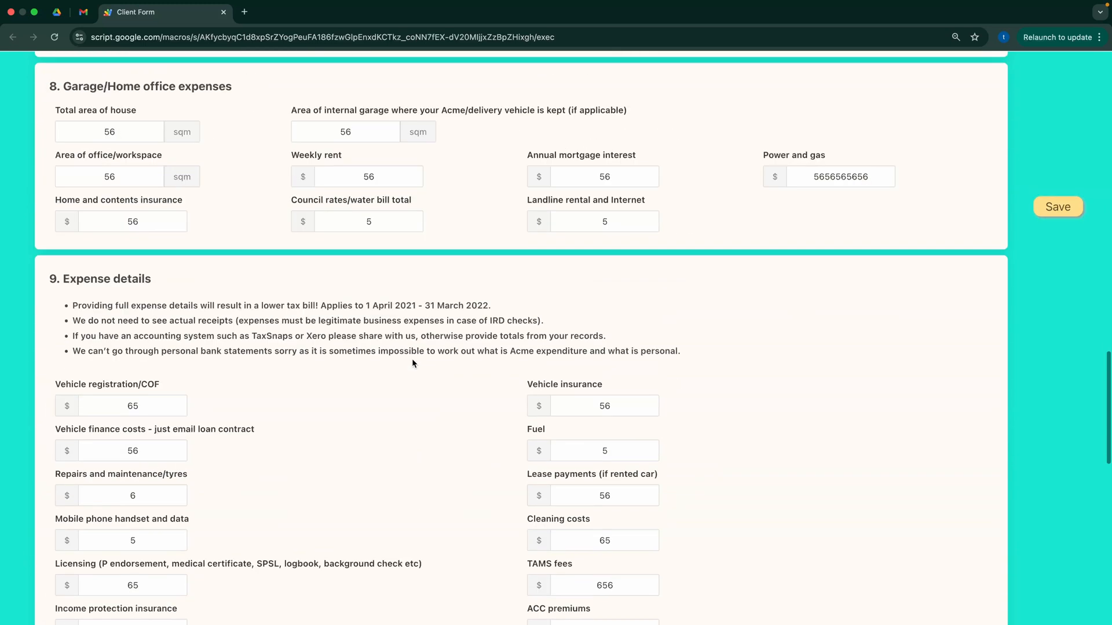
scroll("up", 3)
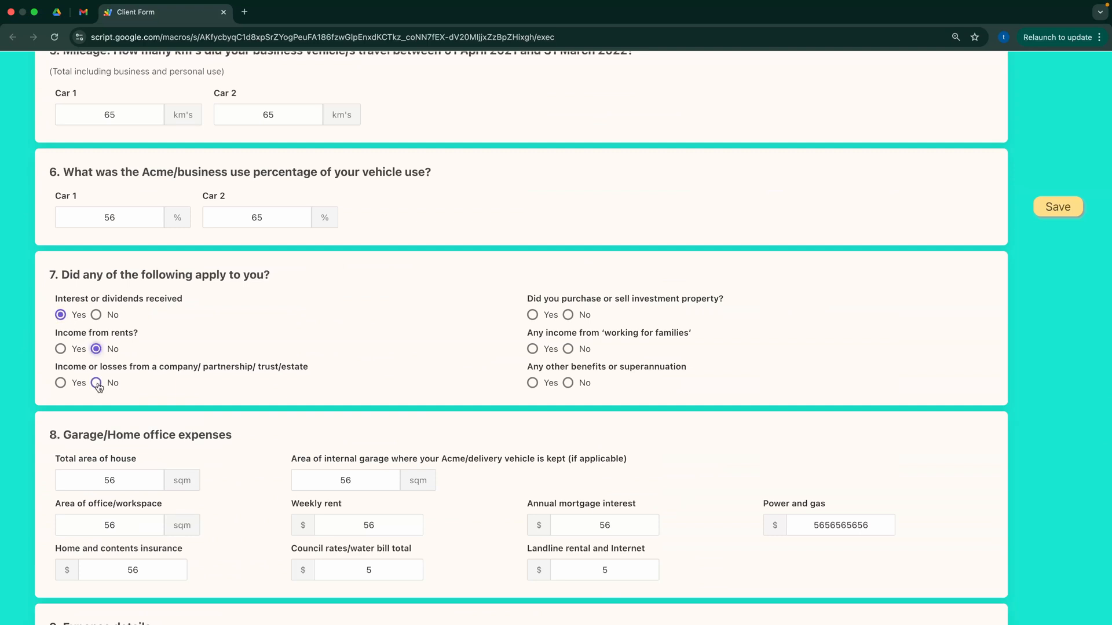
left_click(532, 315)
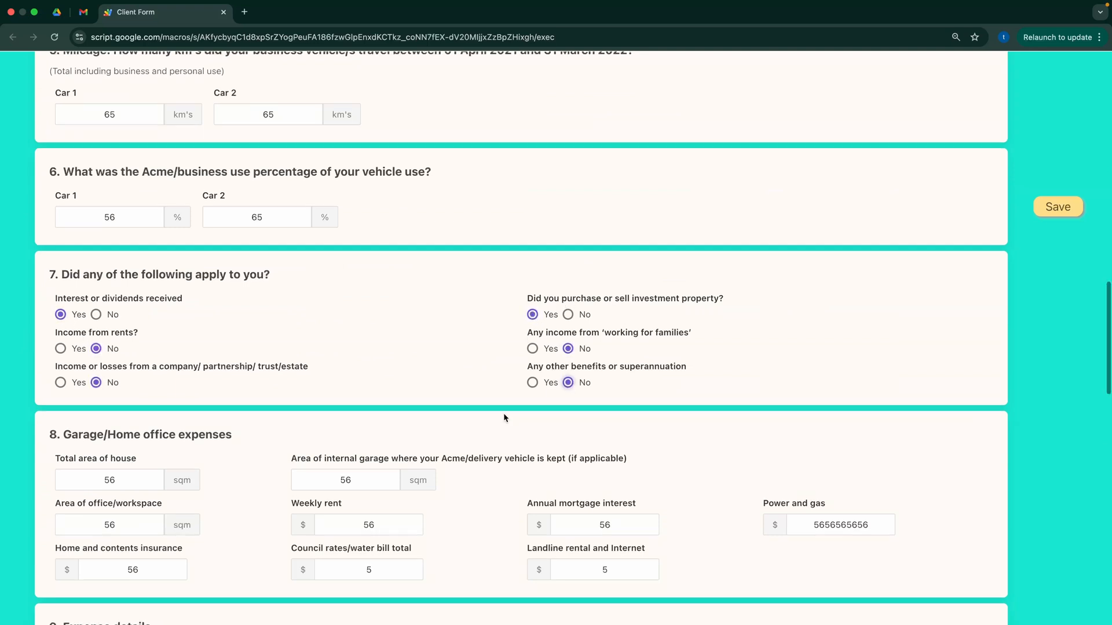
Submit the completed tax return checklist from the bottom of the form.
scroll("up", 3)
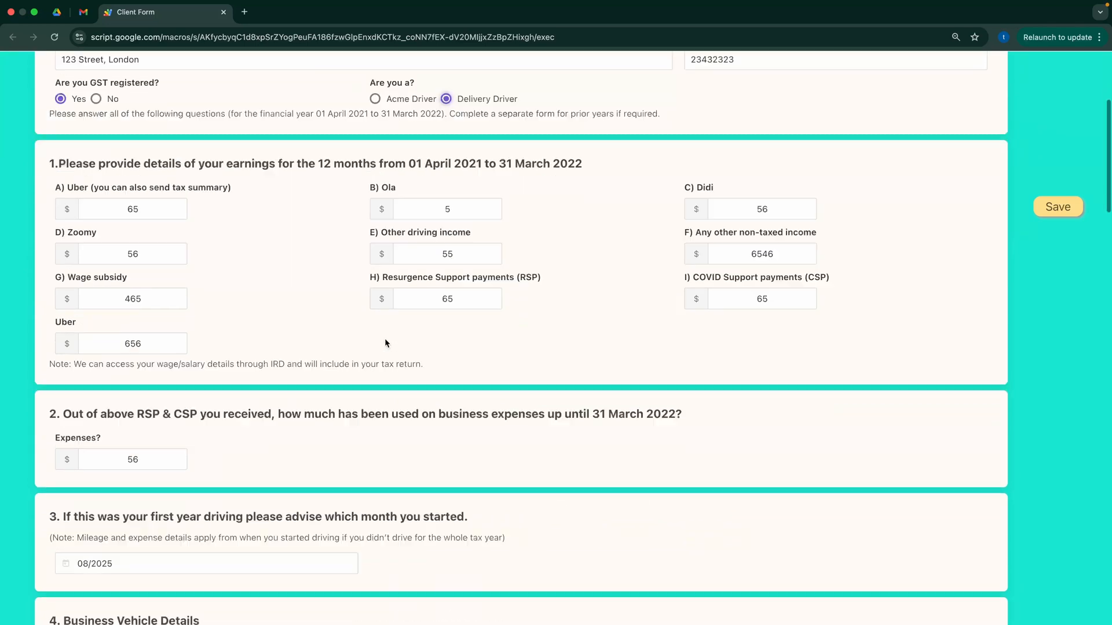
scroll("down", 3)
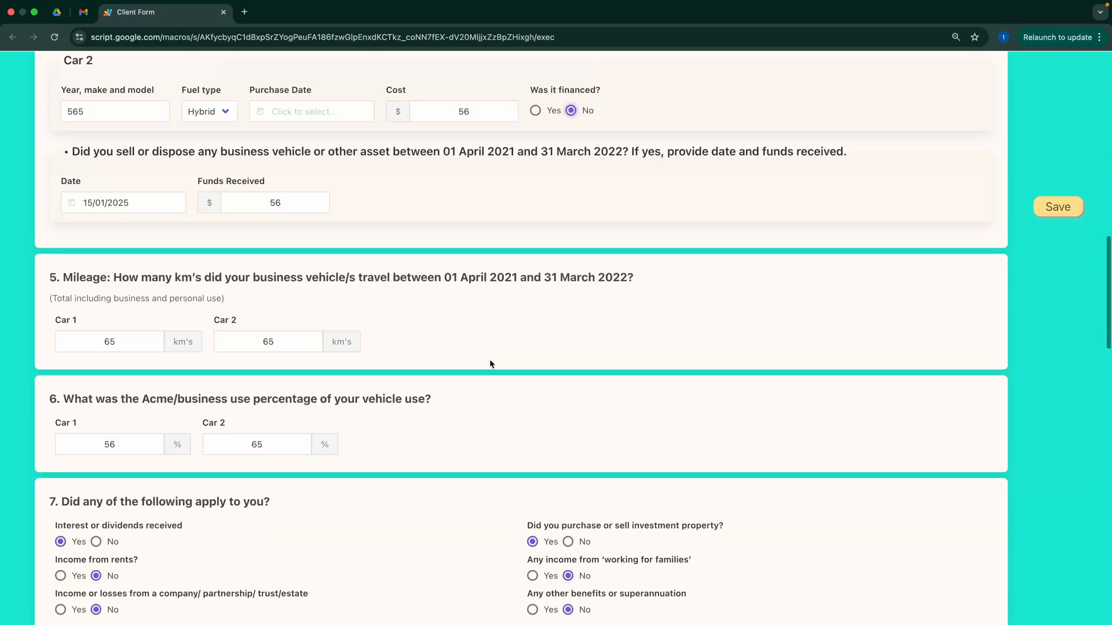
scroll("down", 3)
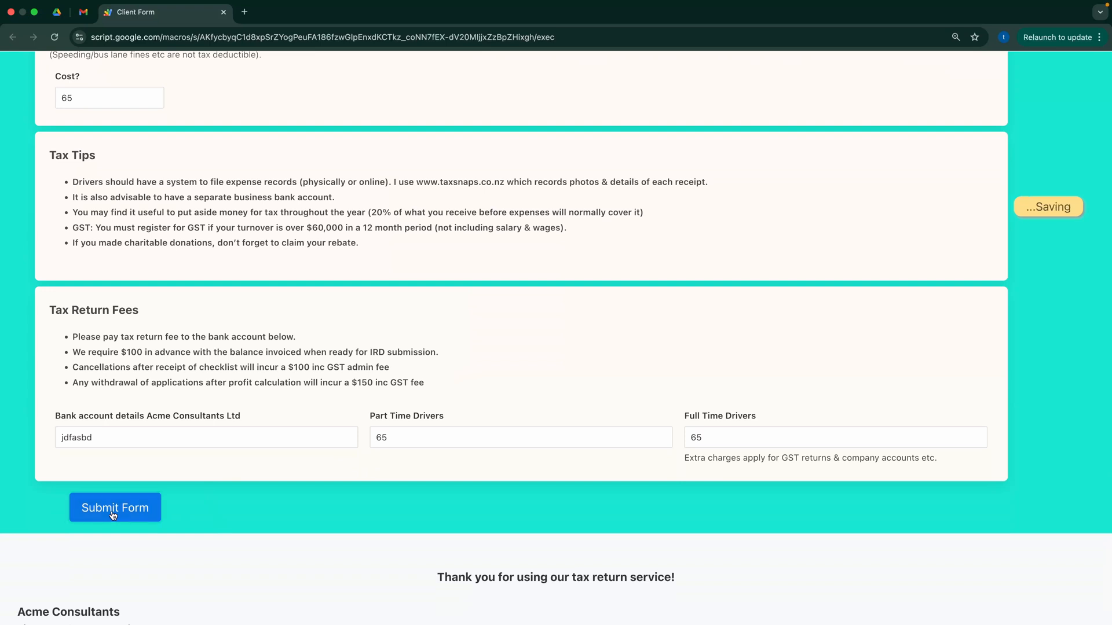
left_click(115, 507)
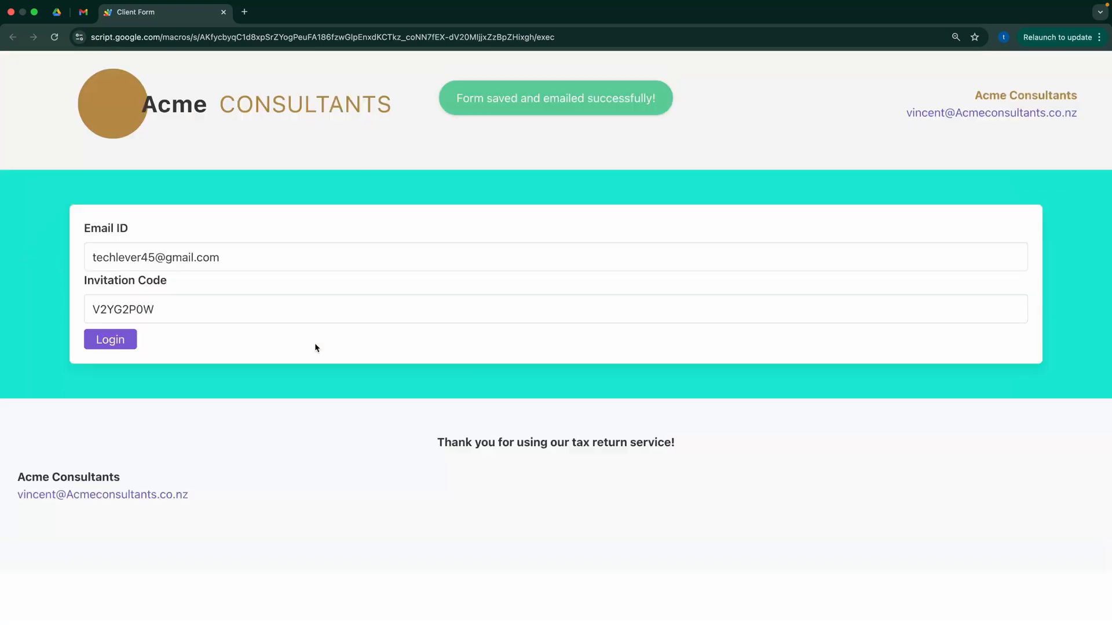
mouse_move(458, 108)
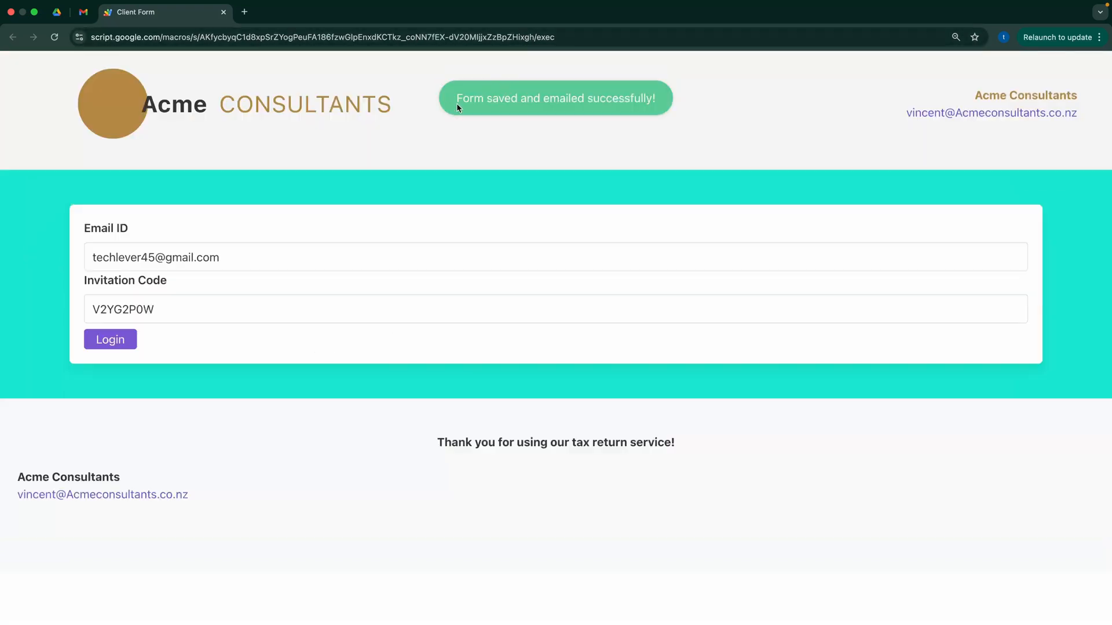
mouse_move(124, 120)
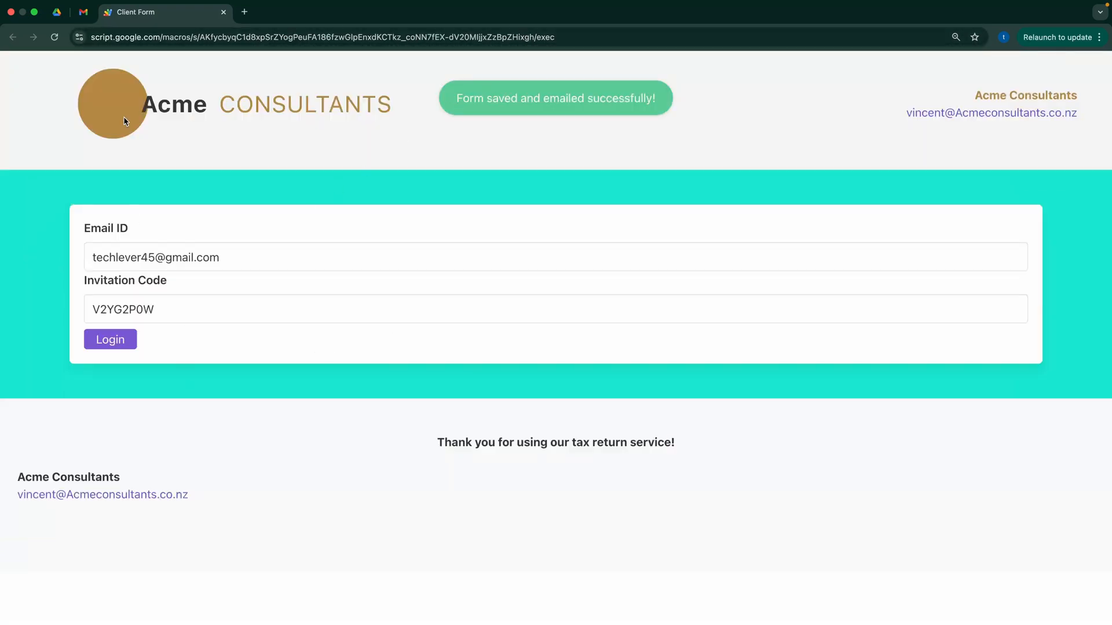
Review the emailed Tax Return Form in Gmail down to the fees section, then return to the admin page.
left_click(83, 12)
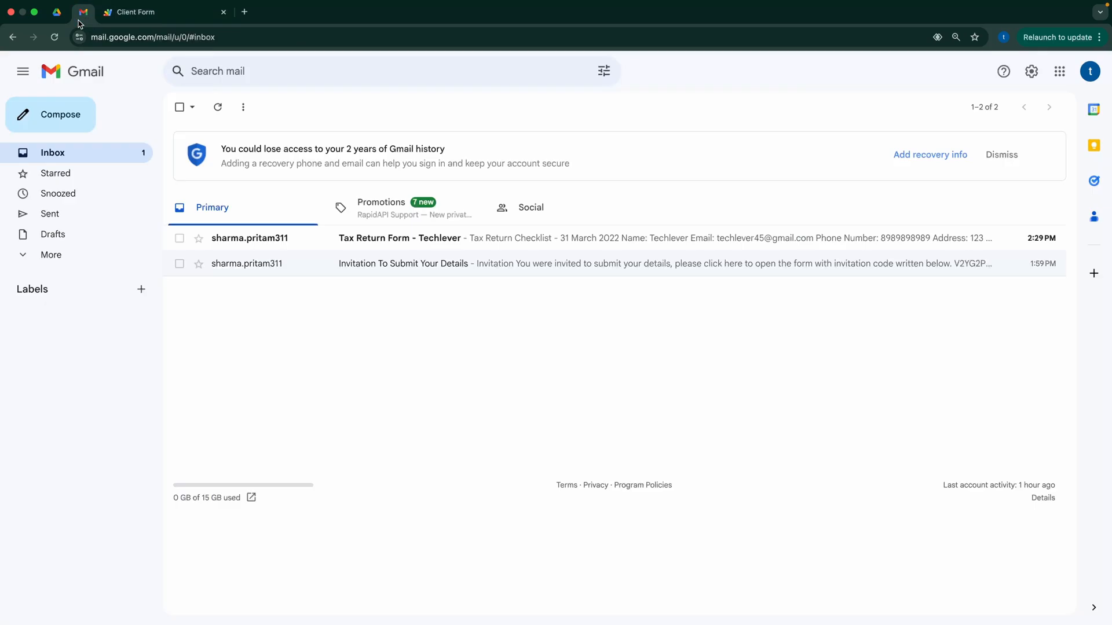
mouse_move(334, 246)
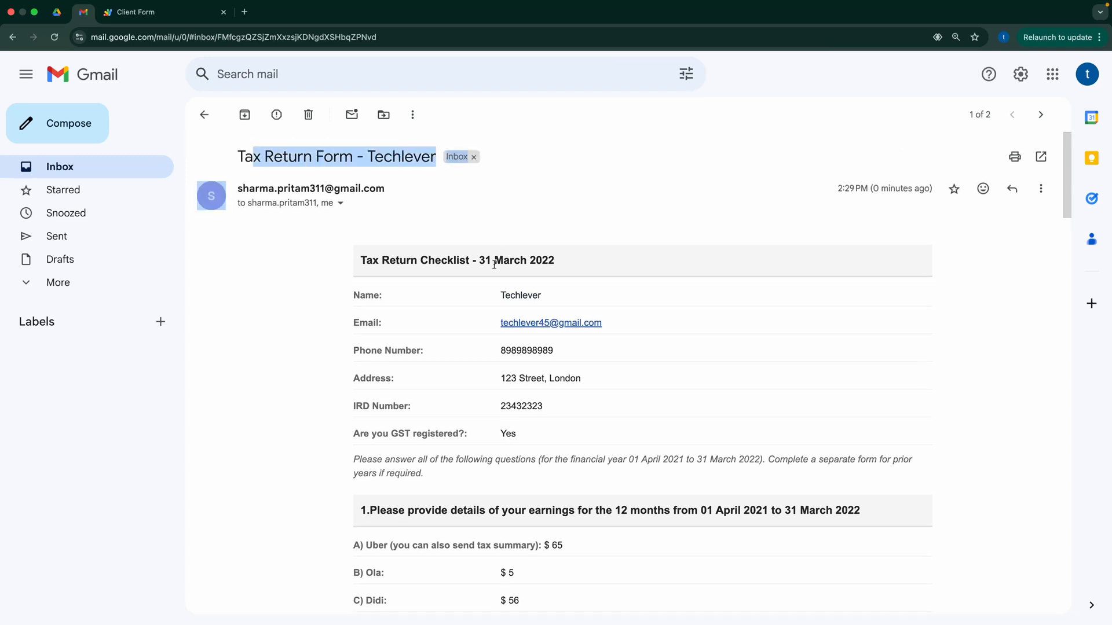
scroll("down", 3)
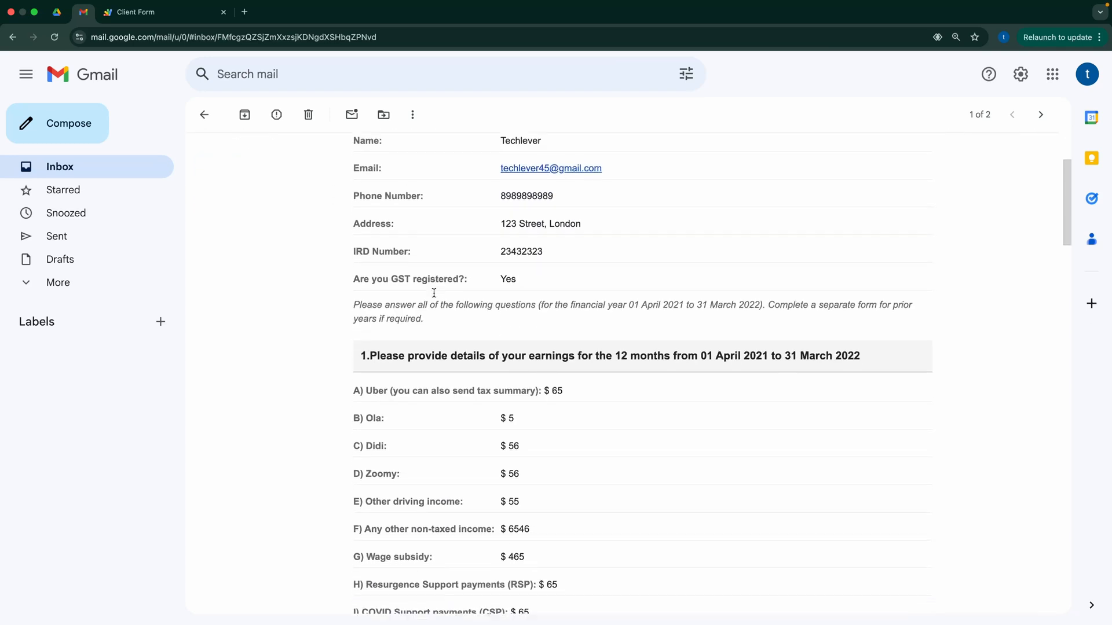
scroll("down", 3)
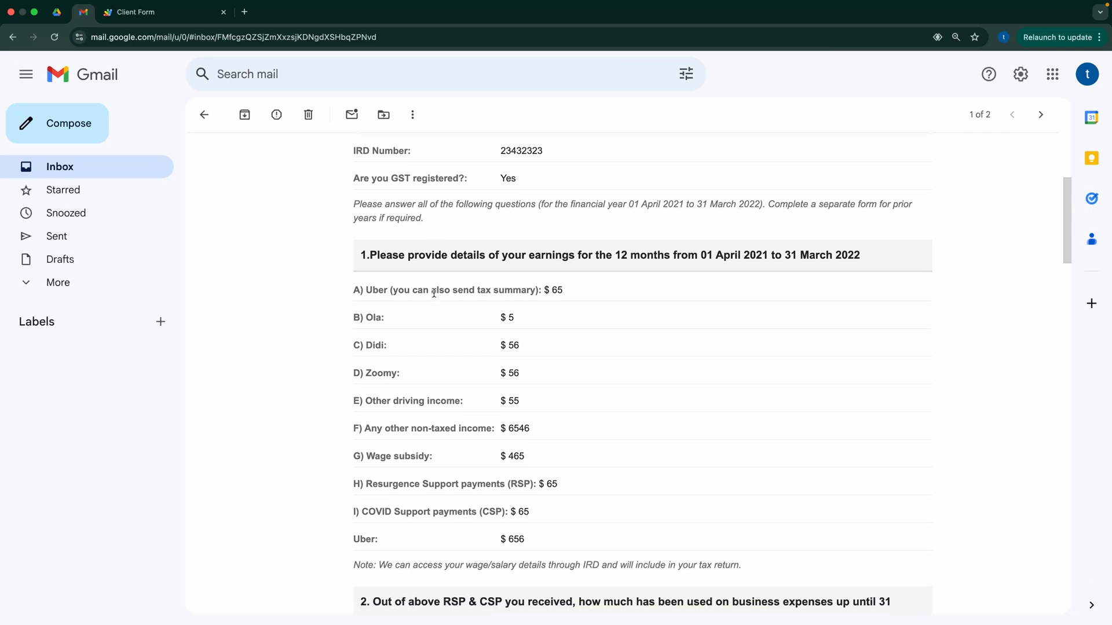
scroll("down", 3)
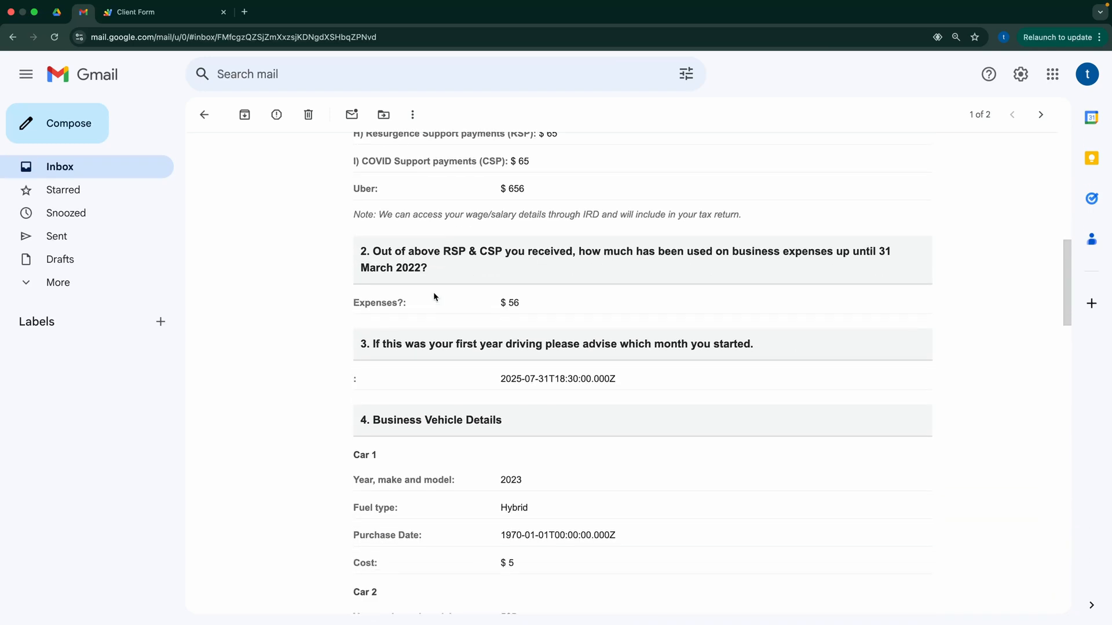
scroll("down", 3)
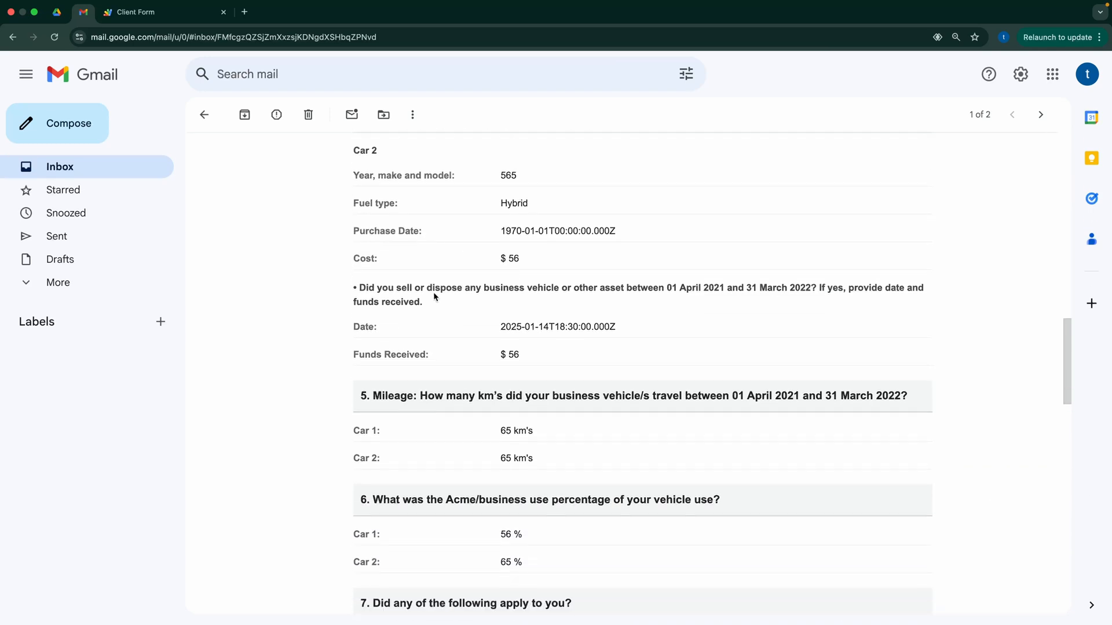
scroll("down", 3)
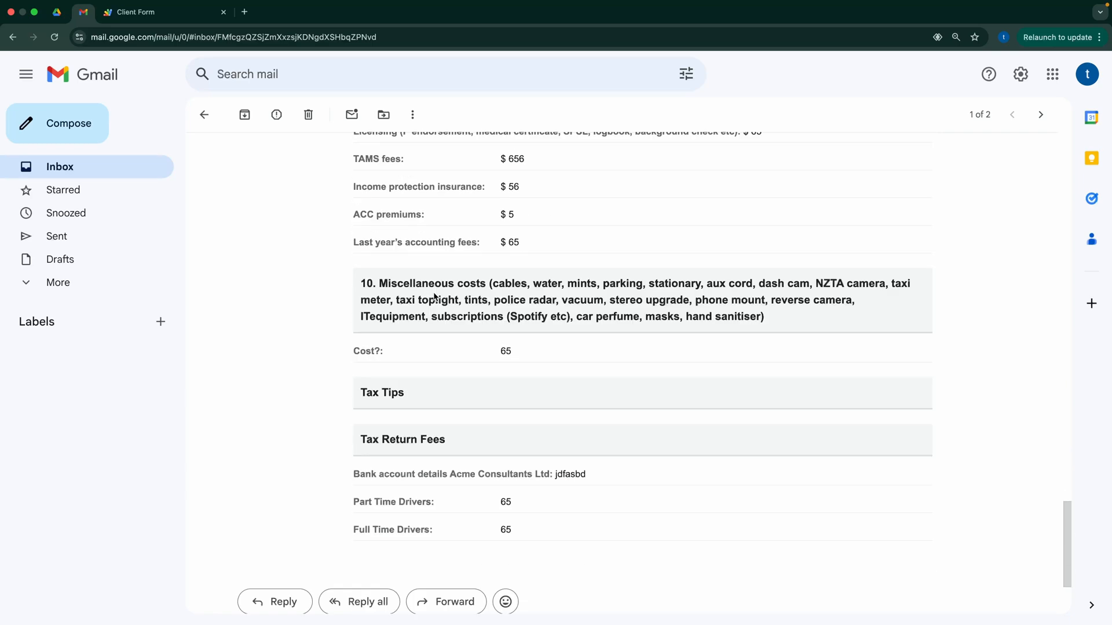
left_click(142, 12)
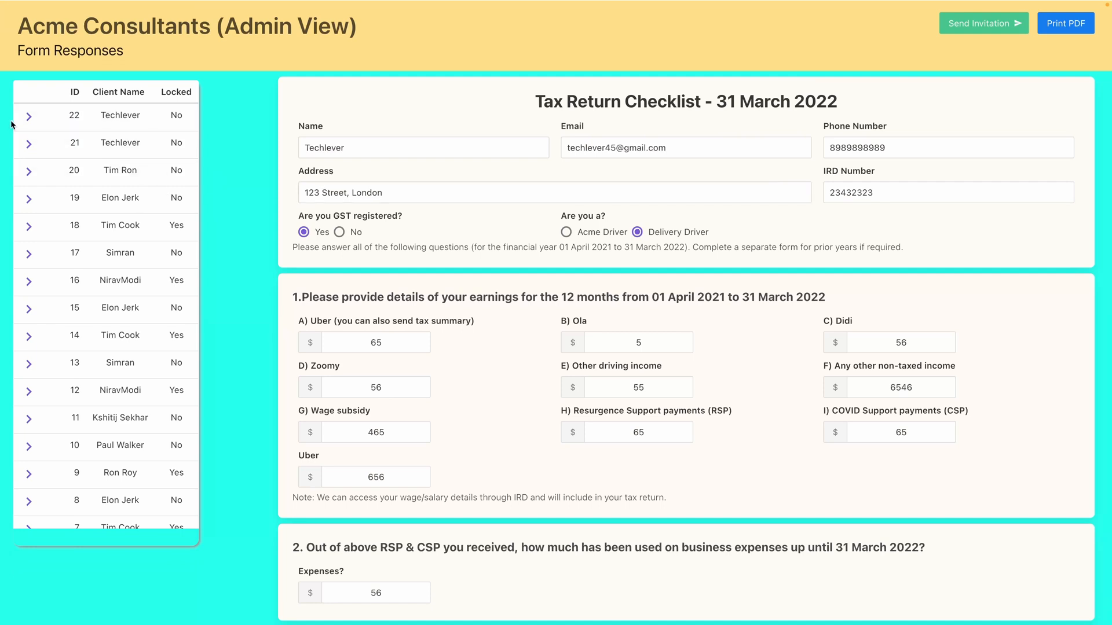
Open the Techlever response from the admin responses table.
scroll("down", 3)
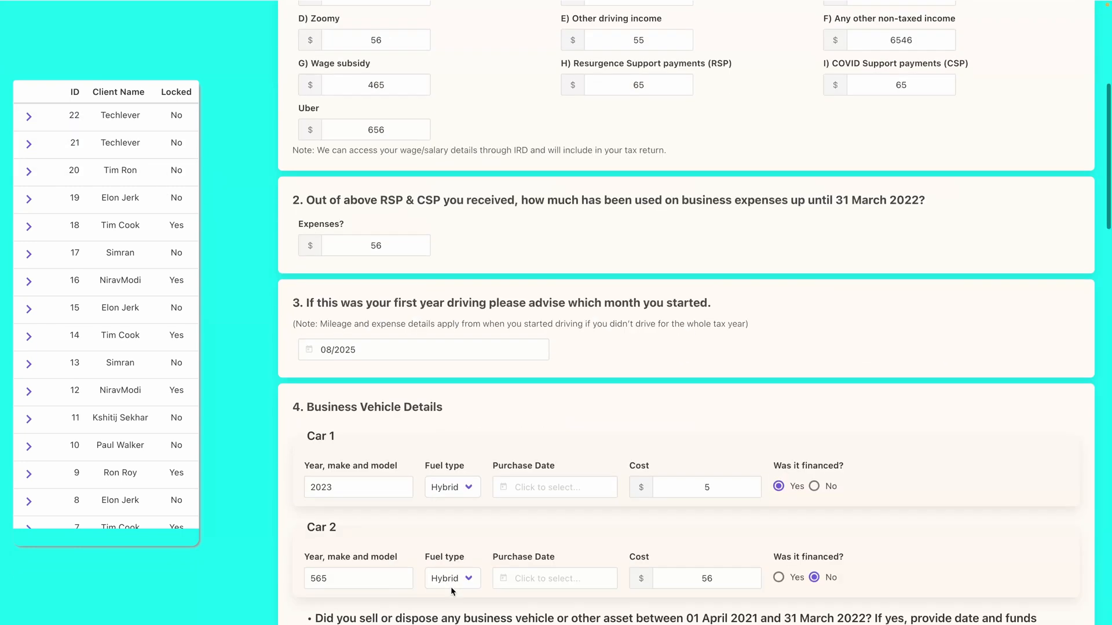
scroll("up", 3)
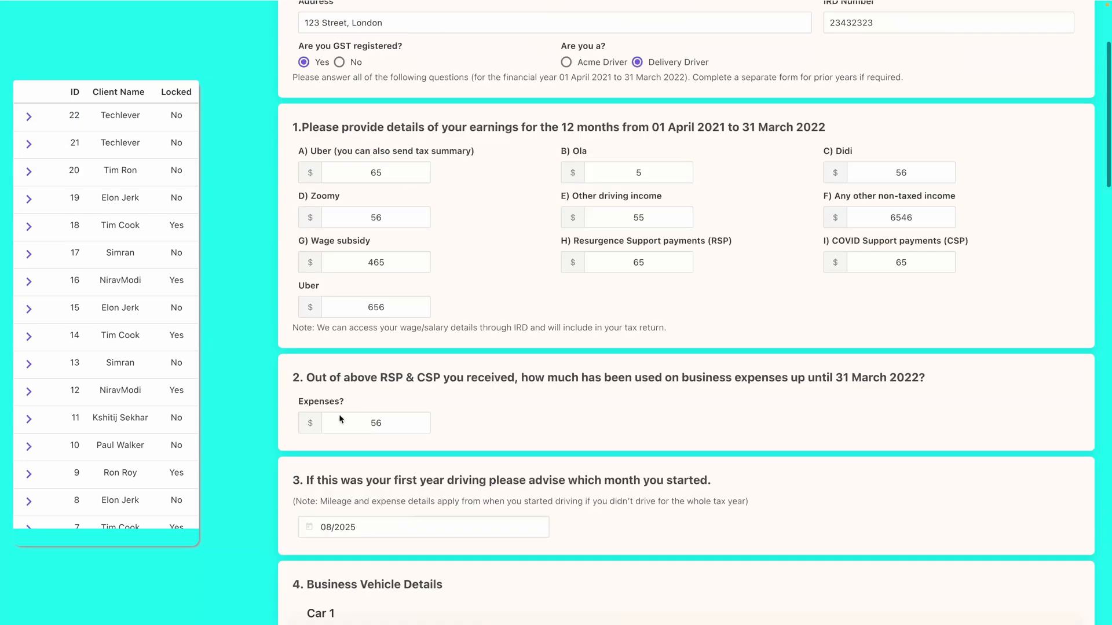
double_click(119, 116)
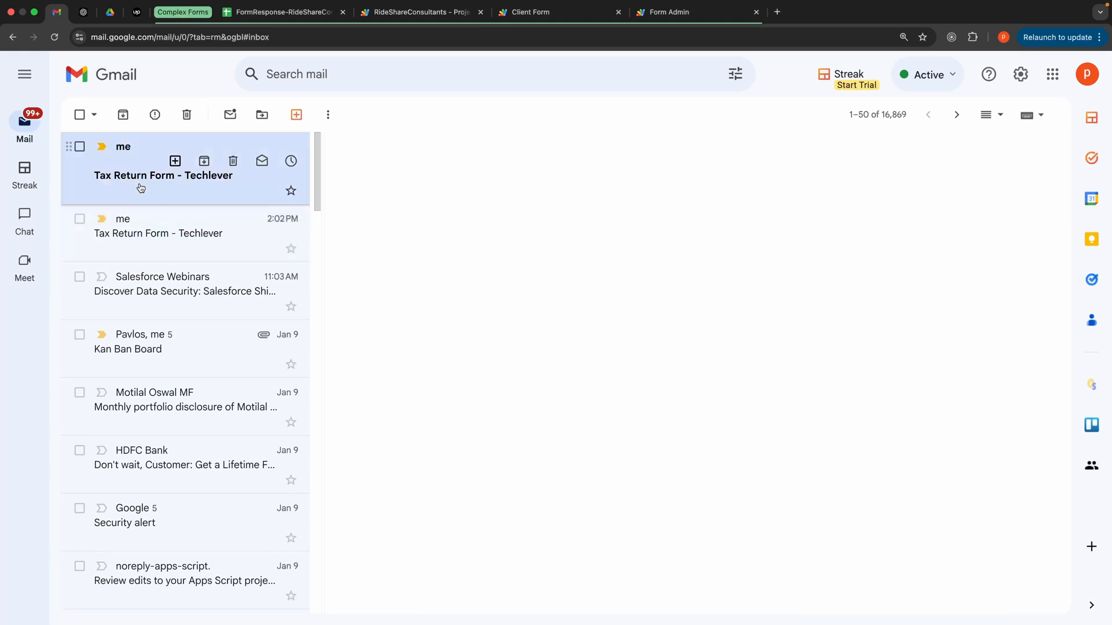
Open the latest 'Tax Return Form - Techlever' email and scroll through its answers.
left_click(164, 168)
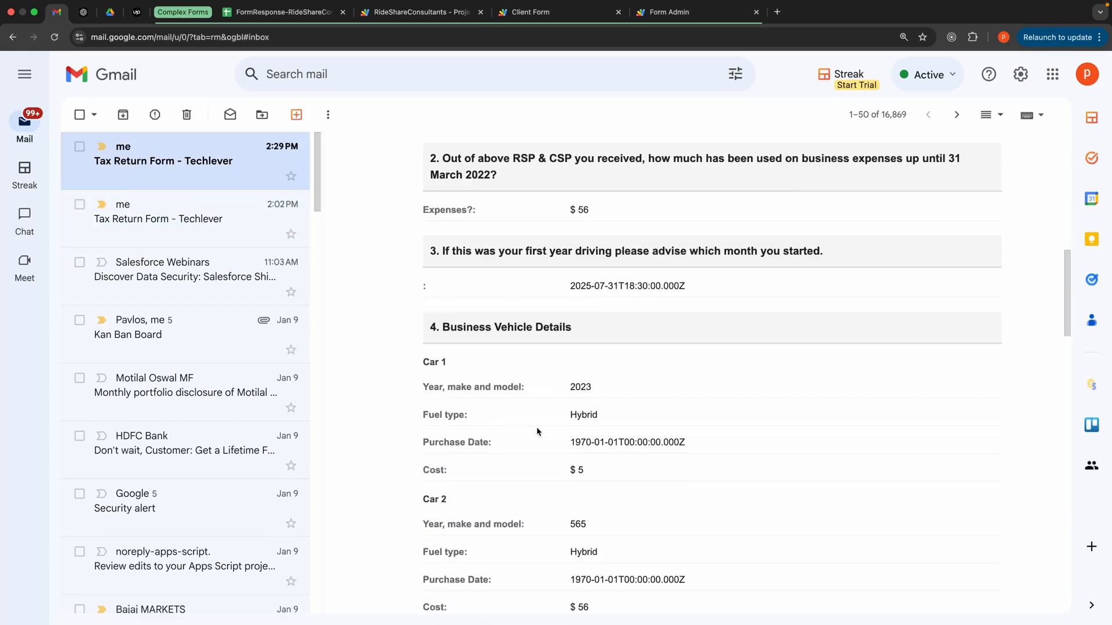
scroll("down", 3)
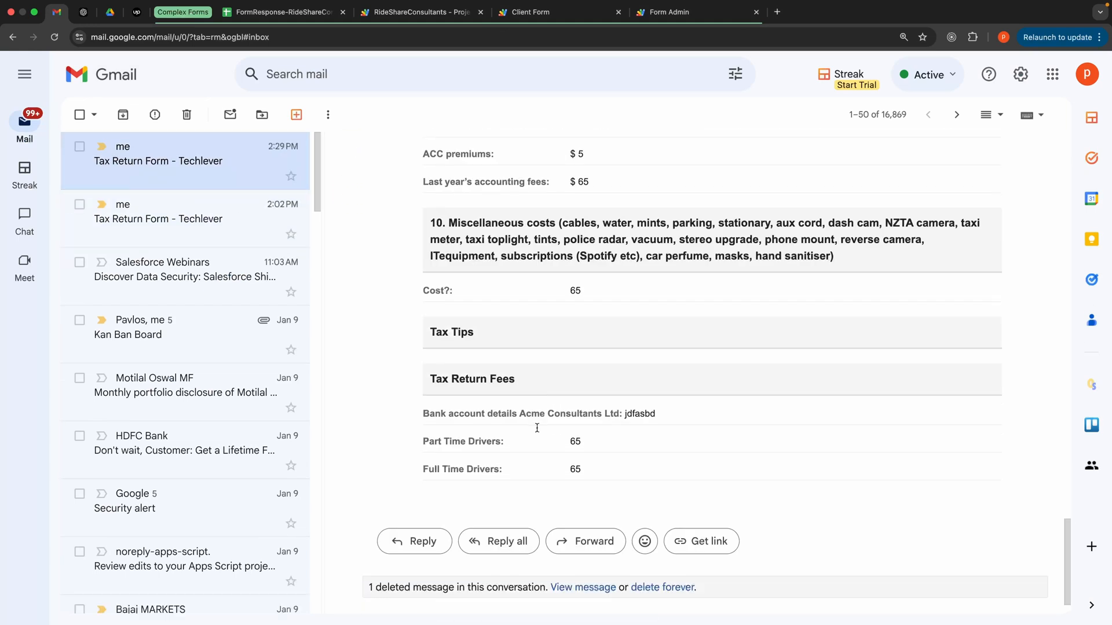
scroll("up", 3)
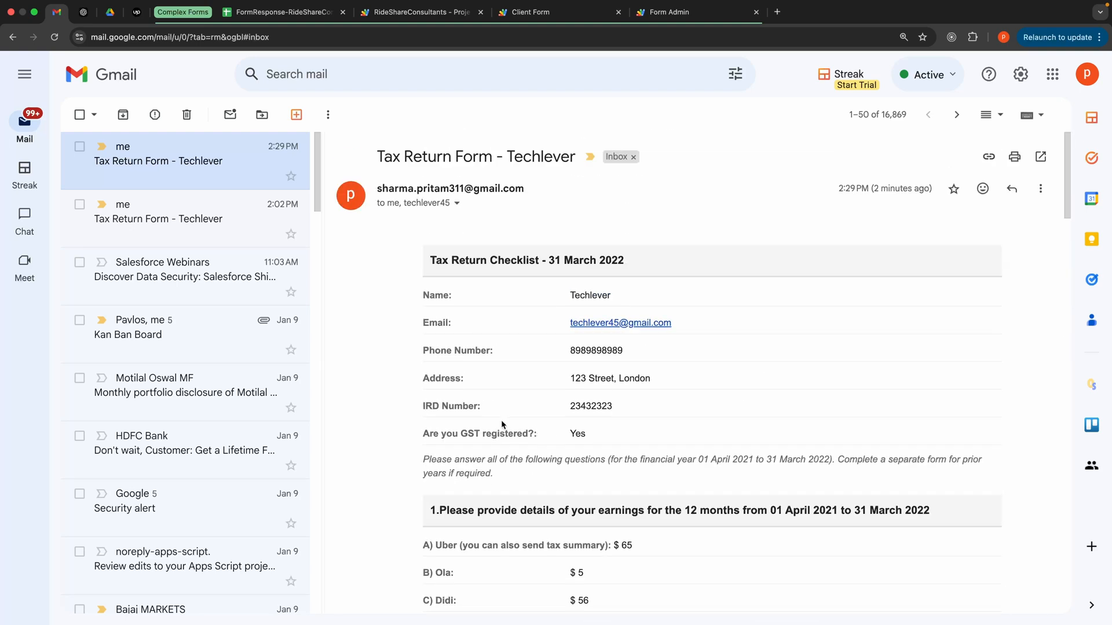
Load response ID 22 for client Techlever in the admin responses view.
left_click(668, 11)
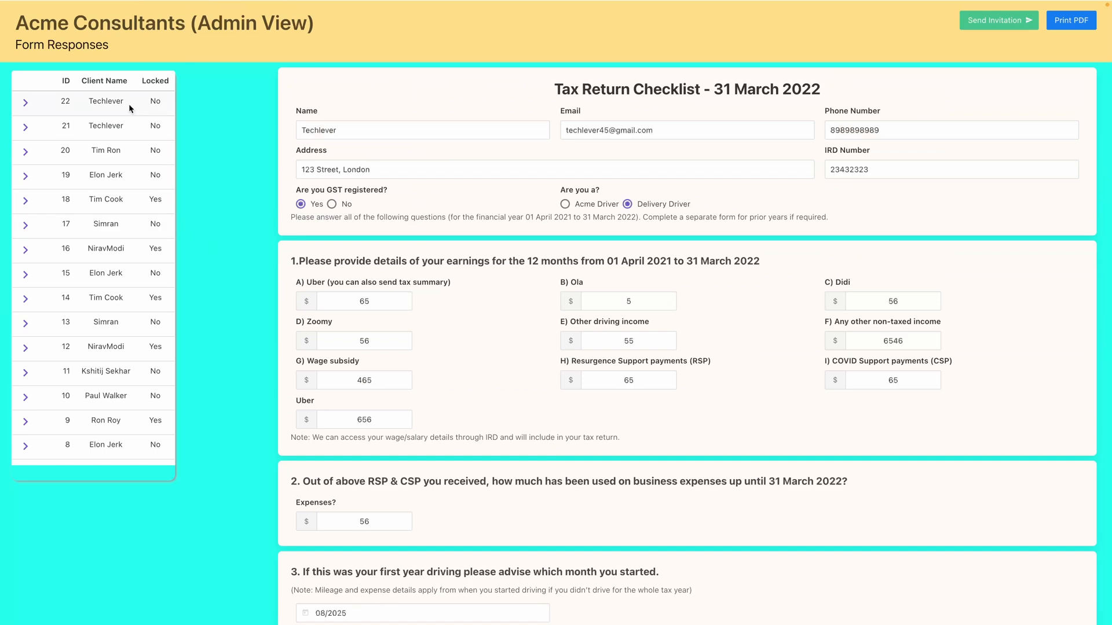
mouse_move(116, 125)
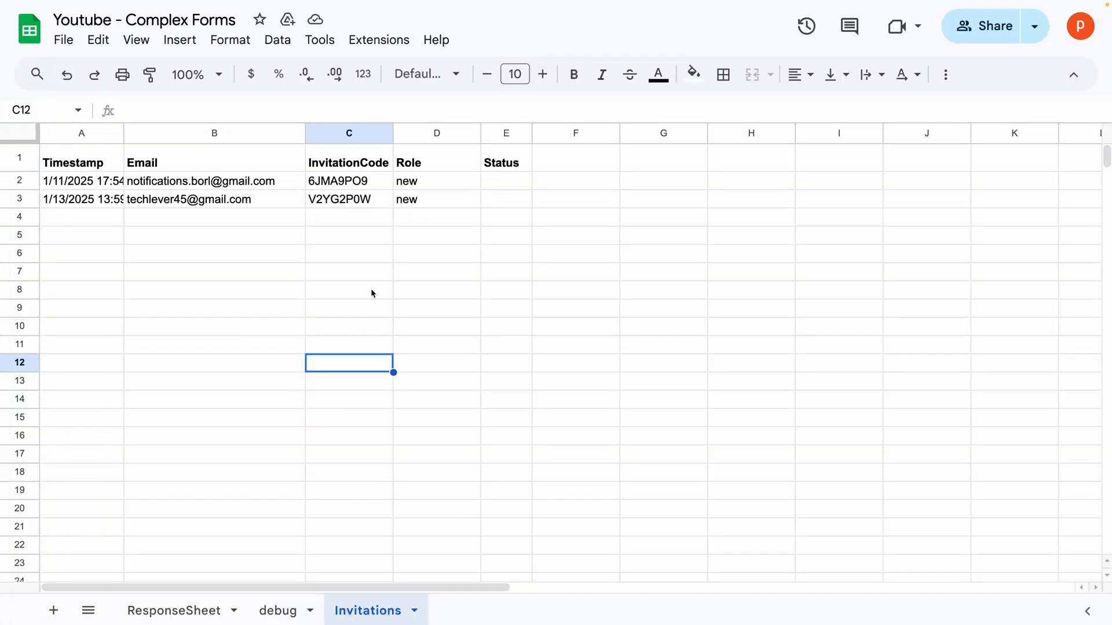
Check the Invitations sheet records and launch the spreadsheet's Apps Script project via Extensions.
left_click(349, 289)
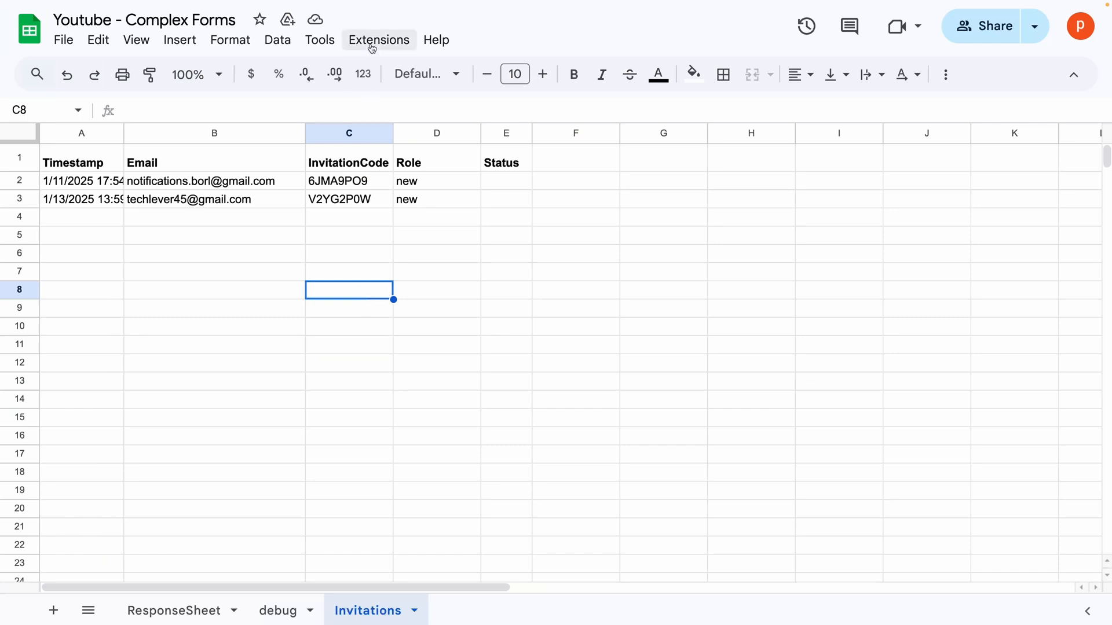
left_click(378, 39)
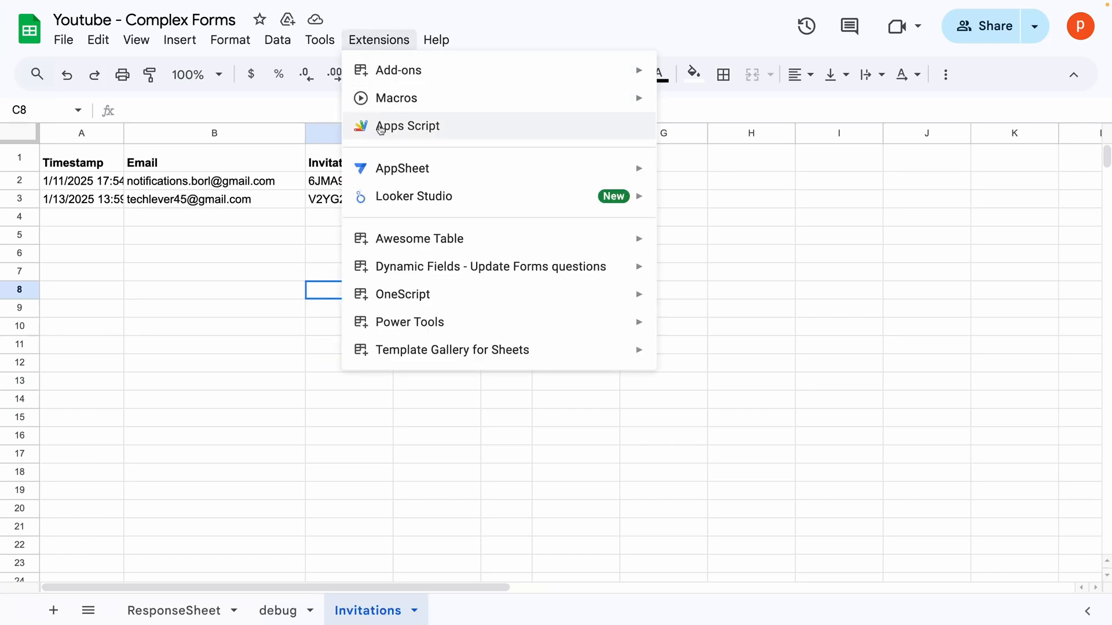
left_click(407, 125)
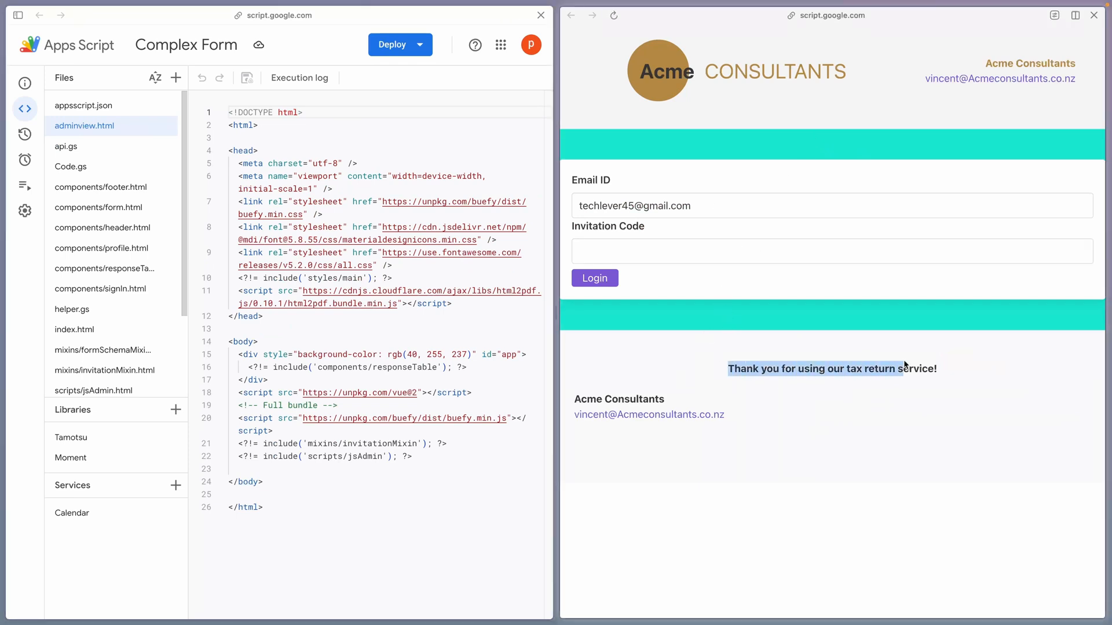
mouse_move(104, 228)
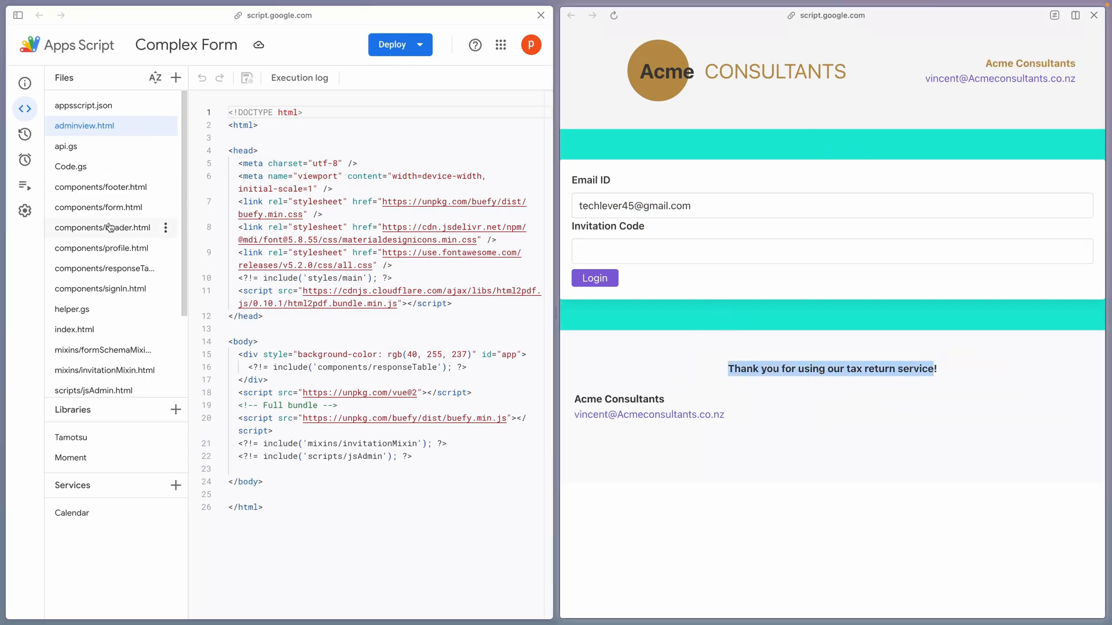
Show components/header.html with the Acme Consultants logo, contact links and logout markup.
left_click(103, 227)
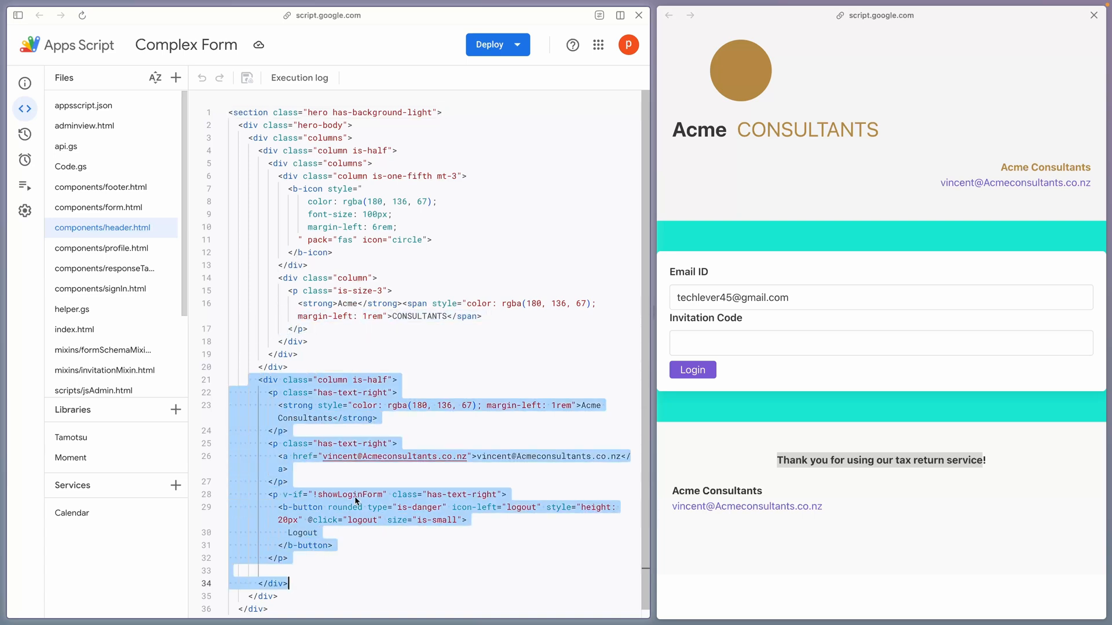
mouse_move(671, 129)
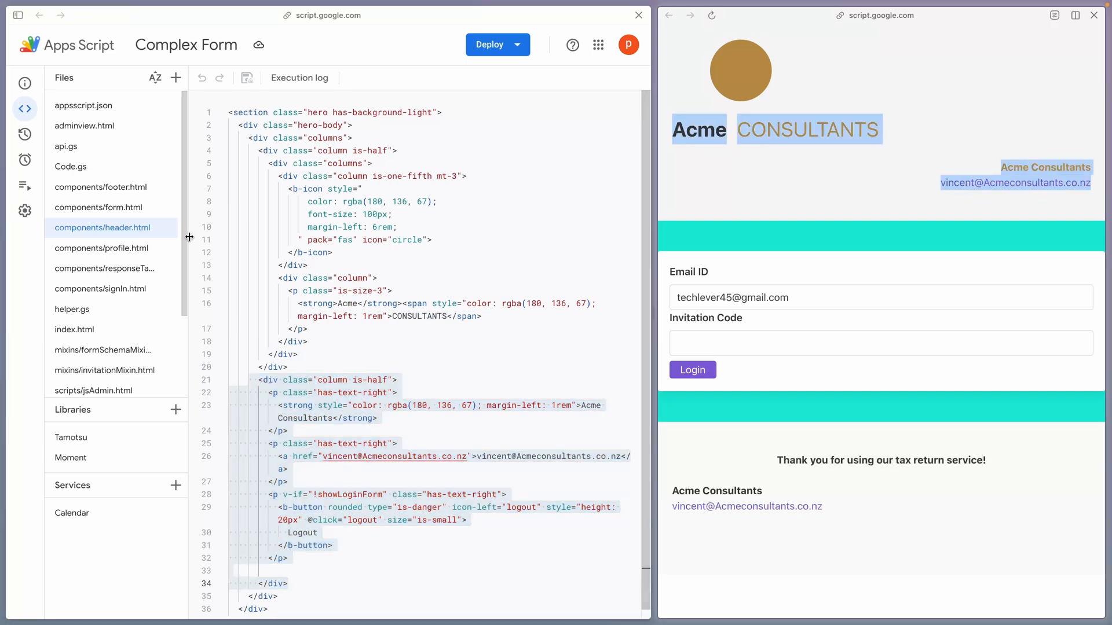
mouse_move(119, 208)
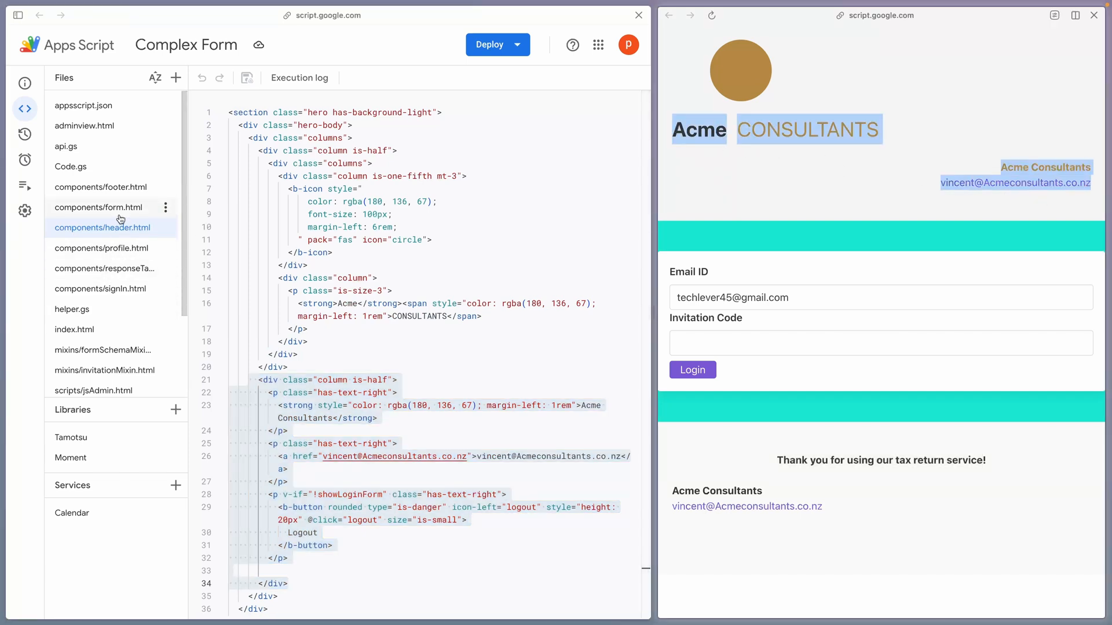
Show components/footer.html and select all of its thank-you and contact markup.
left_click(100, 186)
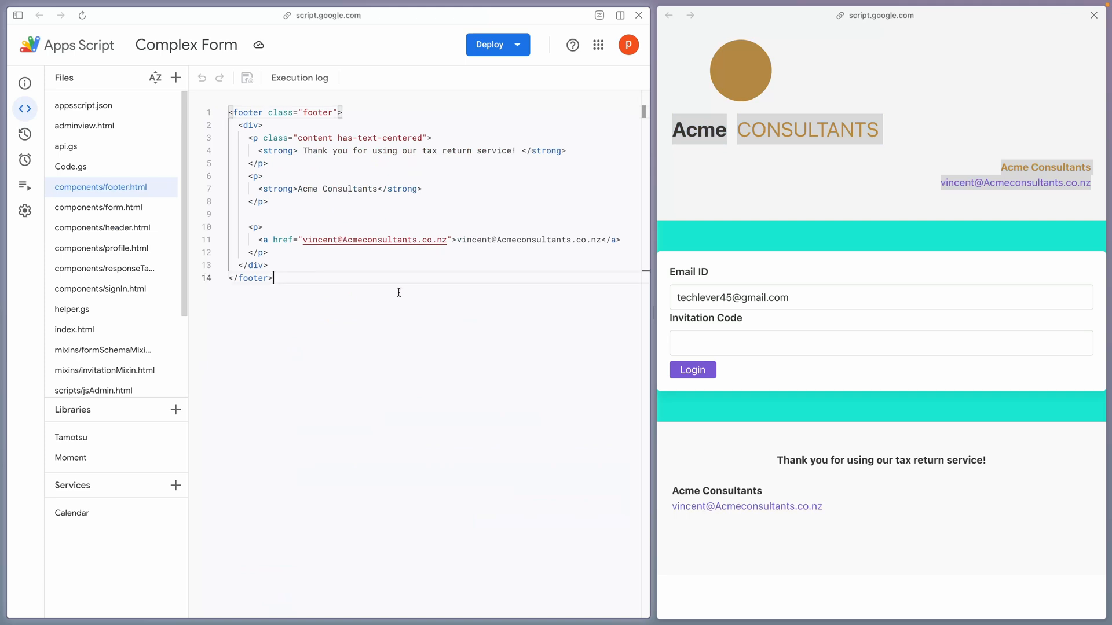
key("ctrl+a")
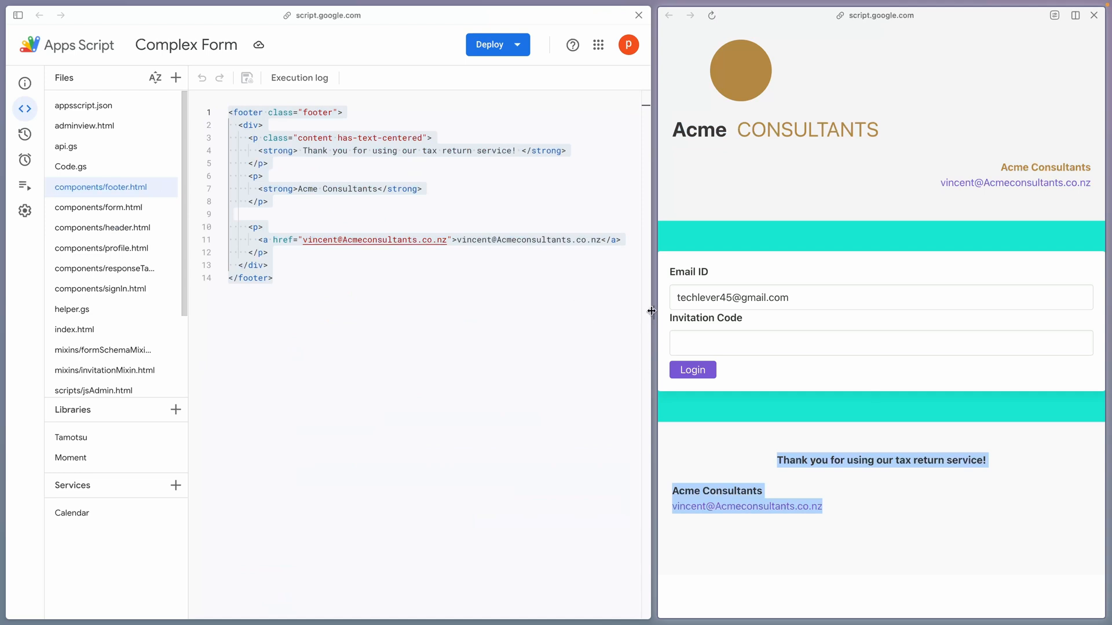
mouse_move(118, 260)
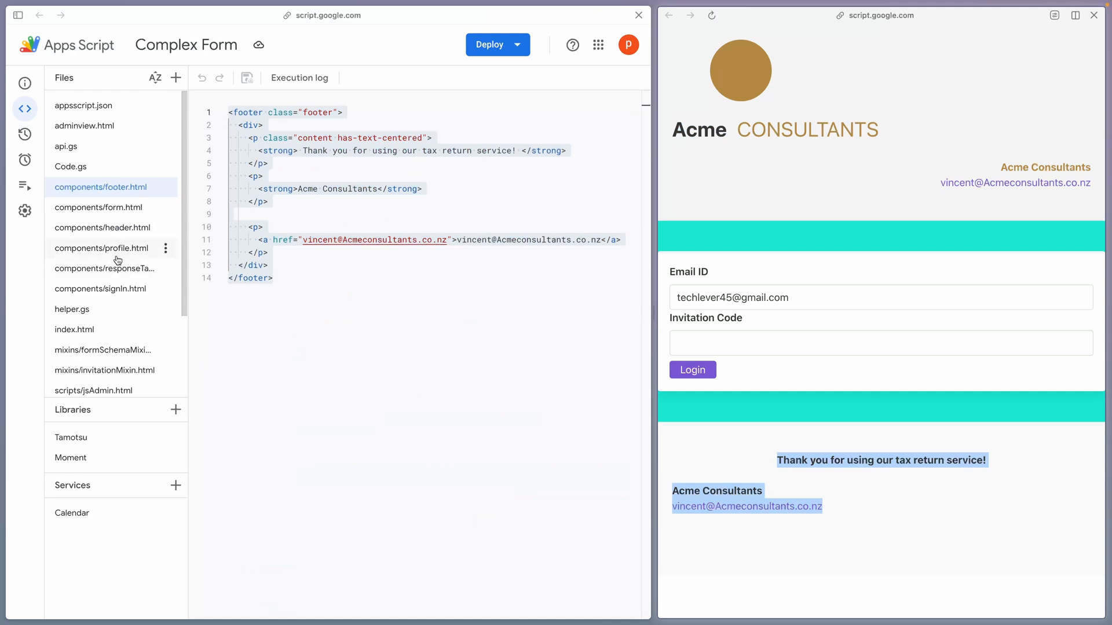
Show components/signIn.html and select all of its sign-in code.
left_click(99, 288)
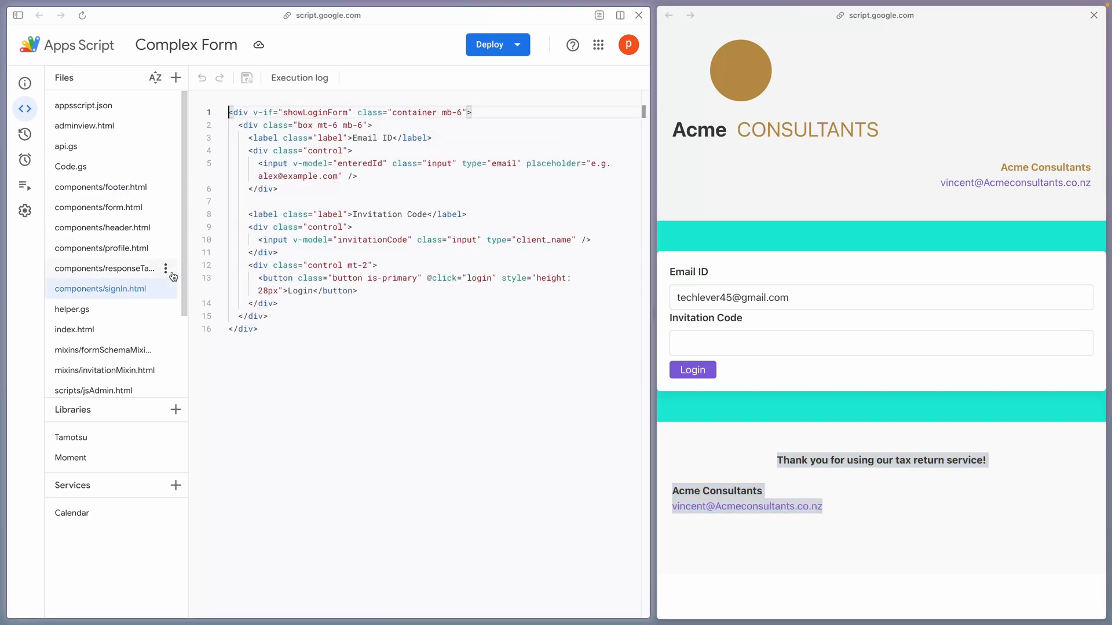
key("ctrl+a")
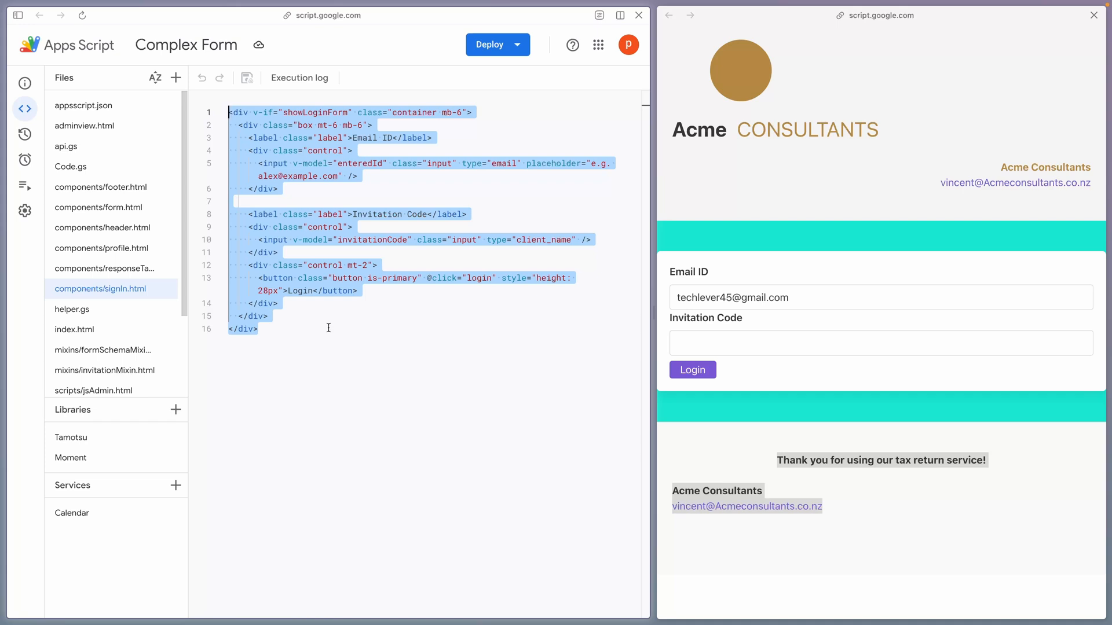
left_click(328, 328)
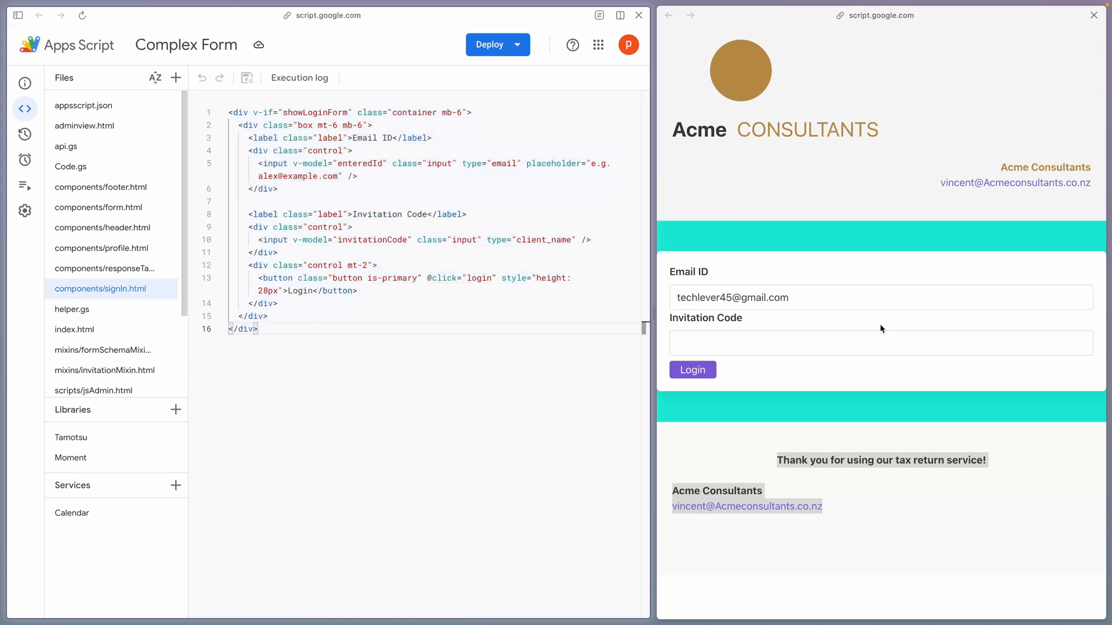
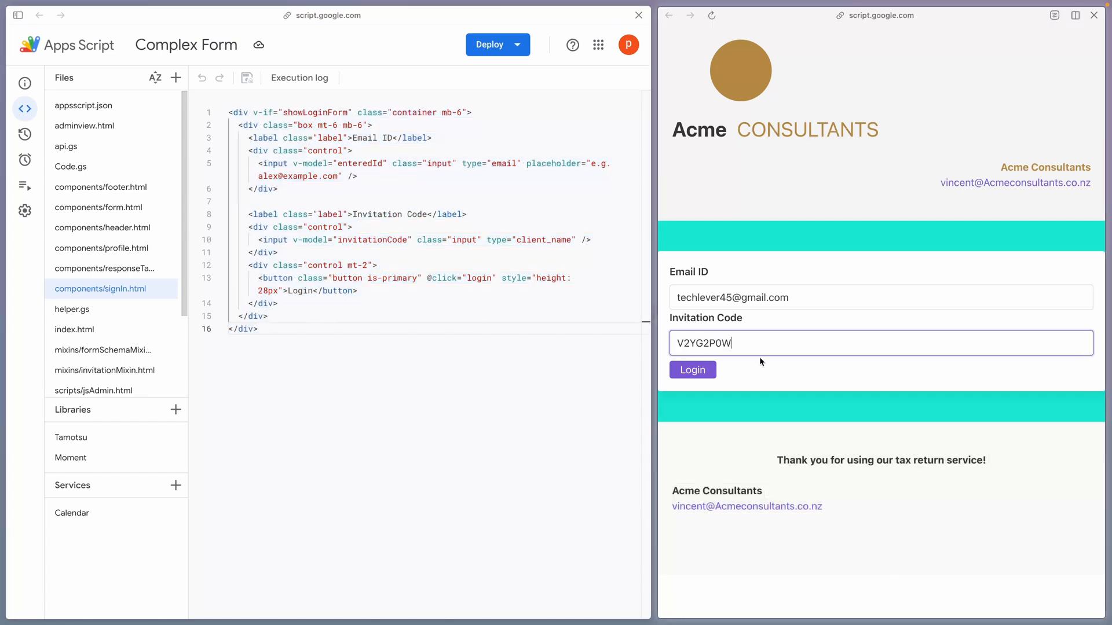
left_click(692, 369)
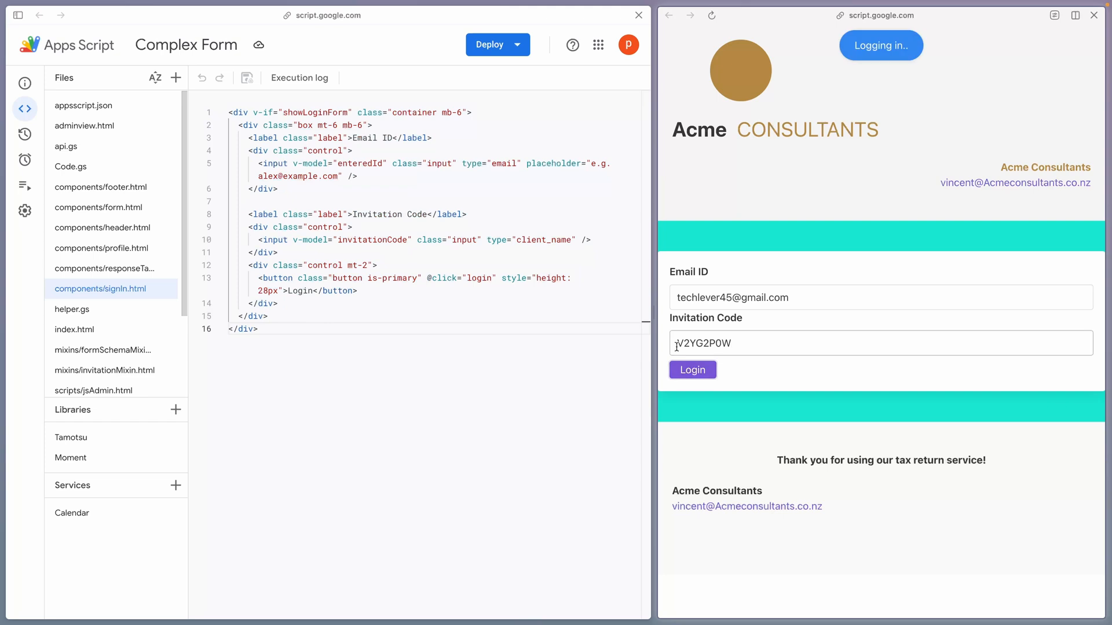
left_click(692, 370)
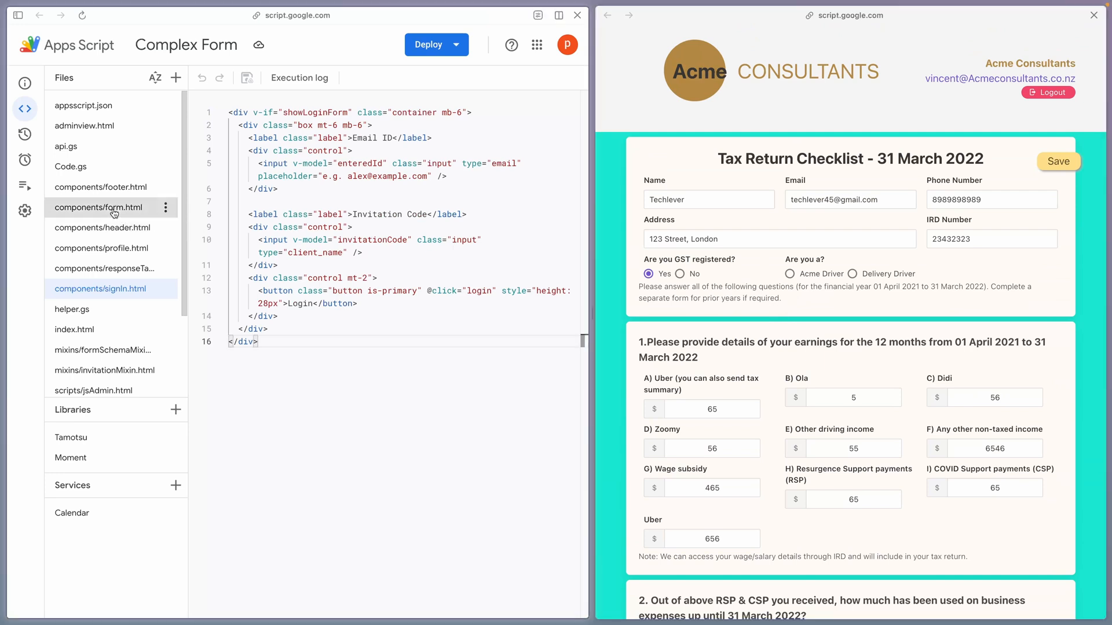
left_click(98, 206)
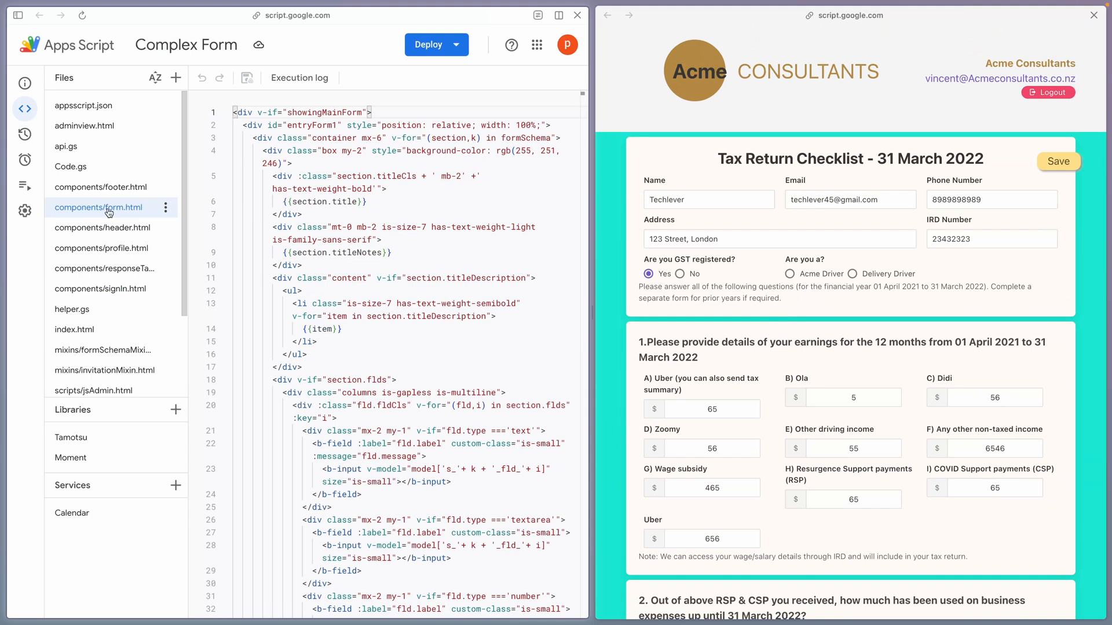
mouse_move(126, 214)
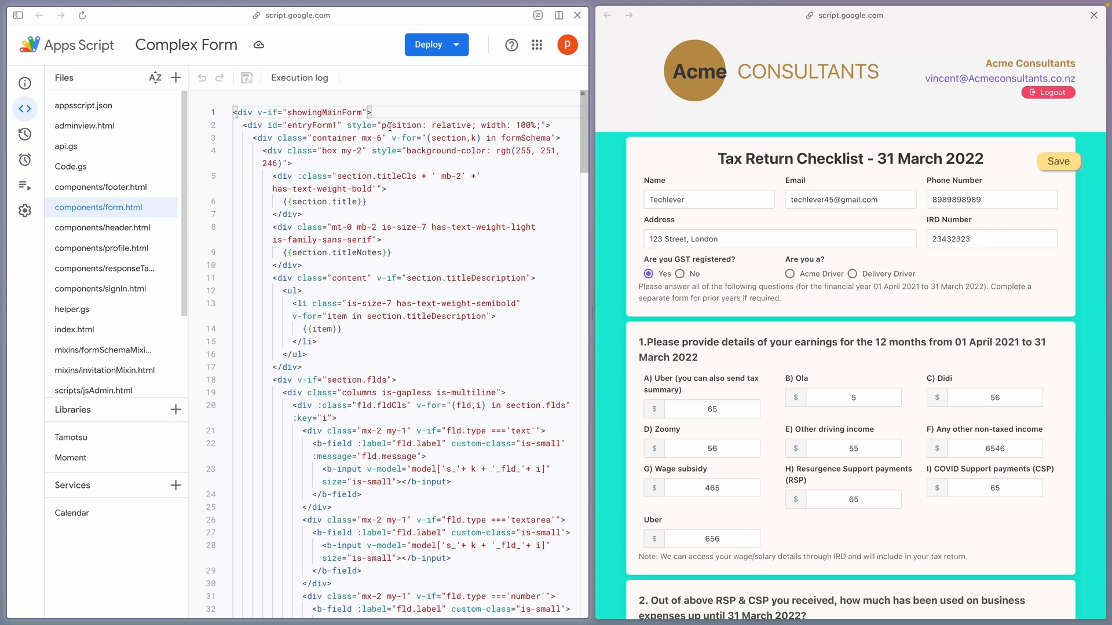
double_click(525, 137)
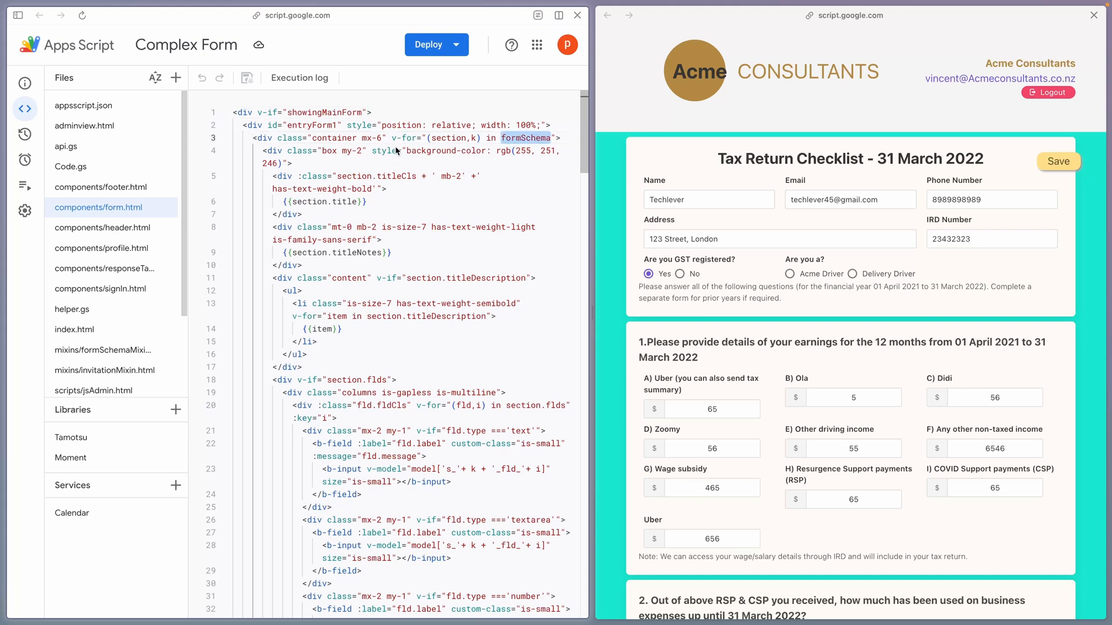
scroll("down", 3)
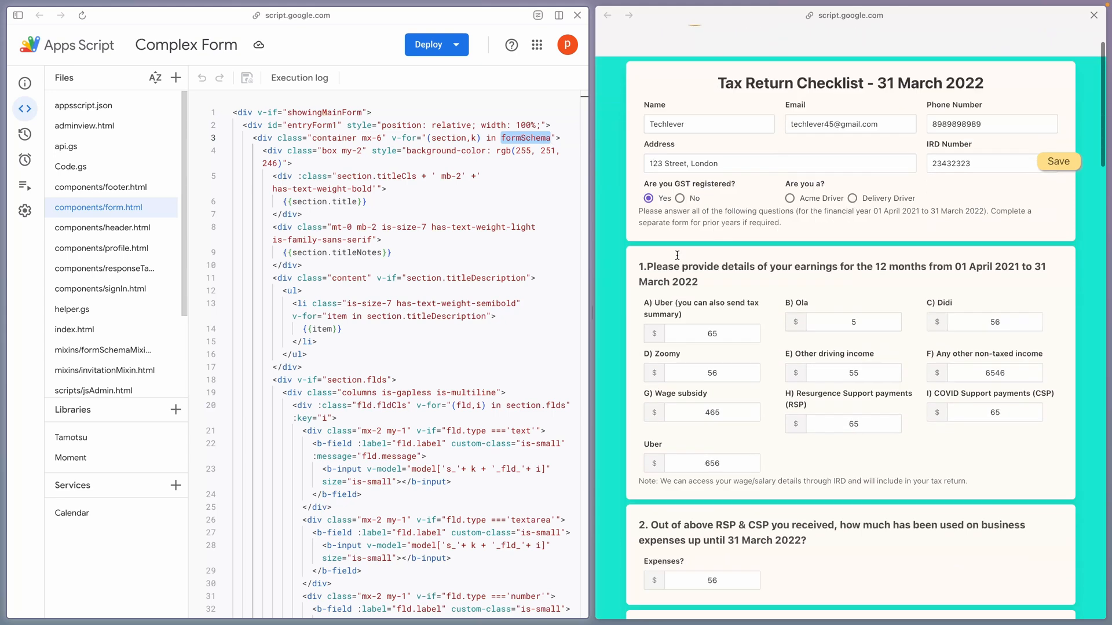
scroll("down", 3)
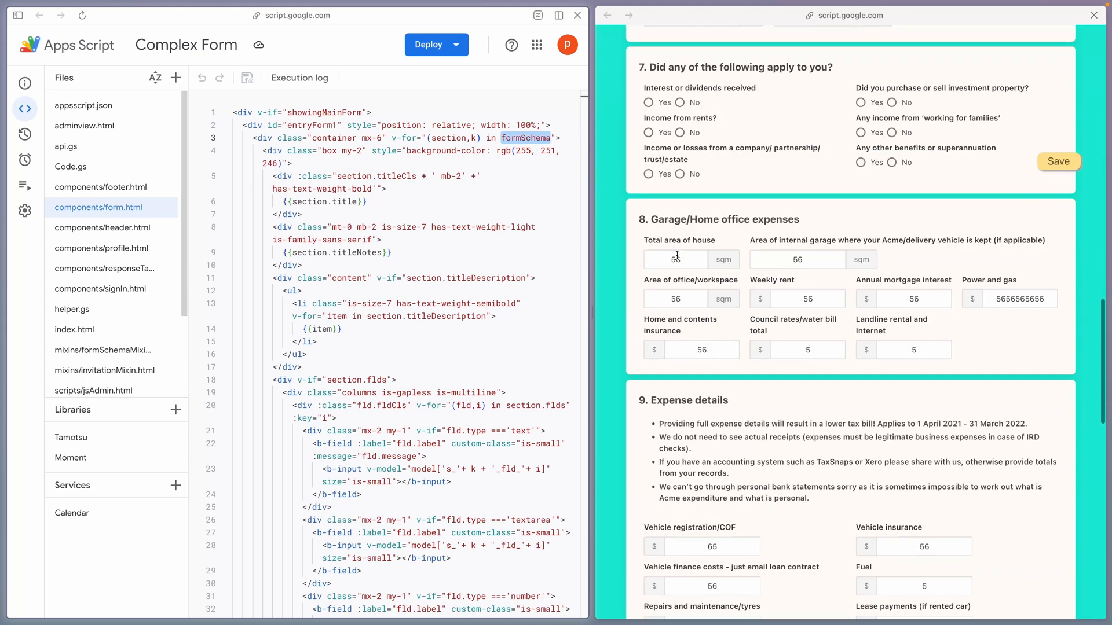
scroll("up", 3)
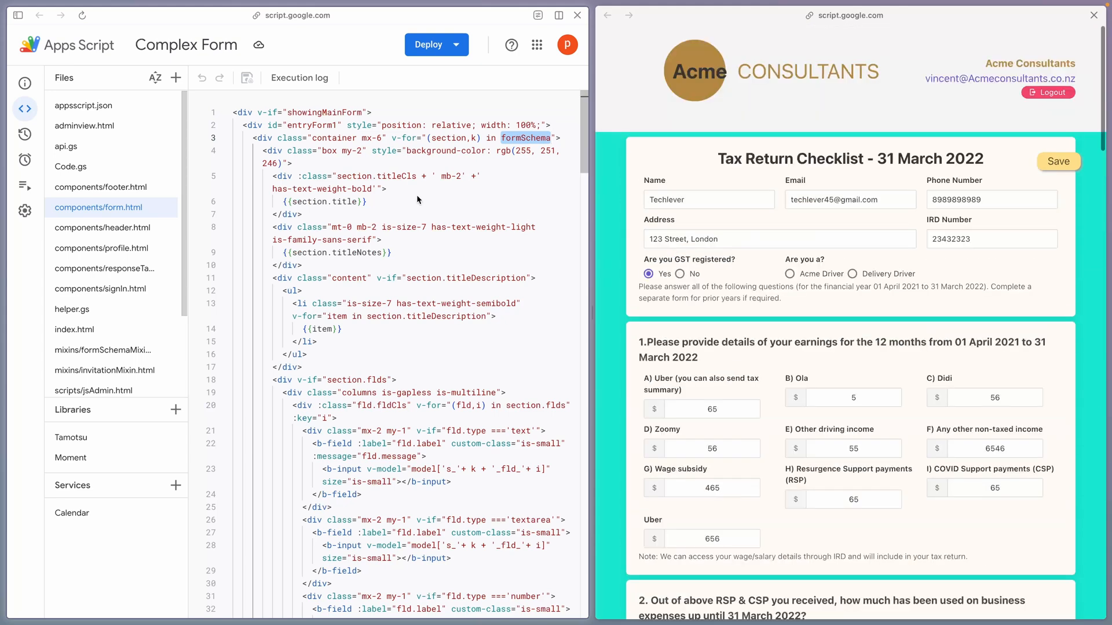
scroll("down", 3)
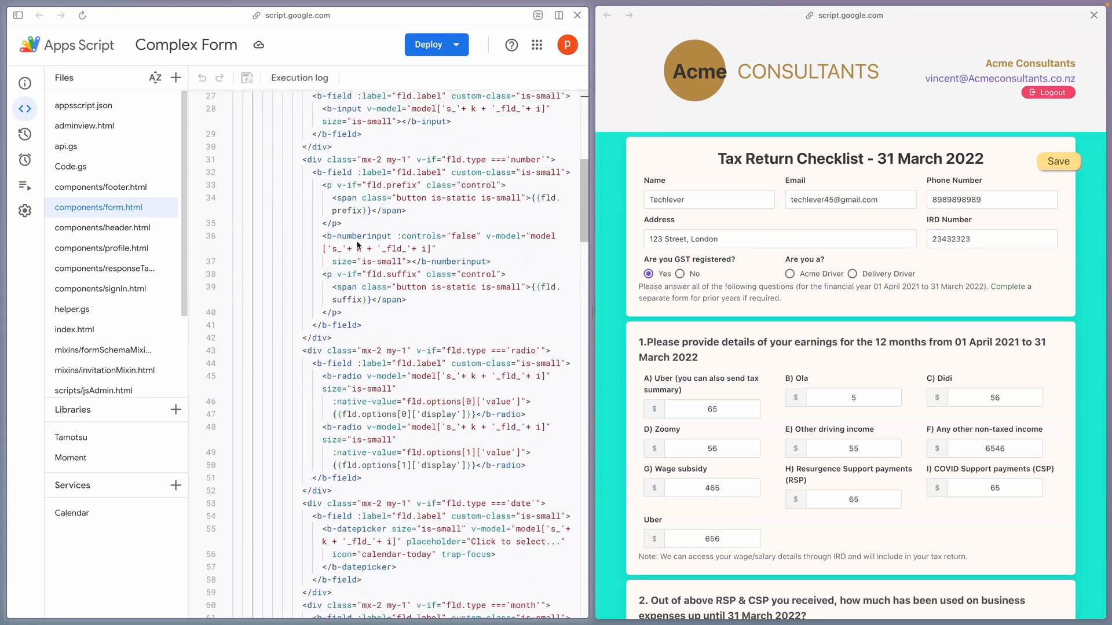
scroll("down", 3)
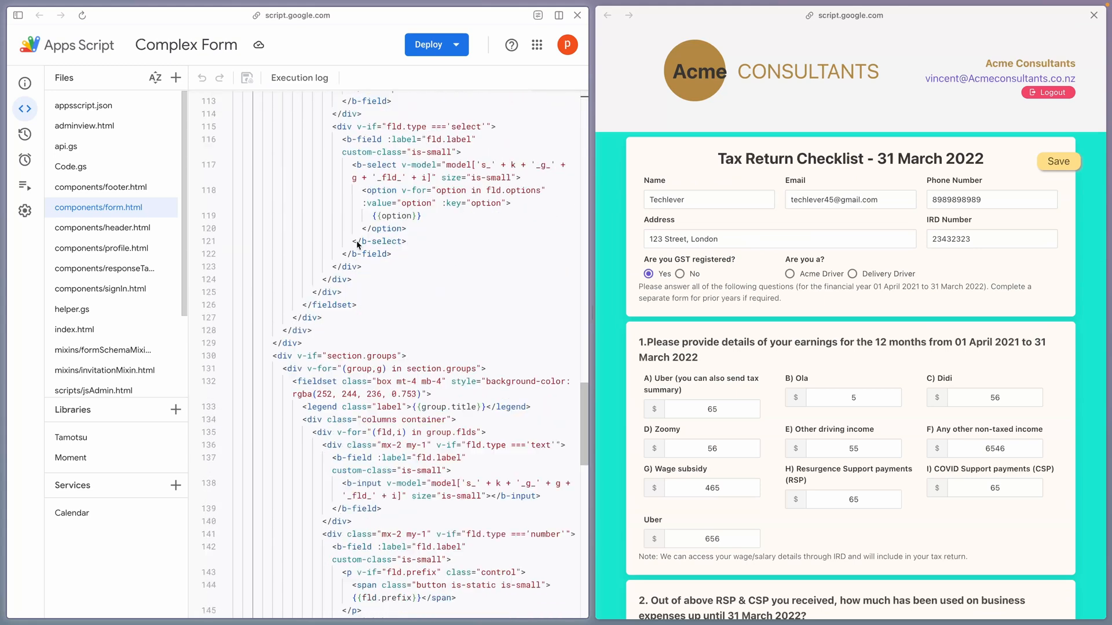
scroll("down", 3)
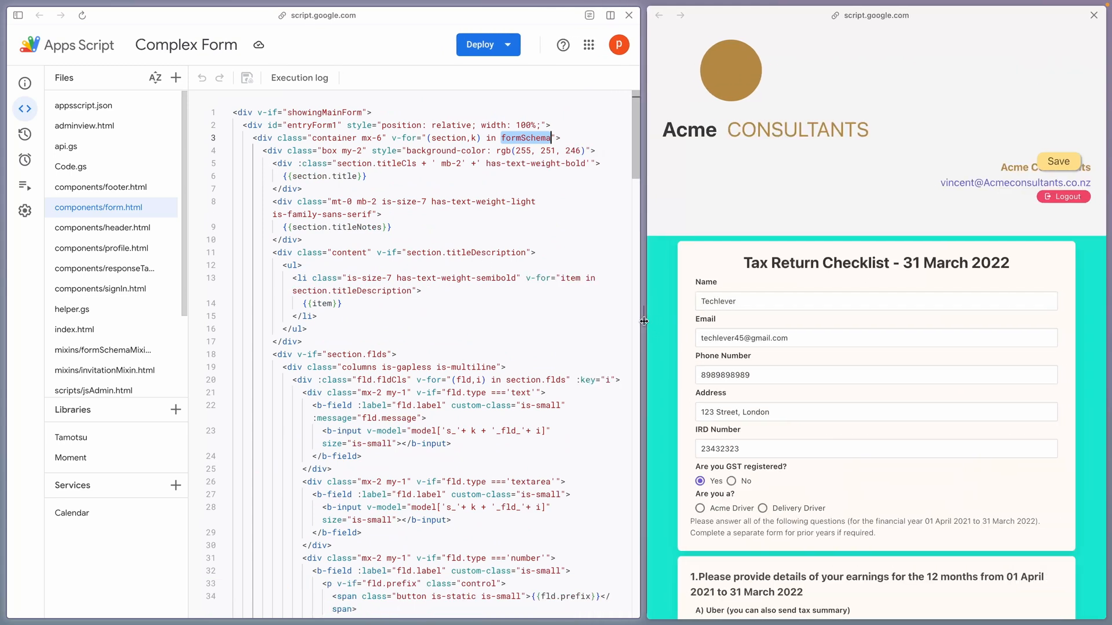
scroll("down", 3)
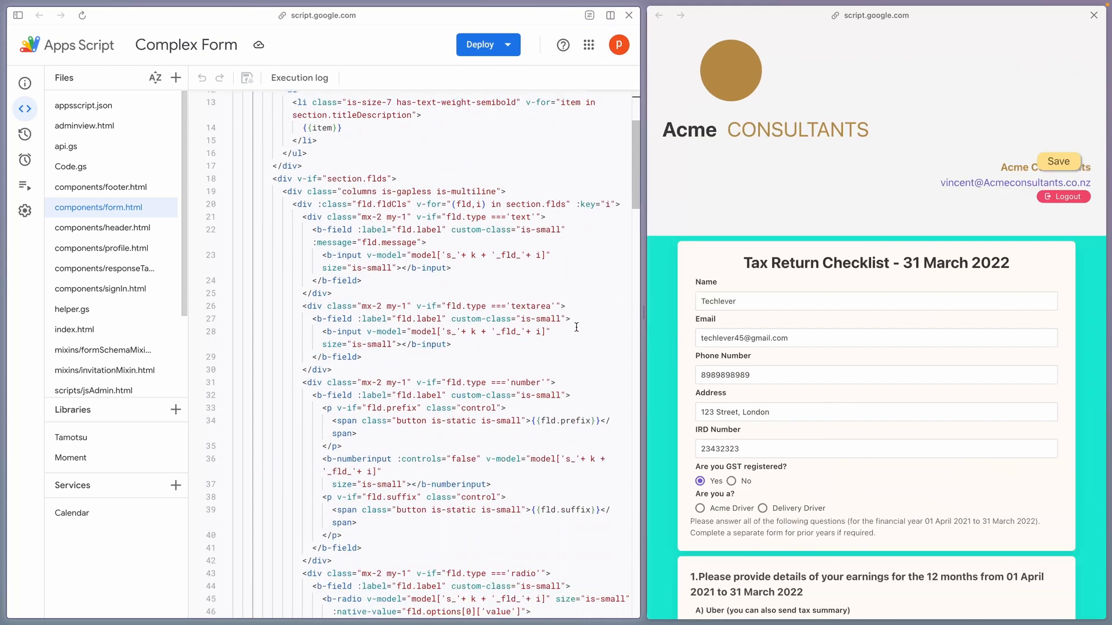
scroll("down", 3)
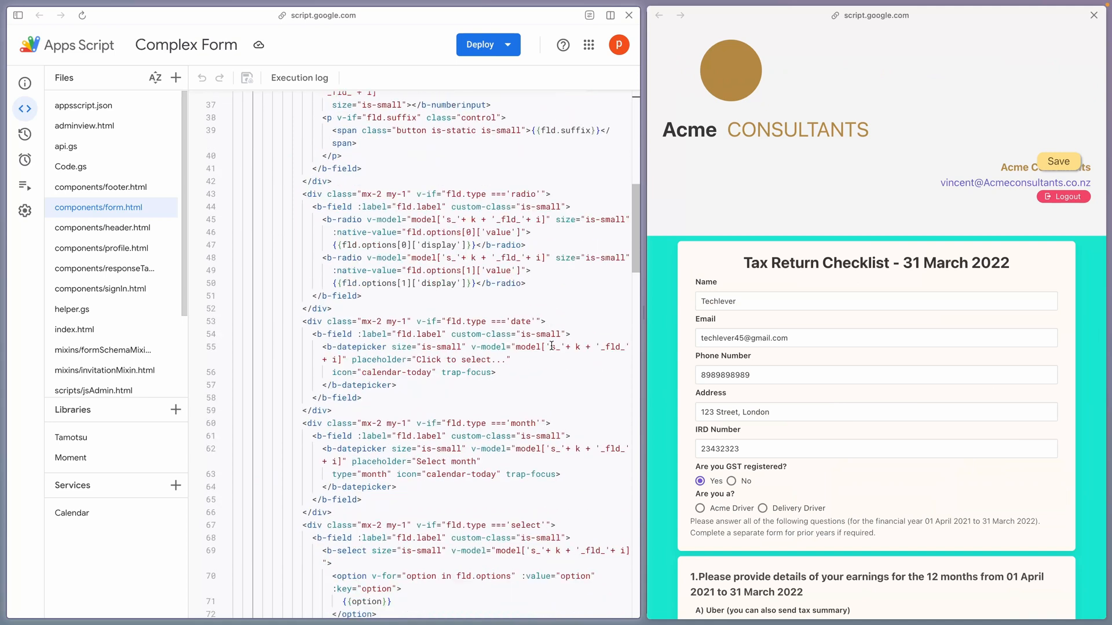
scroll("down", 3)
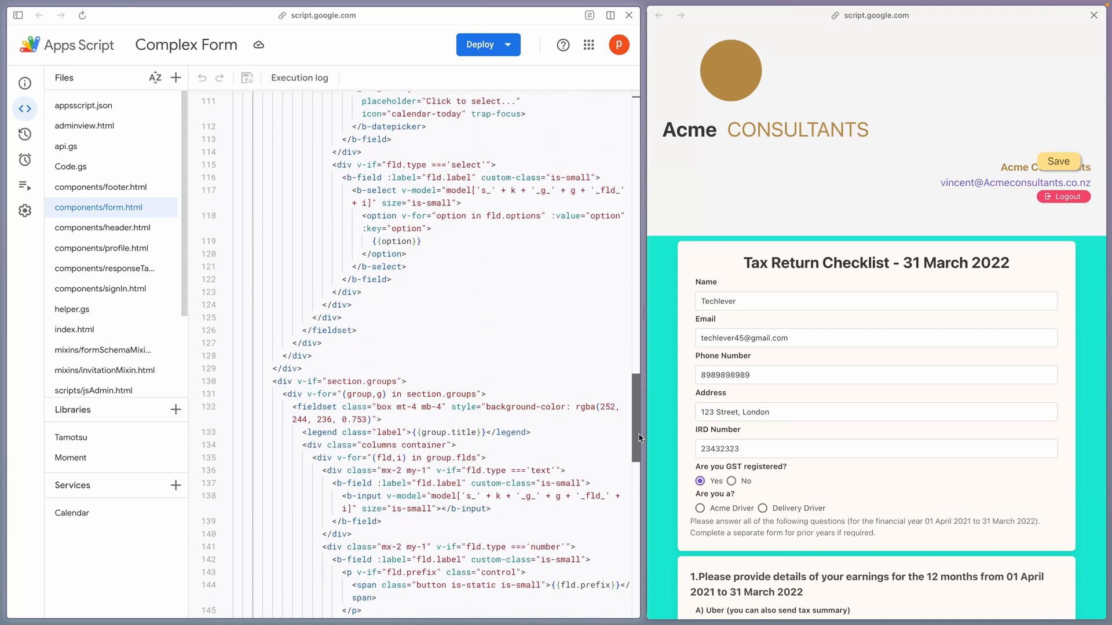
scroll("down", 3)
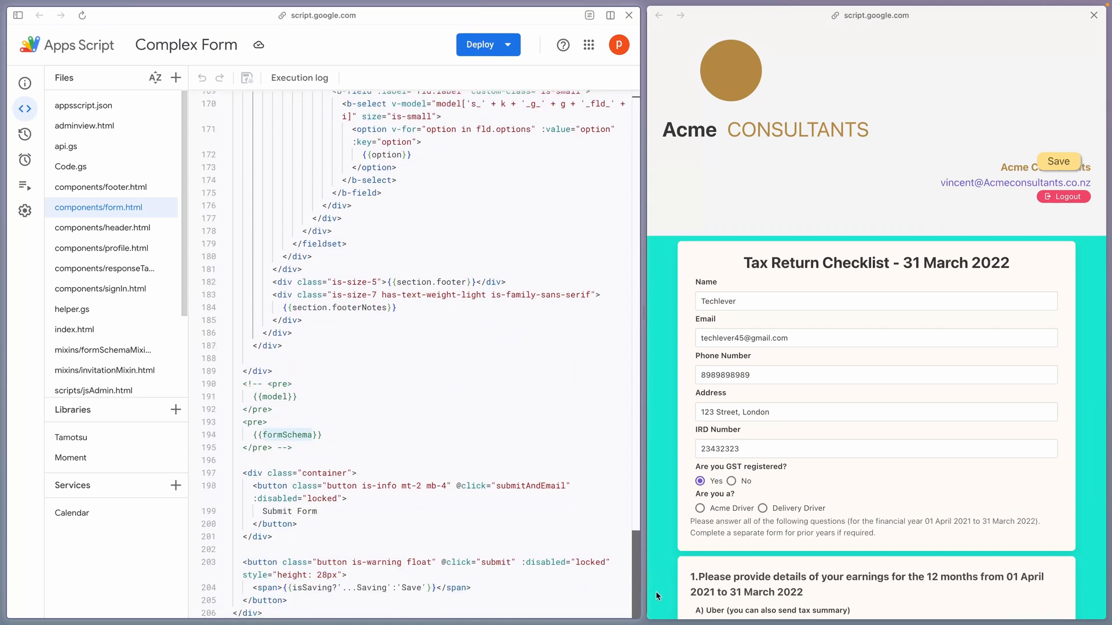
scroll("up", 3)
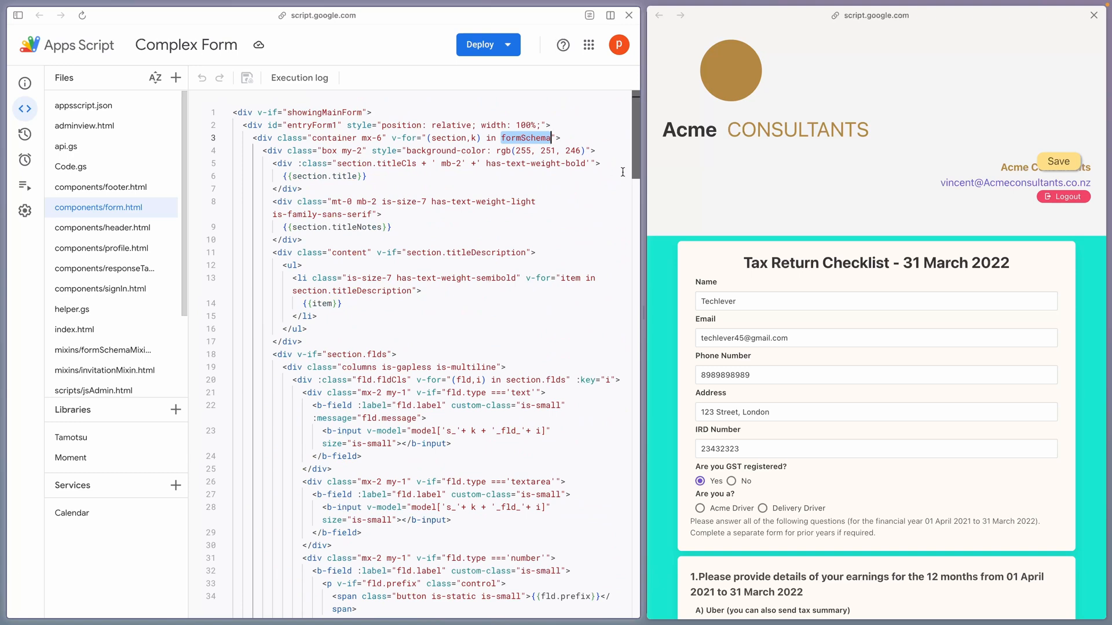
mouse_move(269, 296)
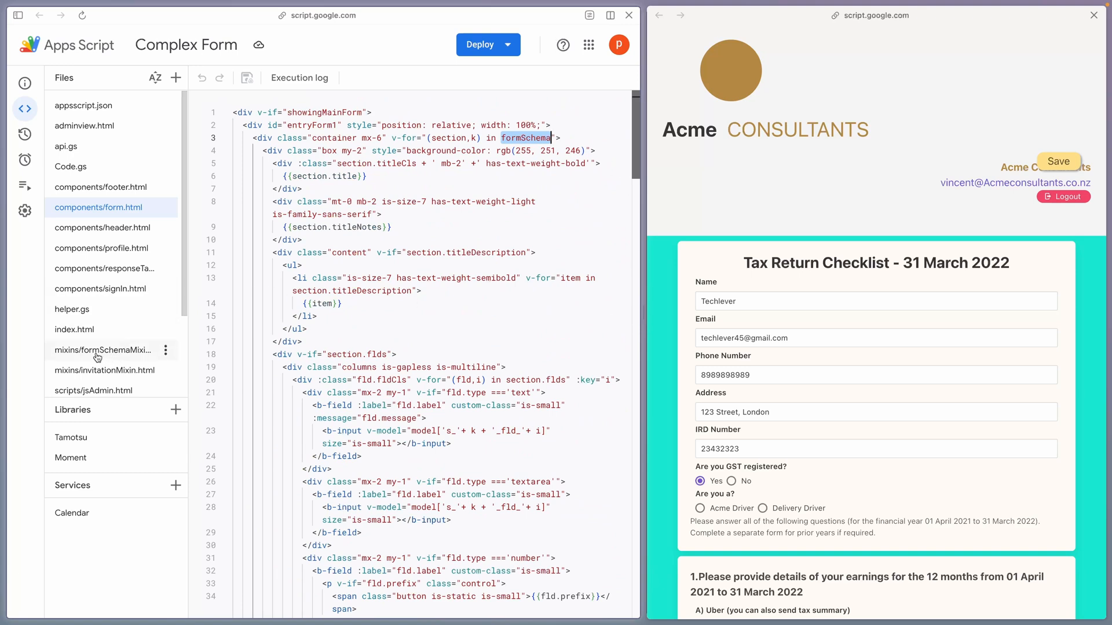
mouse_move(103, 350)
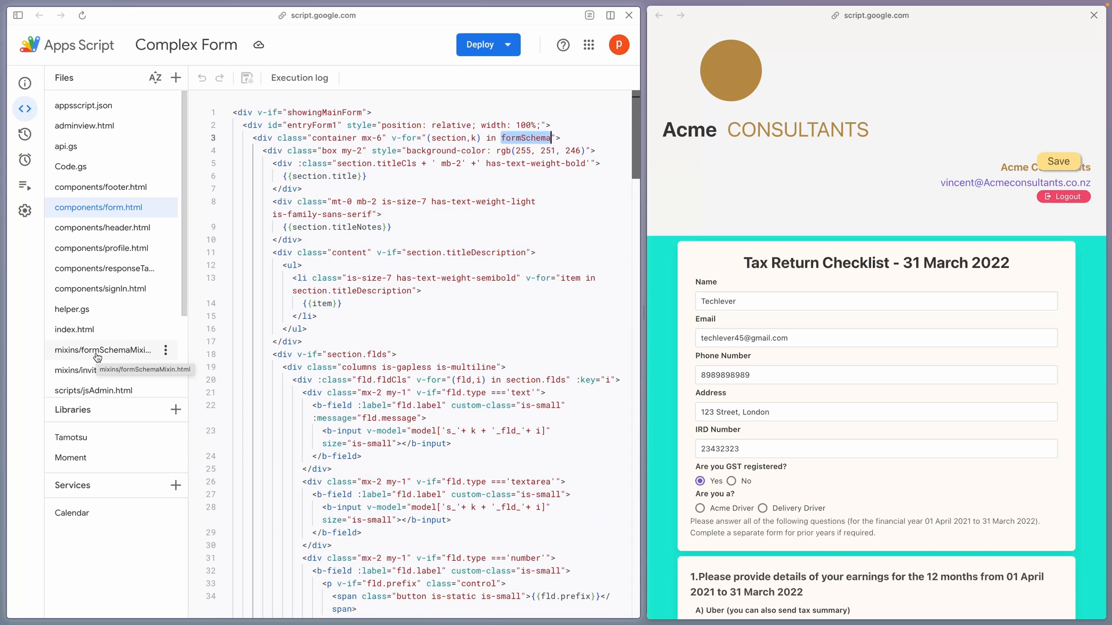
Review mixins/formSchemaMixin.html, highlighting the prefix properties throughout the checklist schema.
left_click(103, 350)
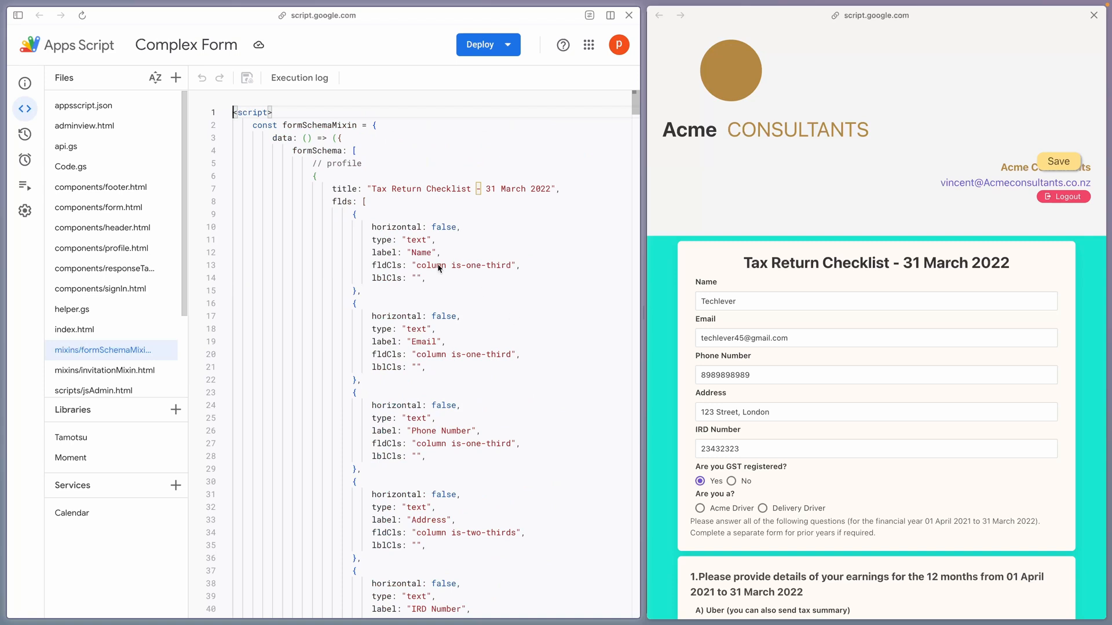
mouse_move(321, 190)
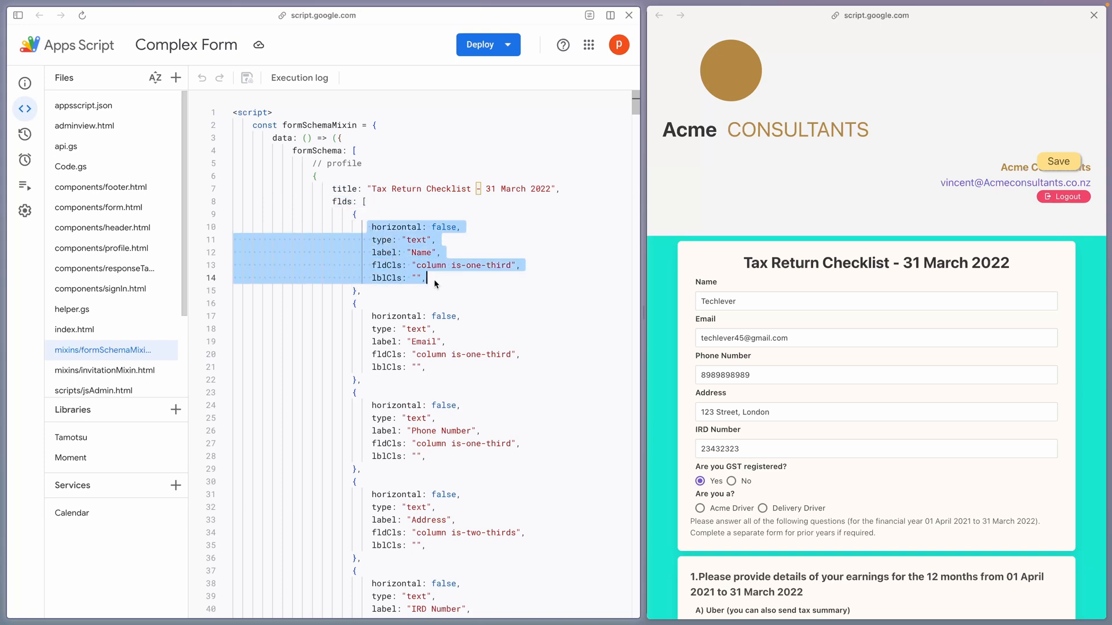
scroll("down", 3)
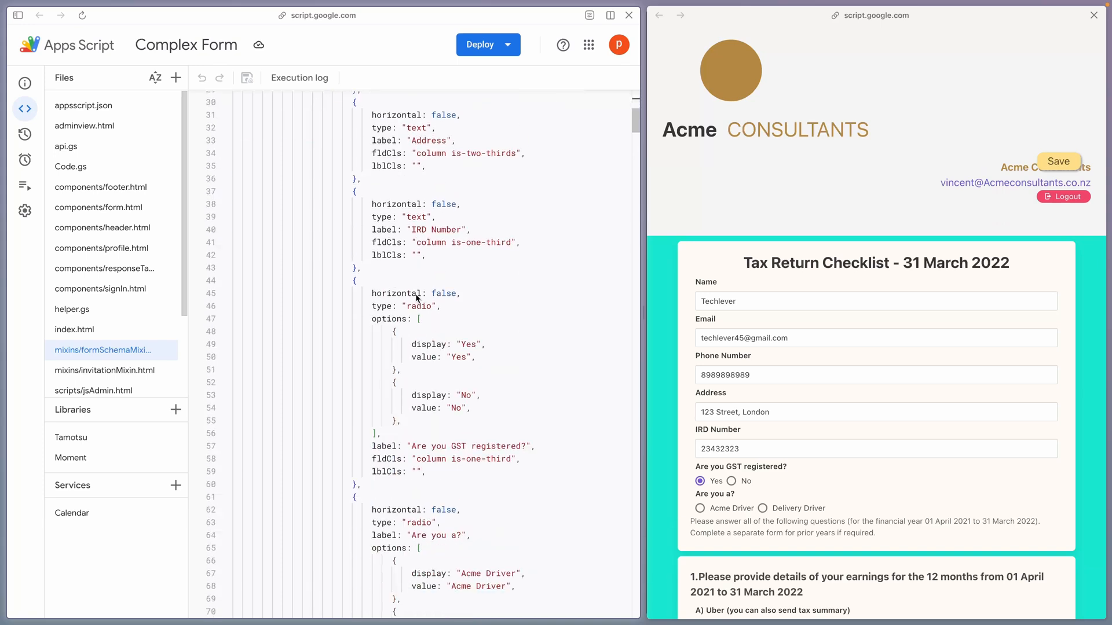
scroll("down", 3)
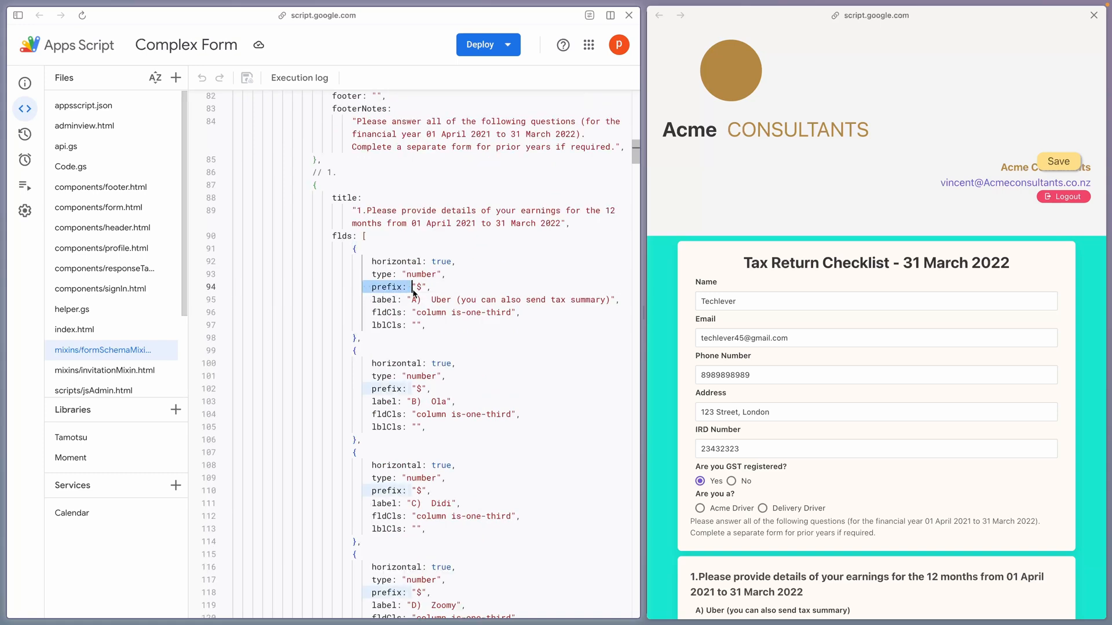
left_click(387, 491)
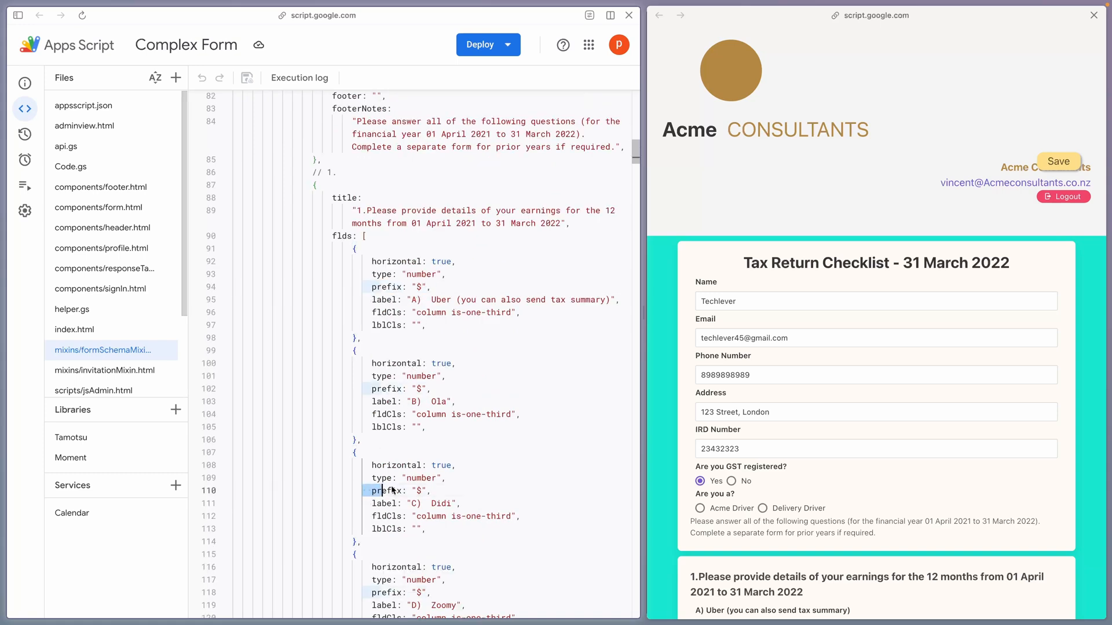
scroll("down", 3)
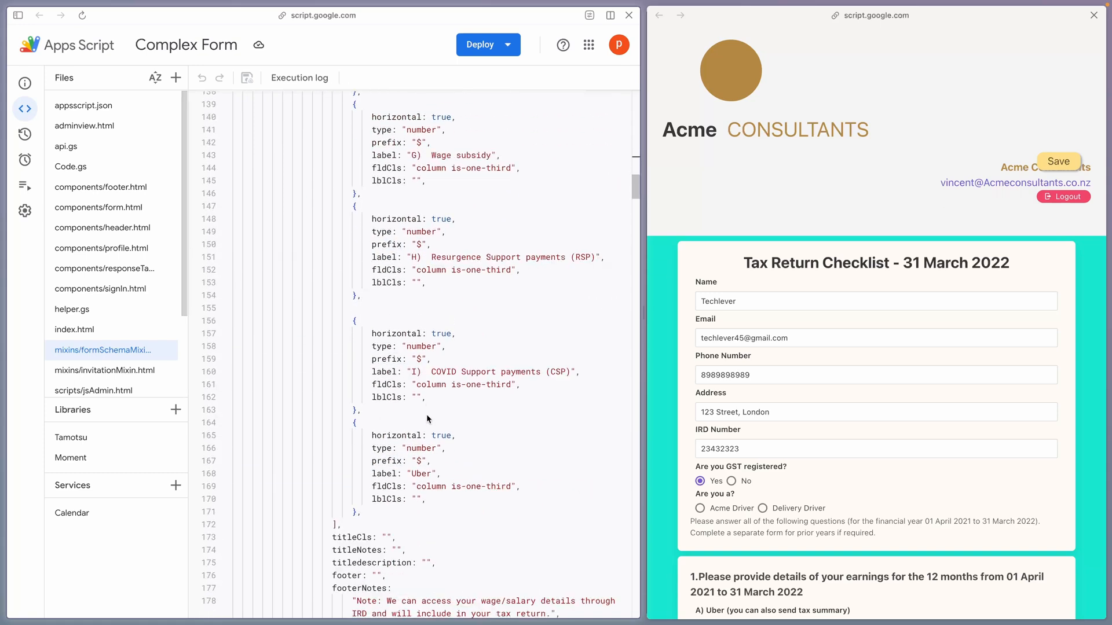
scroll("down", 3)
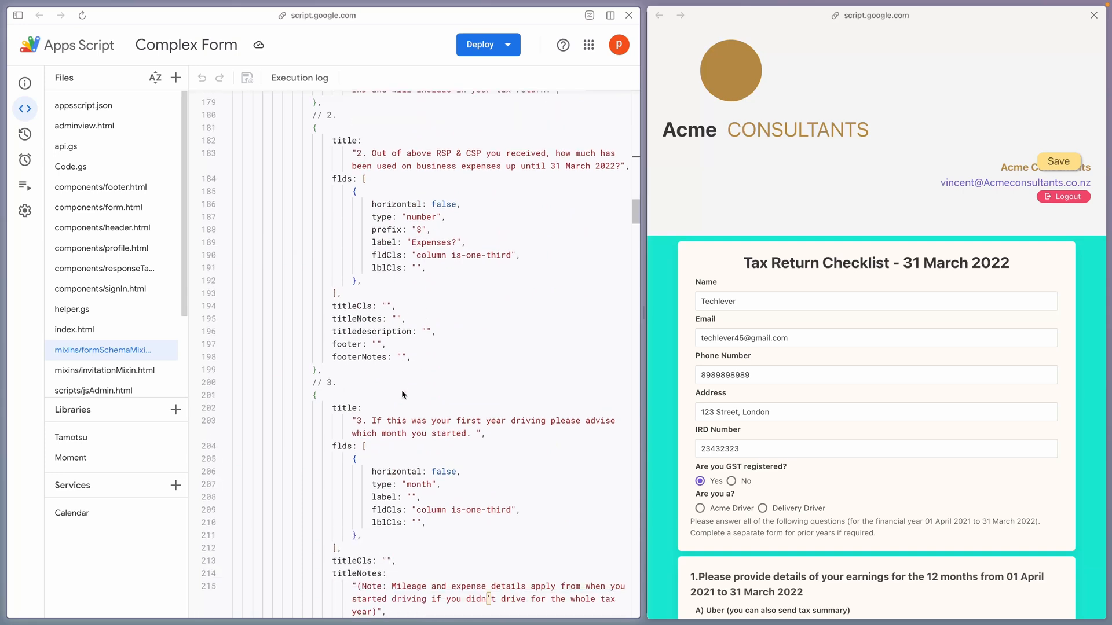
scroll("down", 3)
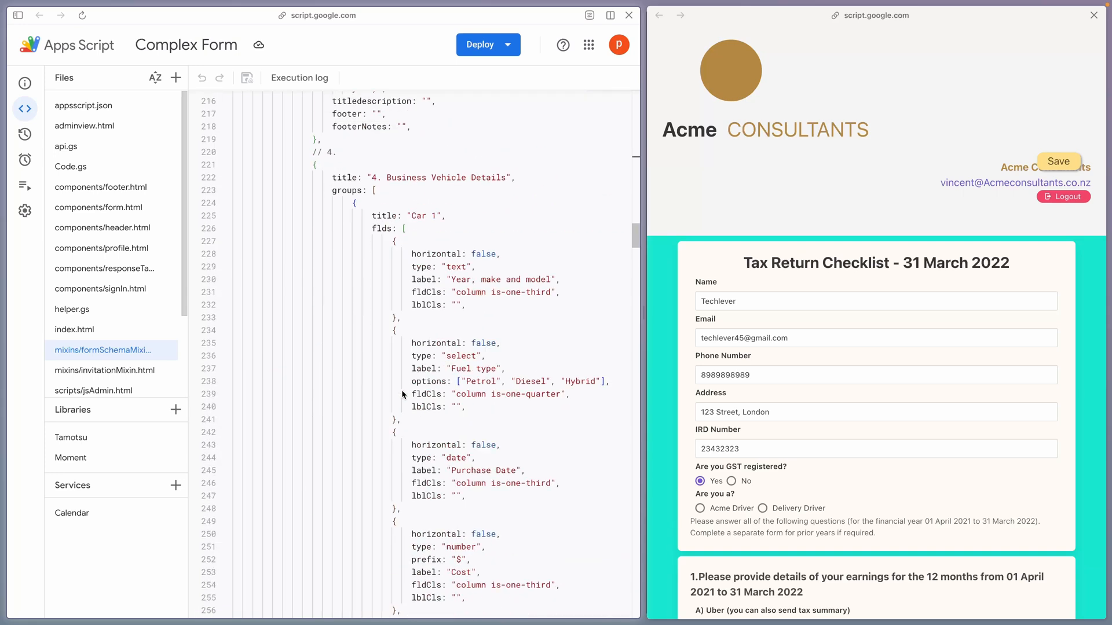
scroll("up", 3)
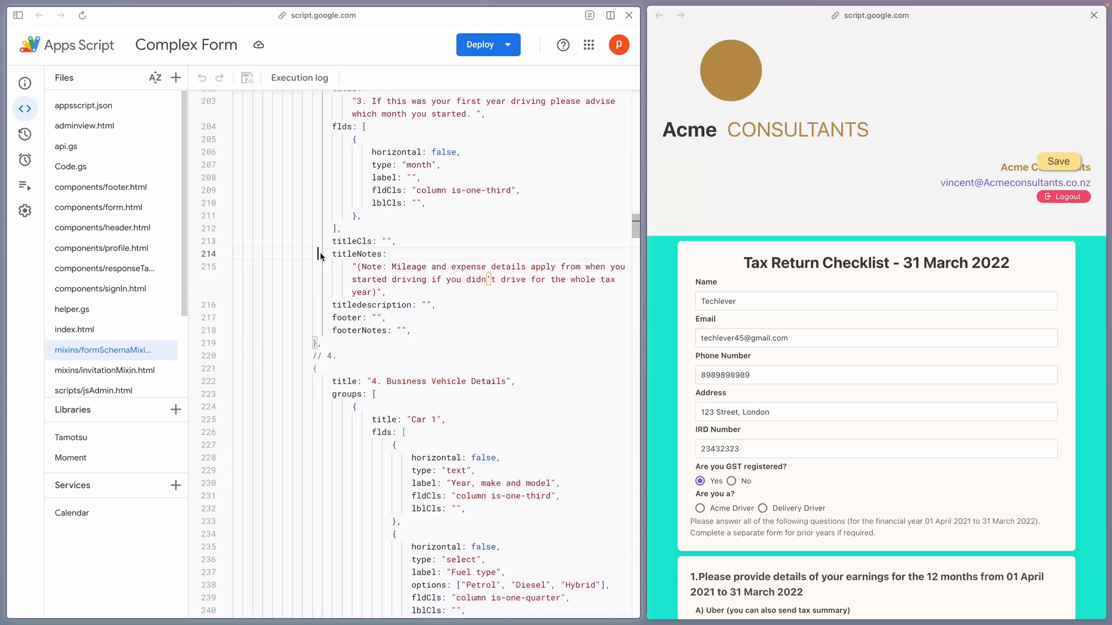
scroll("down", 3)
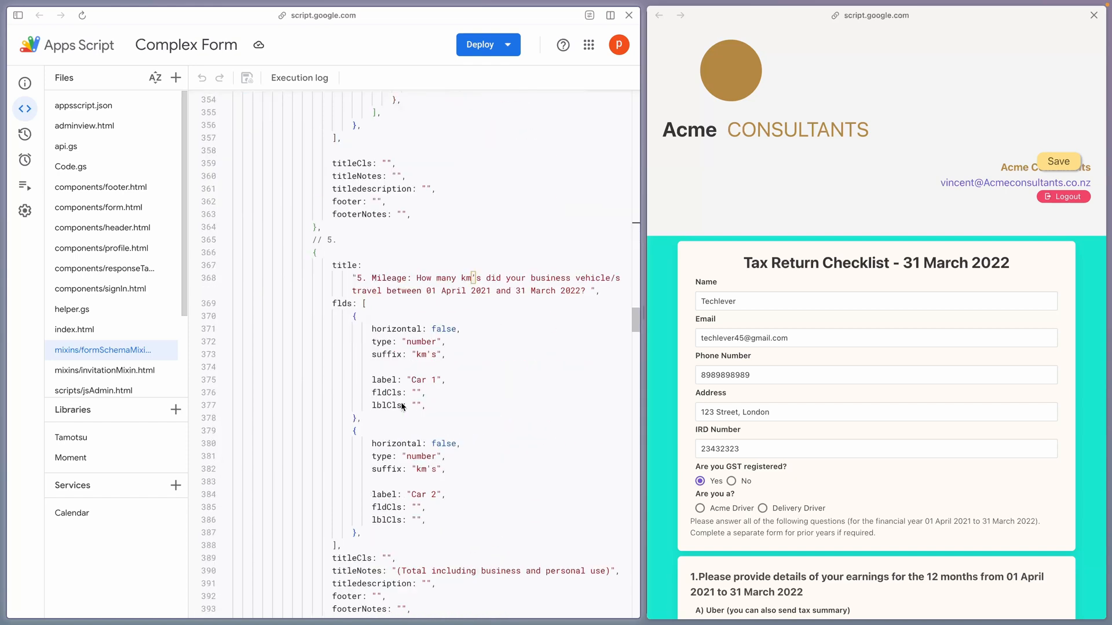
scroll("down", 3)
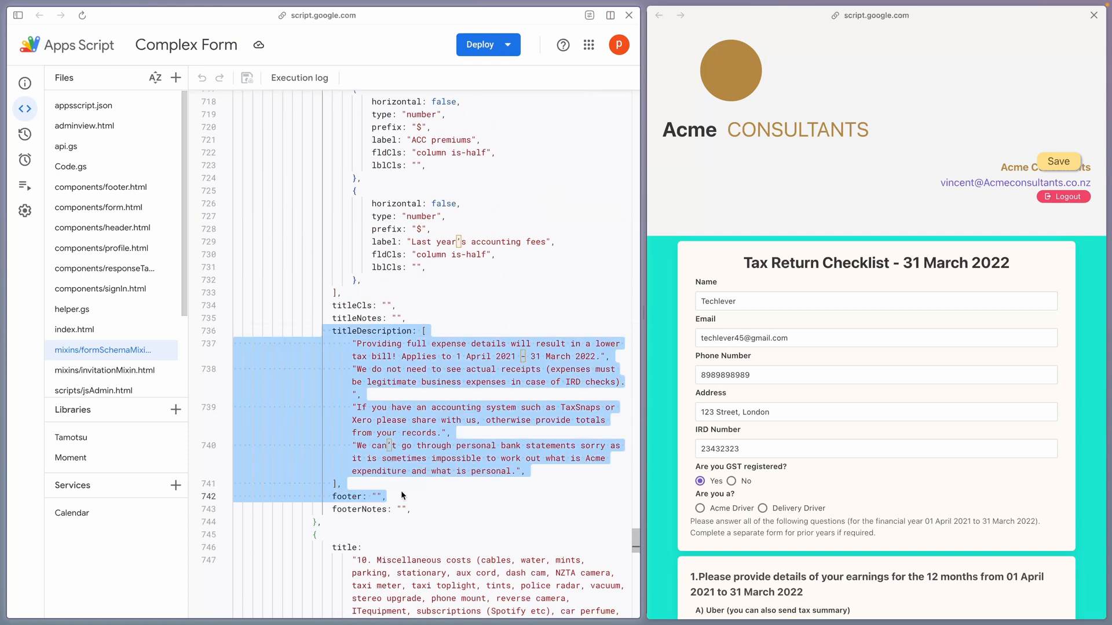
scroll("down", 3)
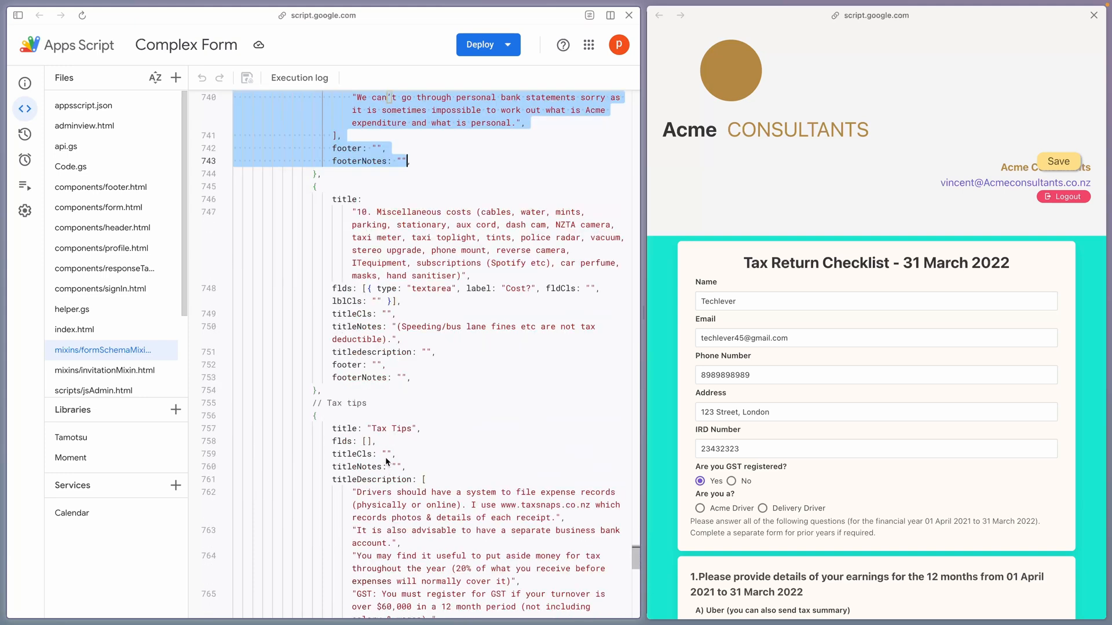
scroll("down", 3)
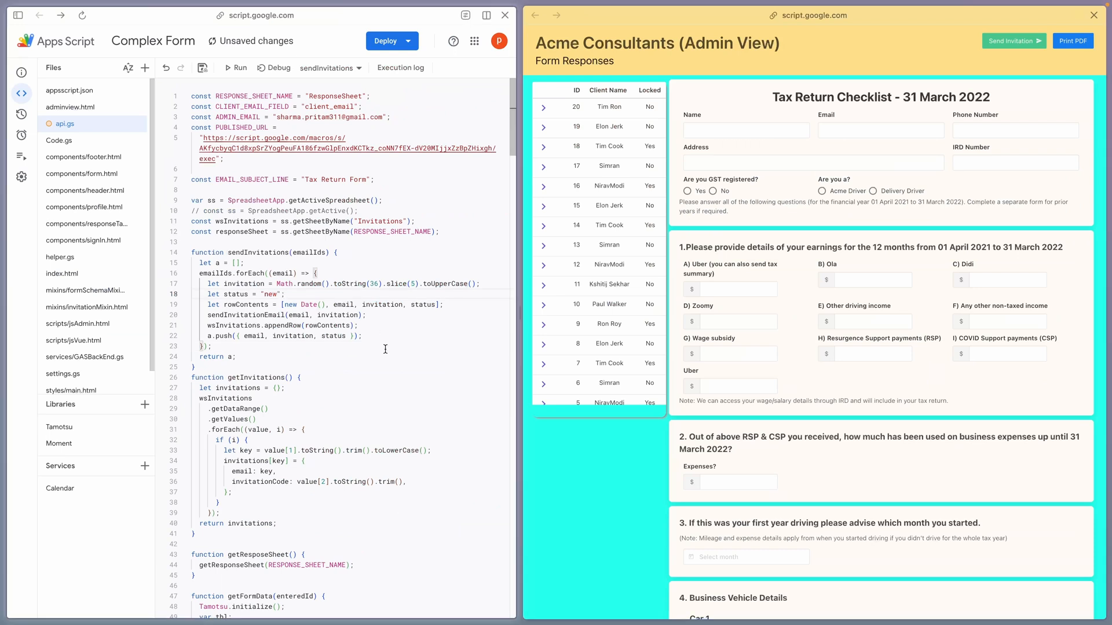
mouse_move(380, 310)
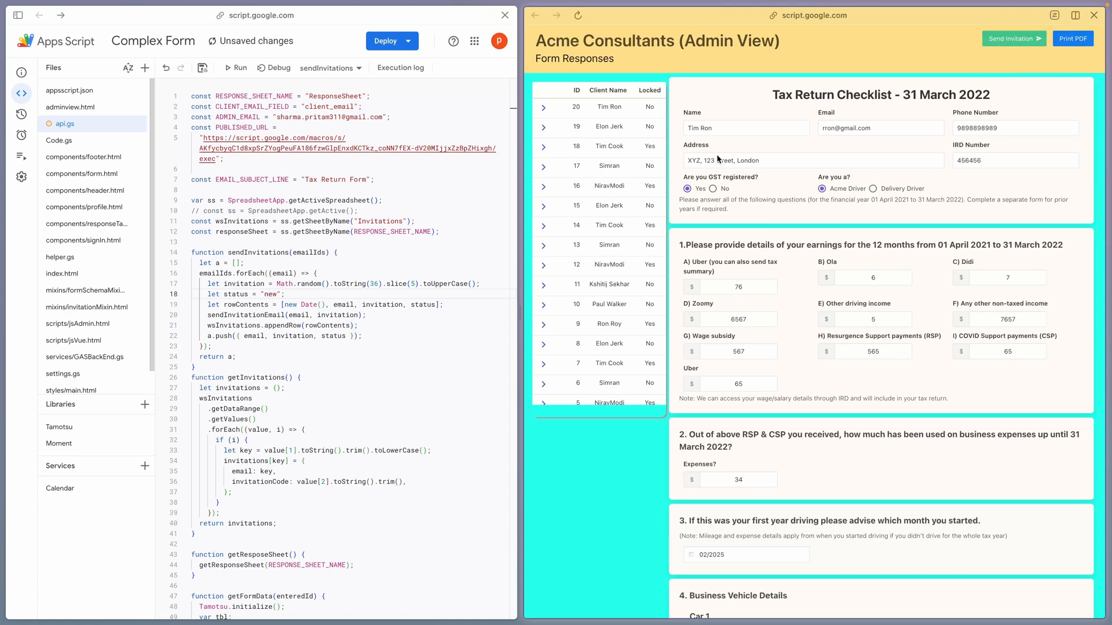
Show components/responseTable.html with the admin header and Send Invitation modal markup.
left_click(87, 224)
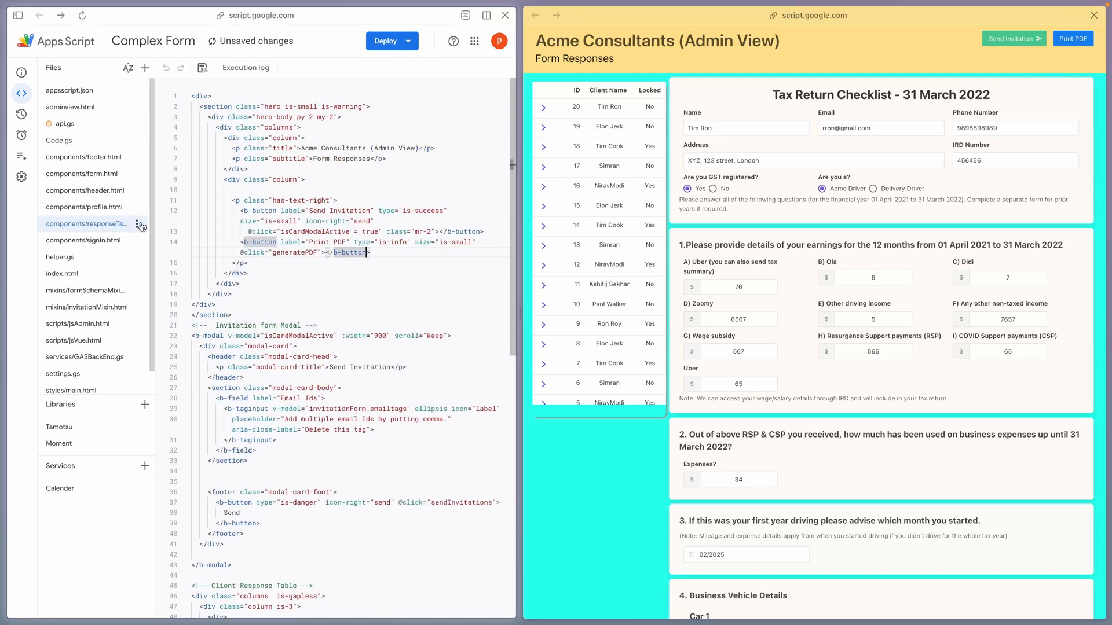
mouse_move(310, 298)
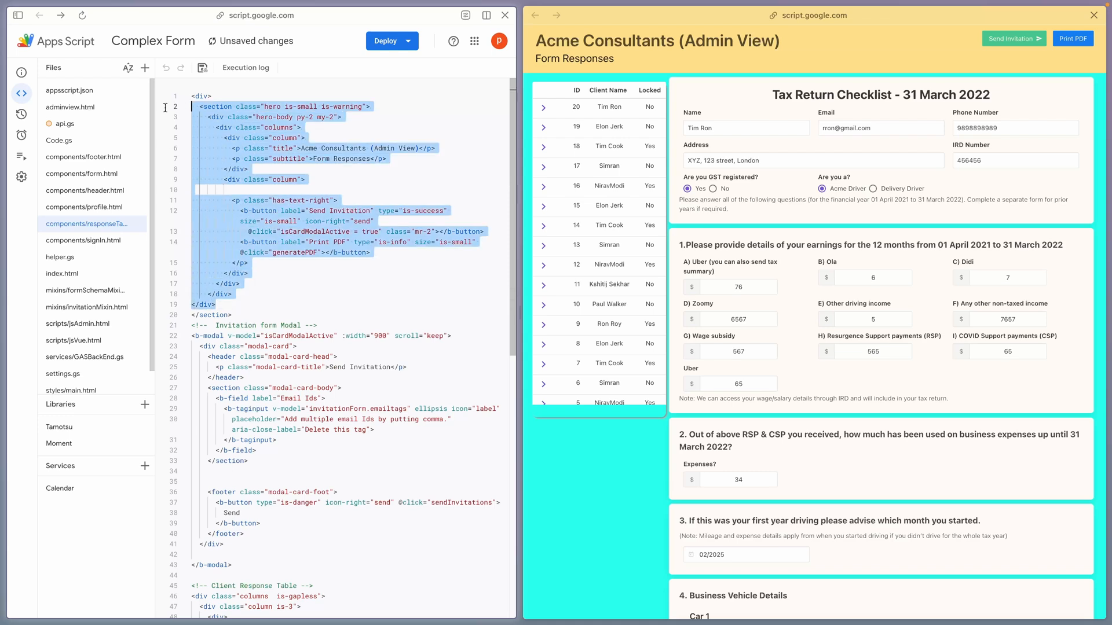
Scroll through the responseTable component's form markup down to its end.
scroll("down", 3)
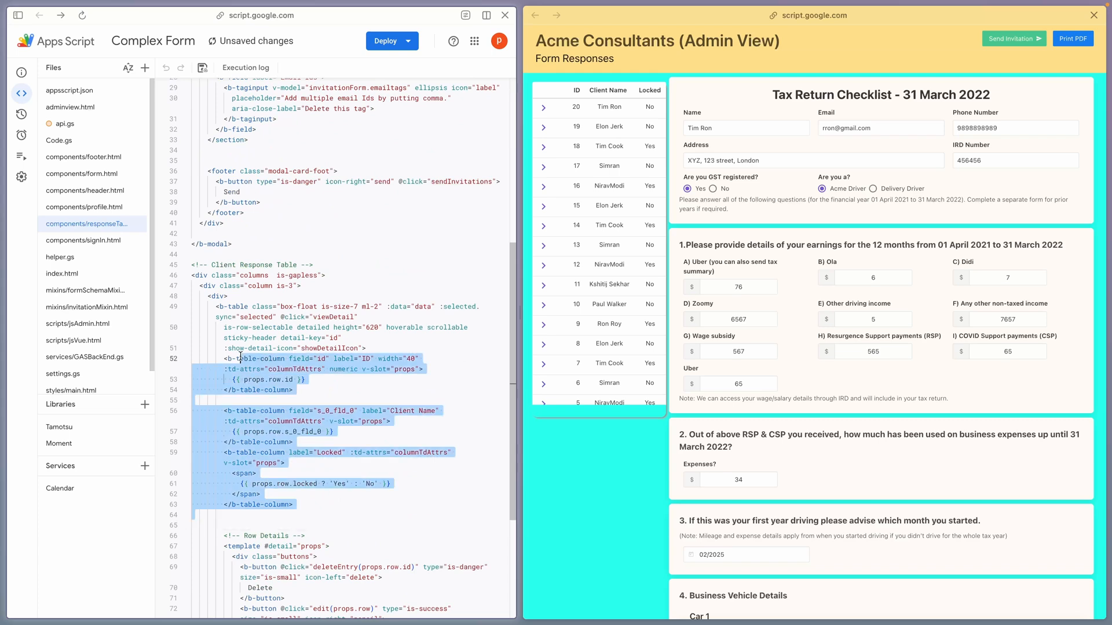
scroll("down", 3)
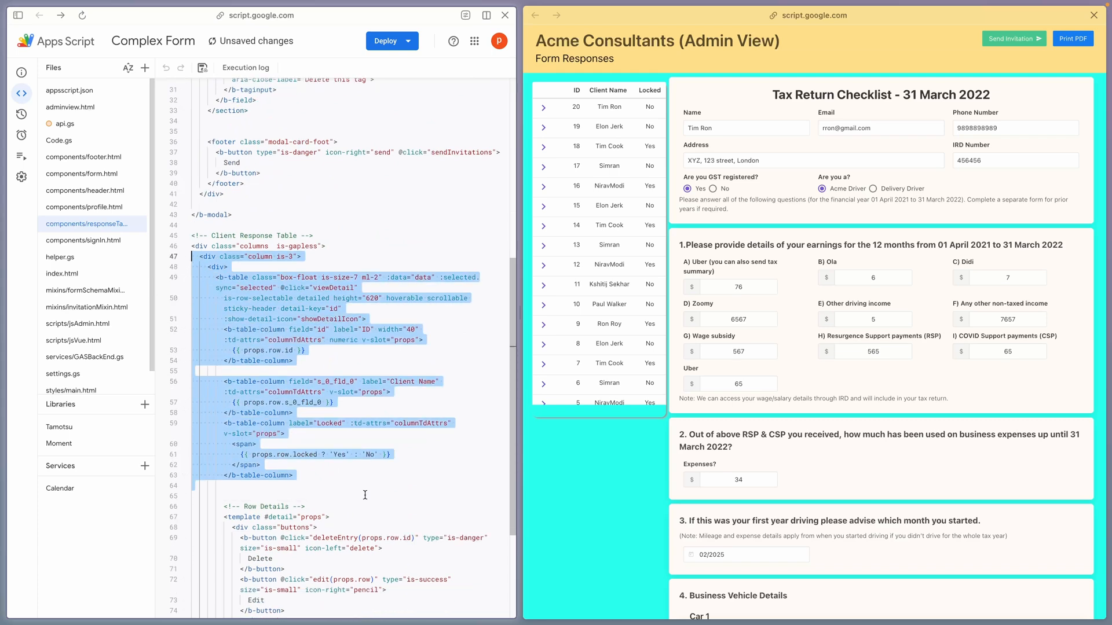
scroll("down", 3)
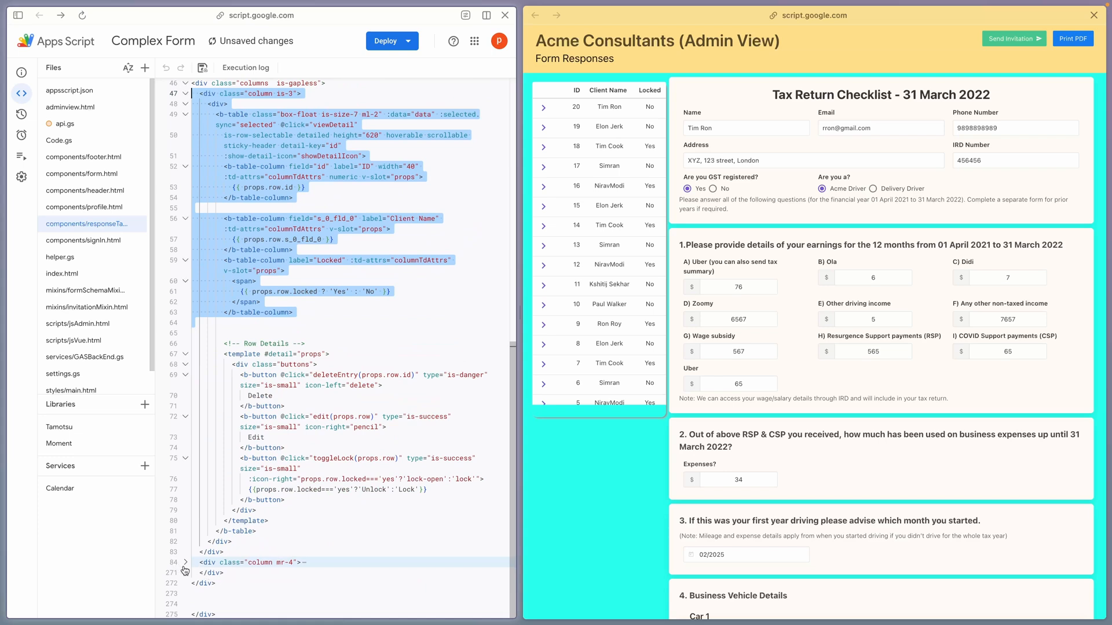
scroll("down", 3)
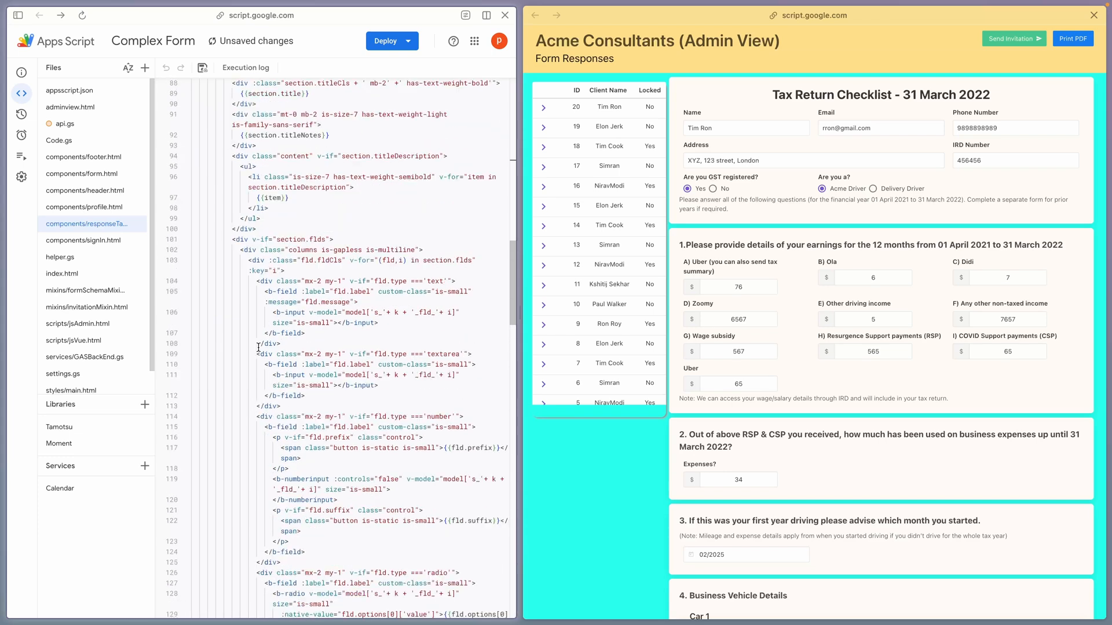
scroll("up", 3)
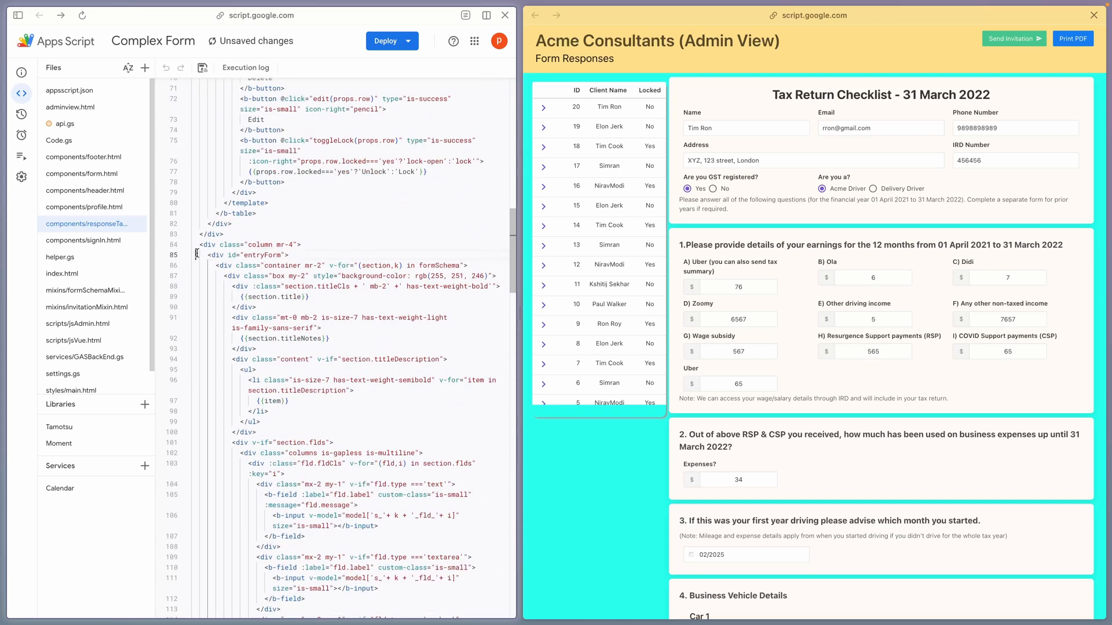
scroll("down", 3)
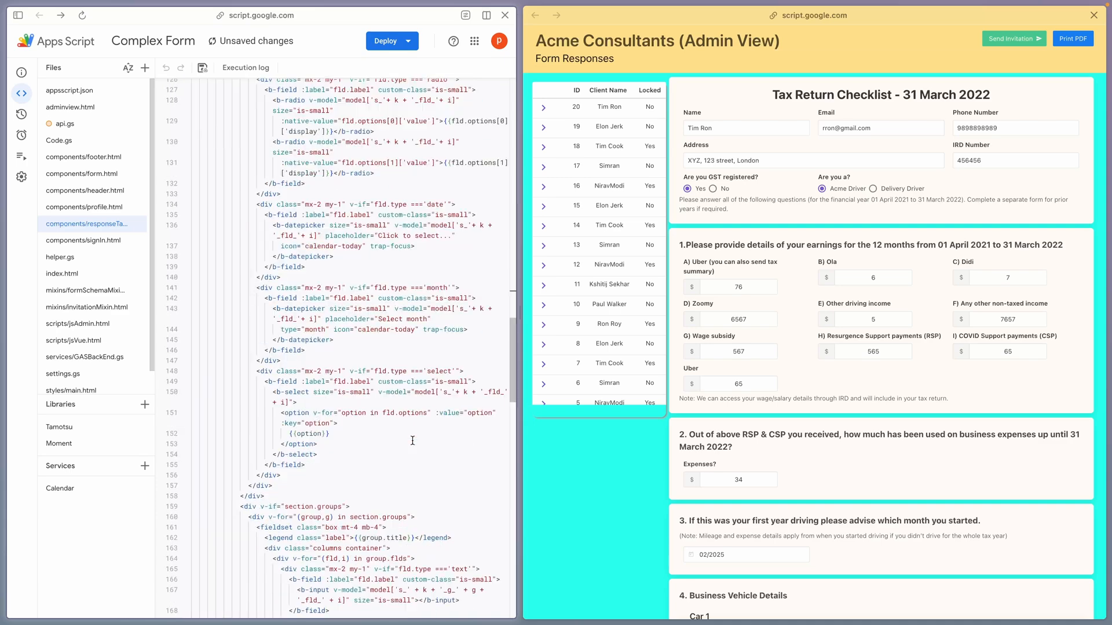
scroll("down", 3)
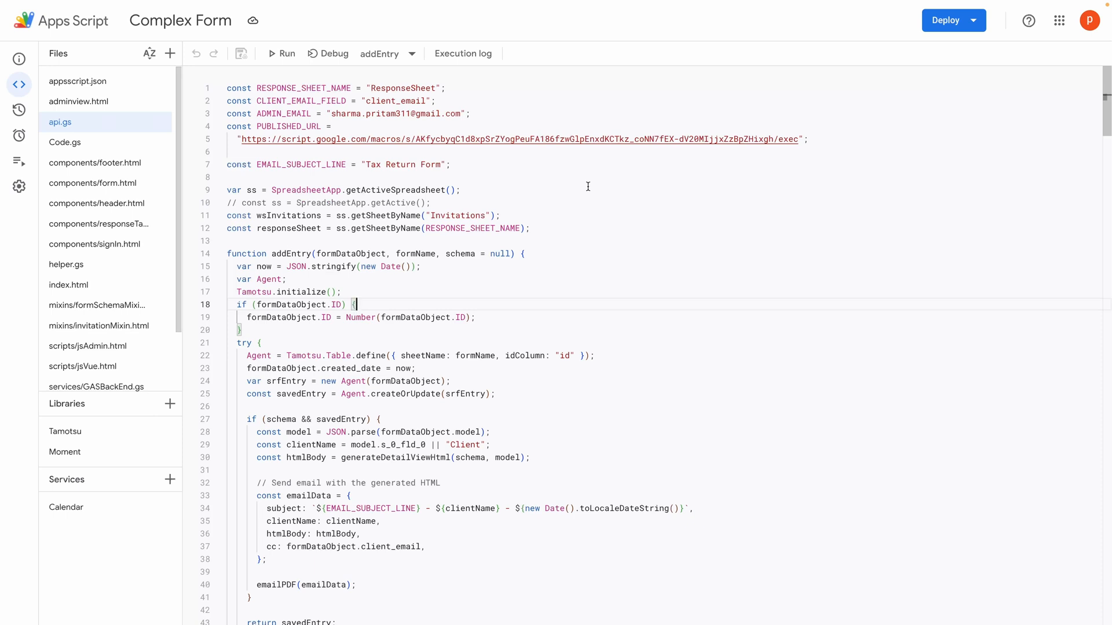
Deploy a new web app version described 'v1', executing as Me with access for Anyone.
left_click(953, 20)
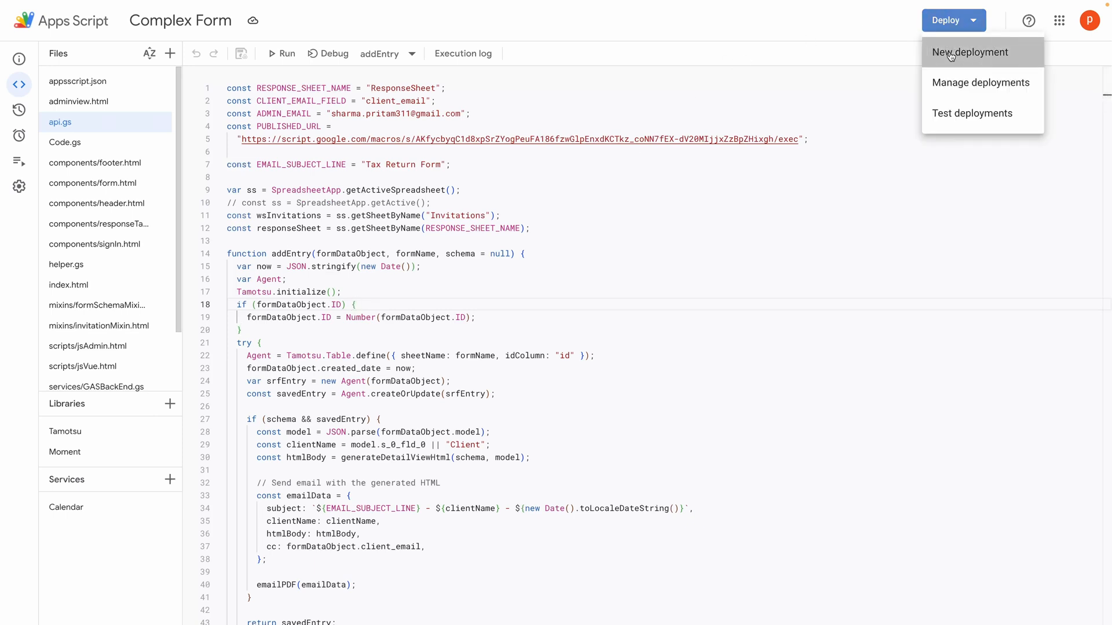
left_click(970, 53)
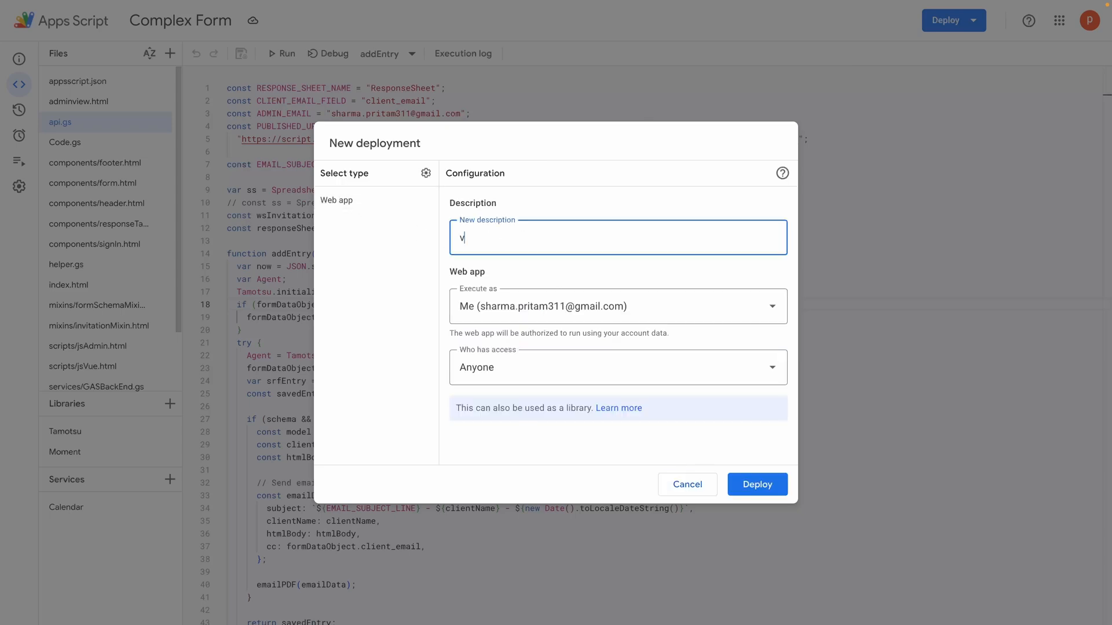
type("1")
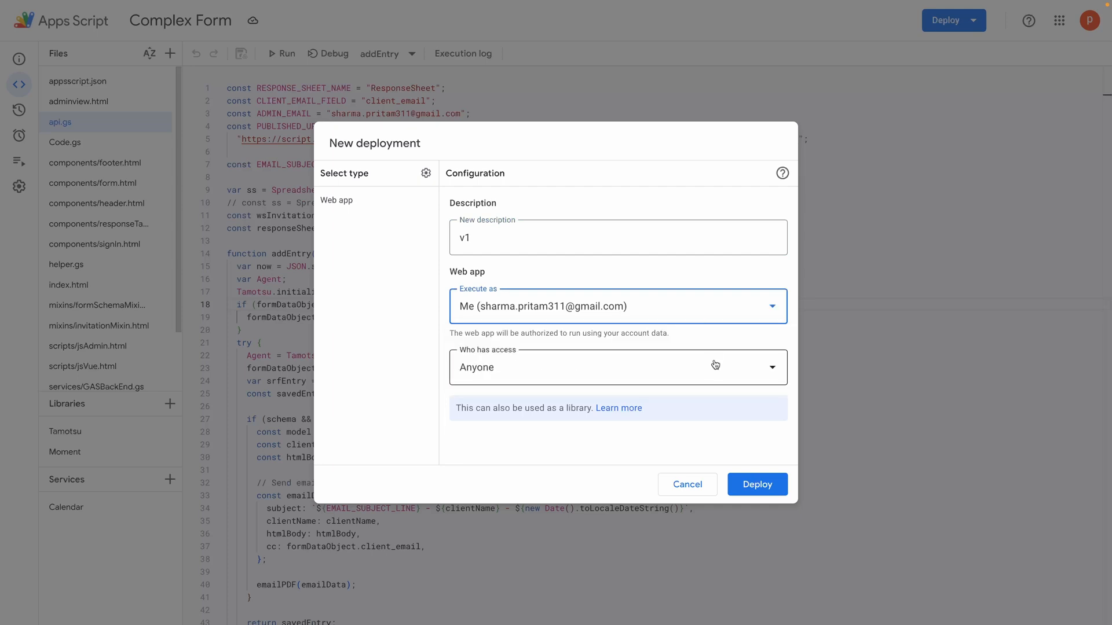
left_click(617, 367)
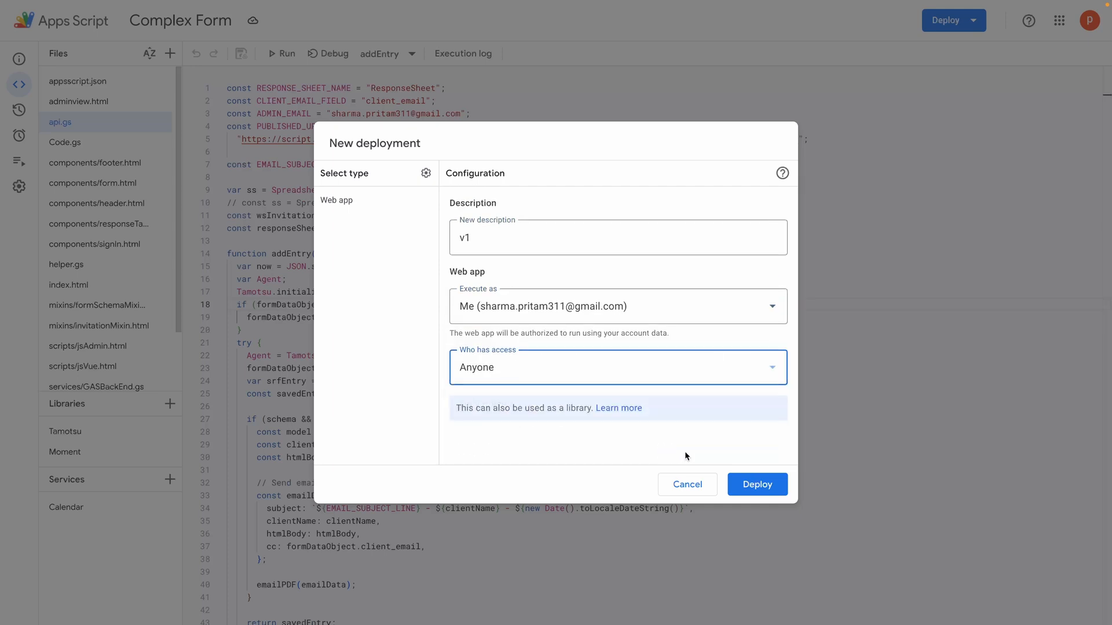
mouse_move(756, 484)
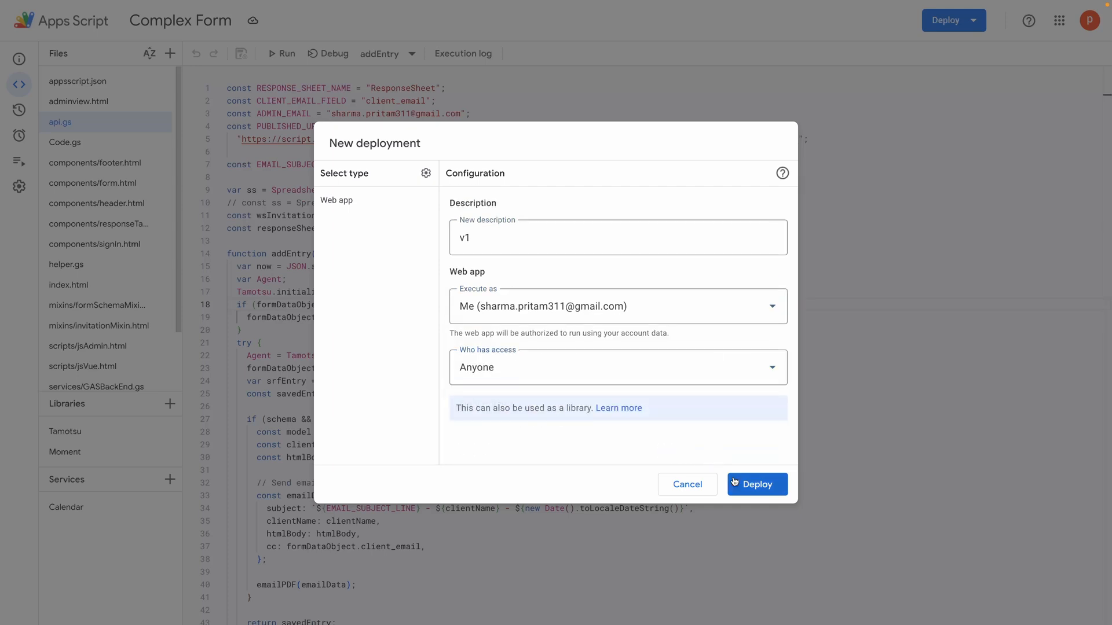
left_click(756, 485)
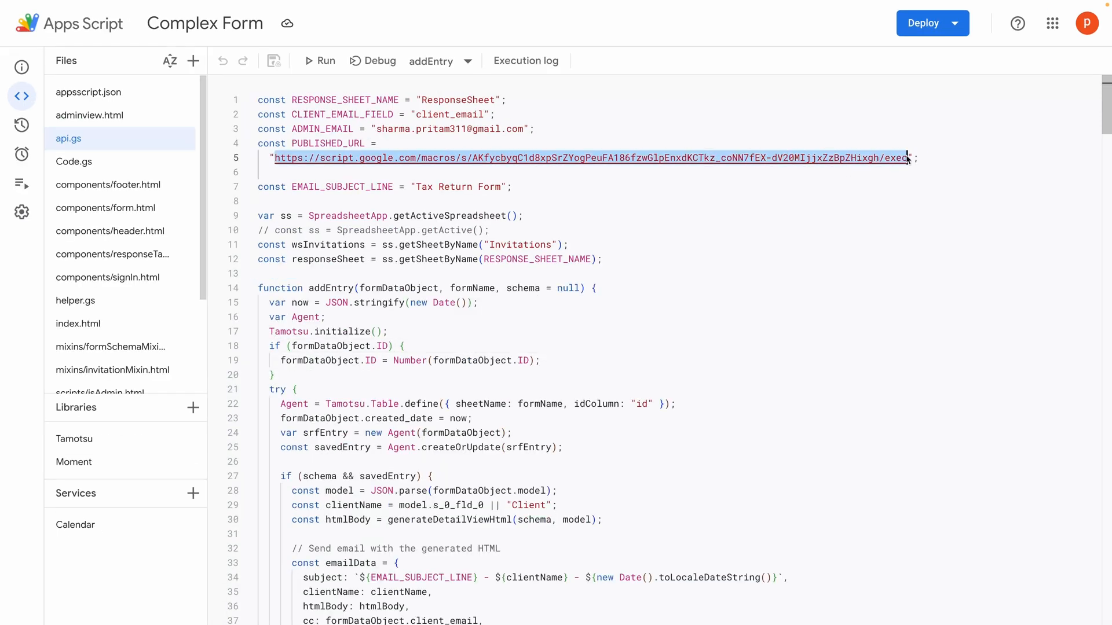
mouse_move(884, 167)
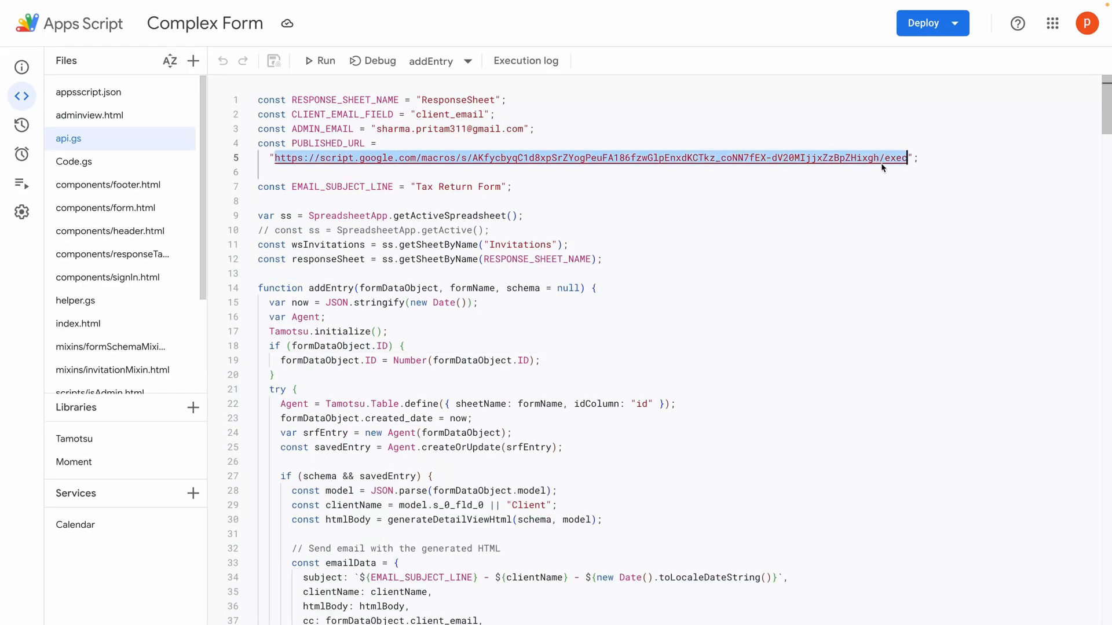
mouse_move(645, 131)
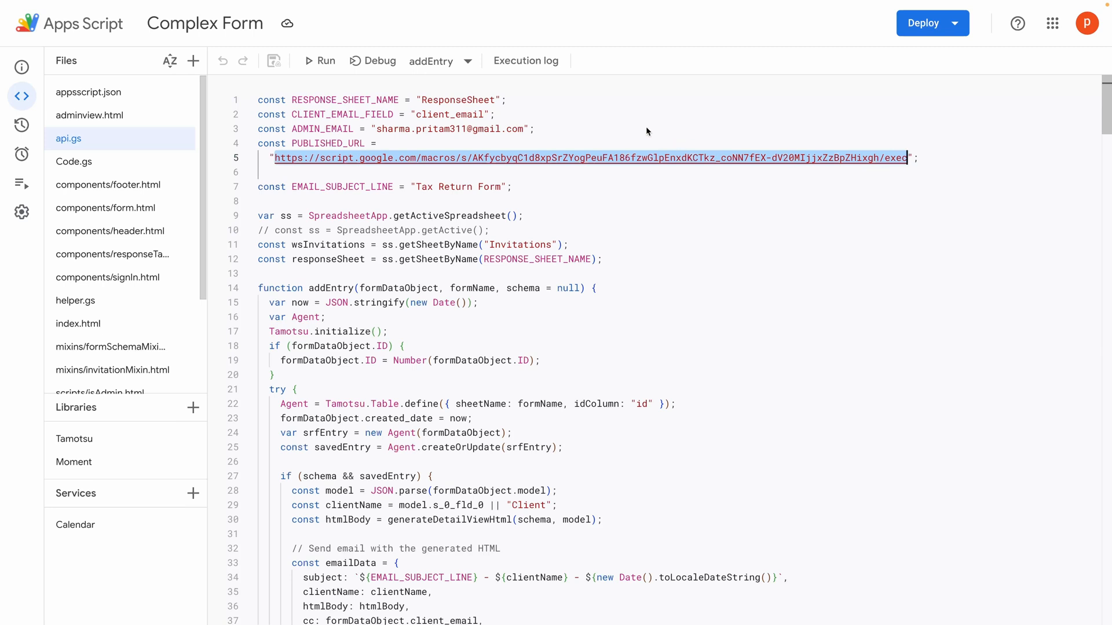
left_click(493, 115)
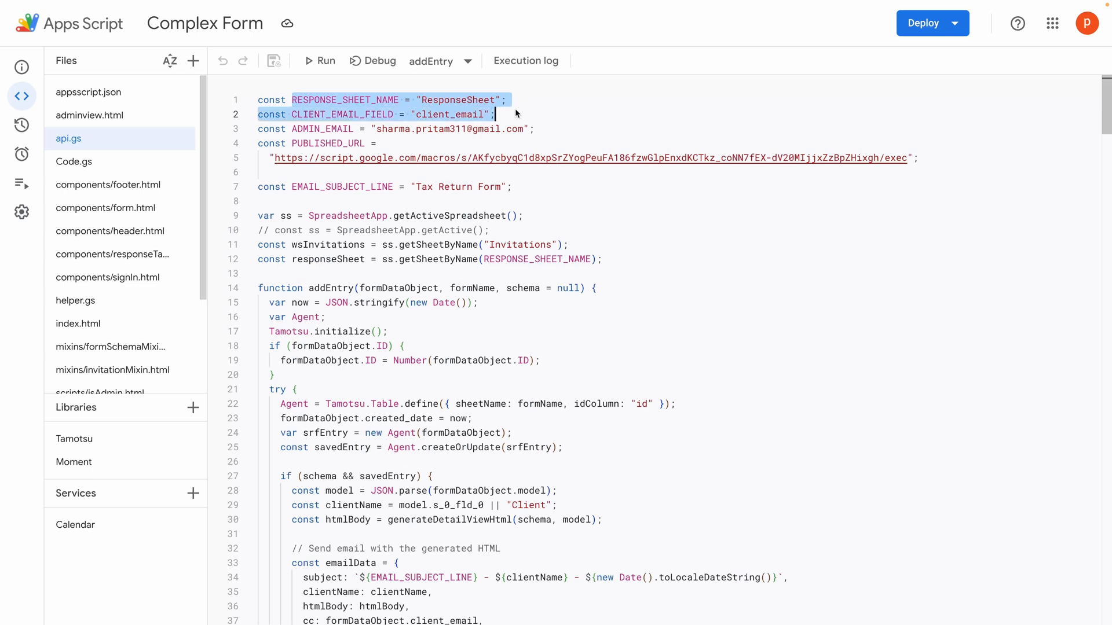
left_click(387, 128)
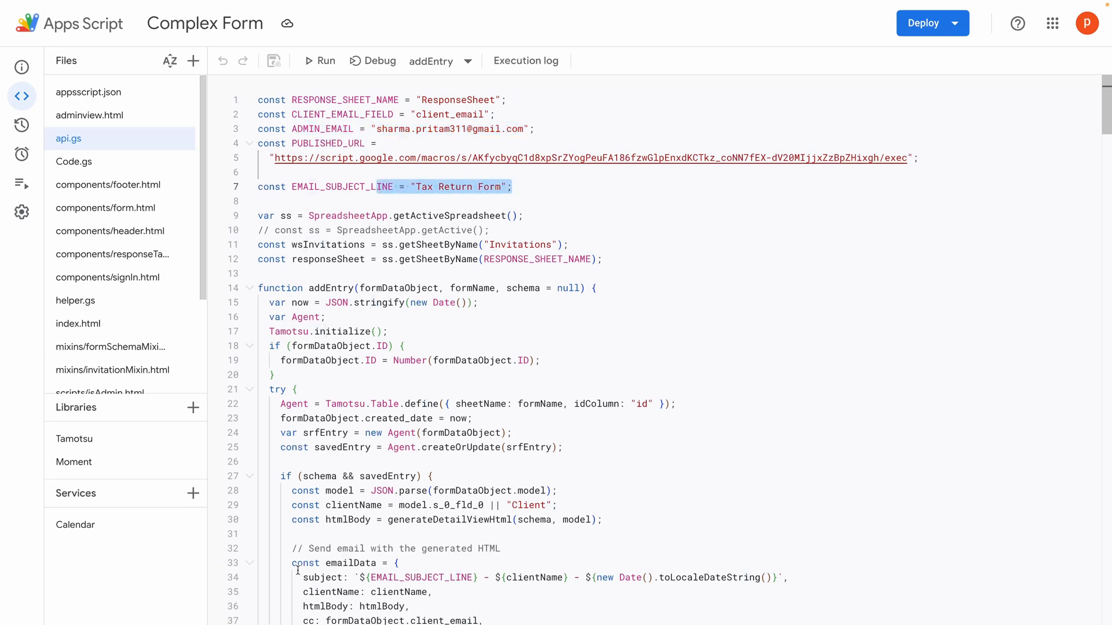
scroll("down", 3)
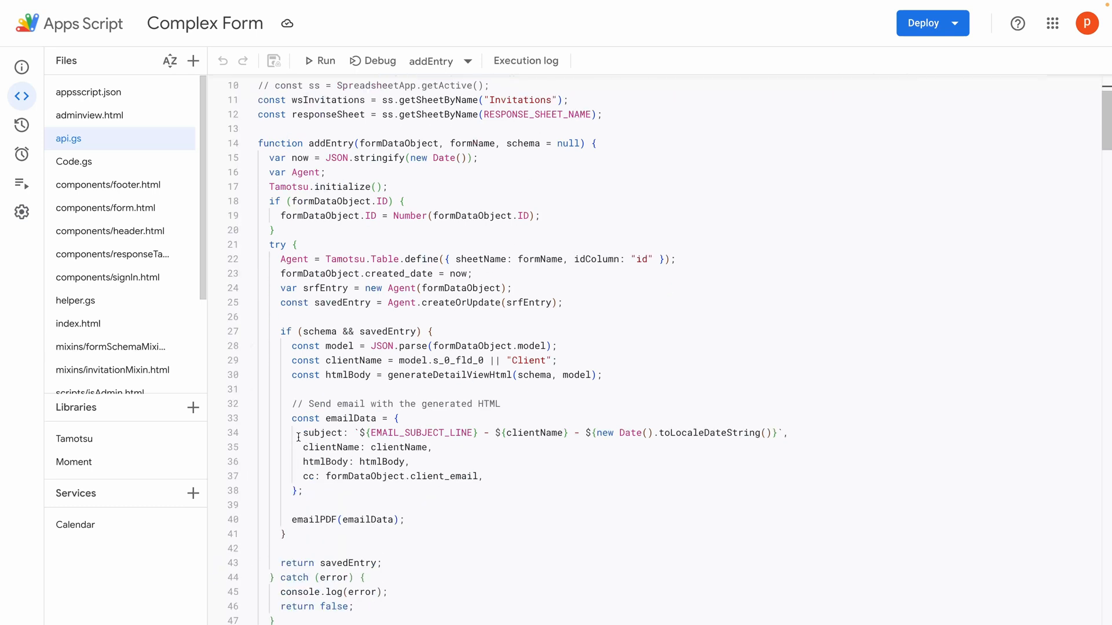
double_click(390, 432)
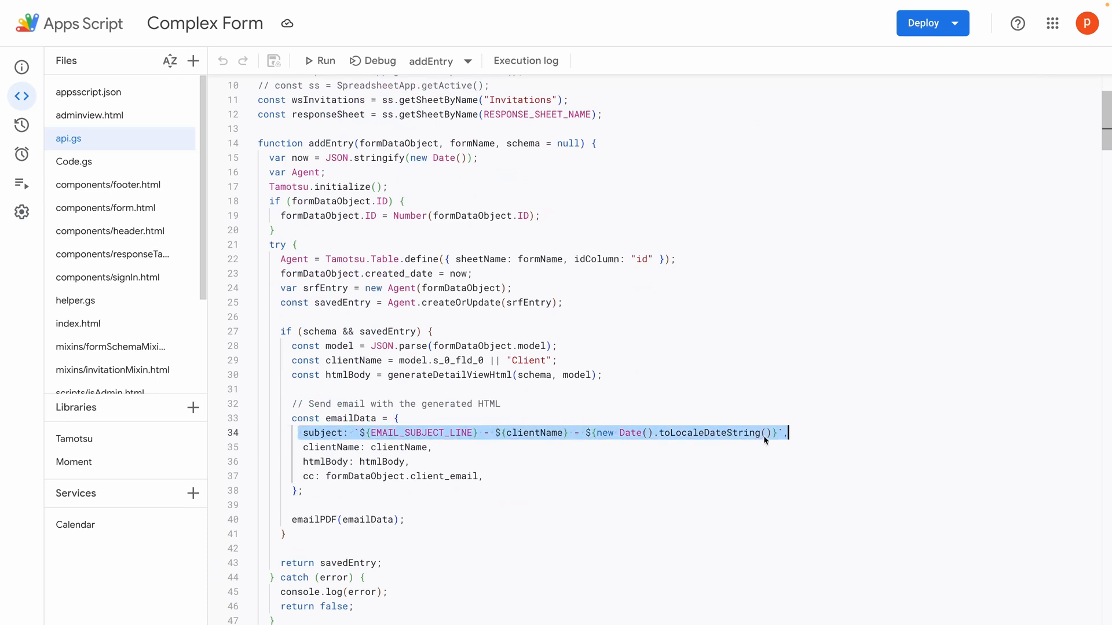
scroll("down", 3)
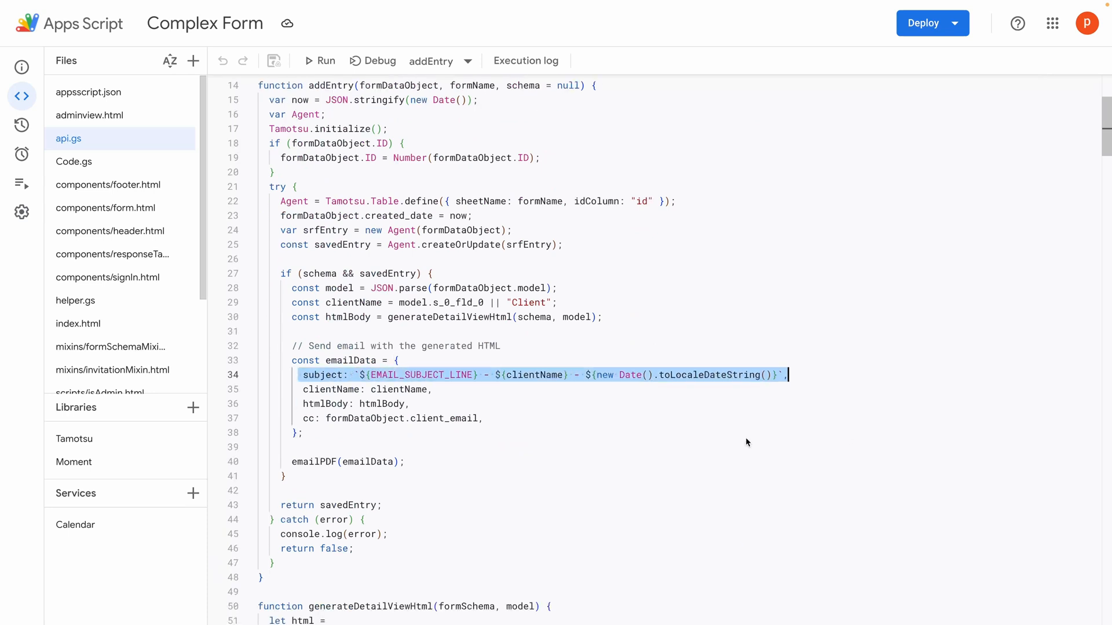
scroll("down", 3)
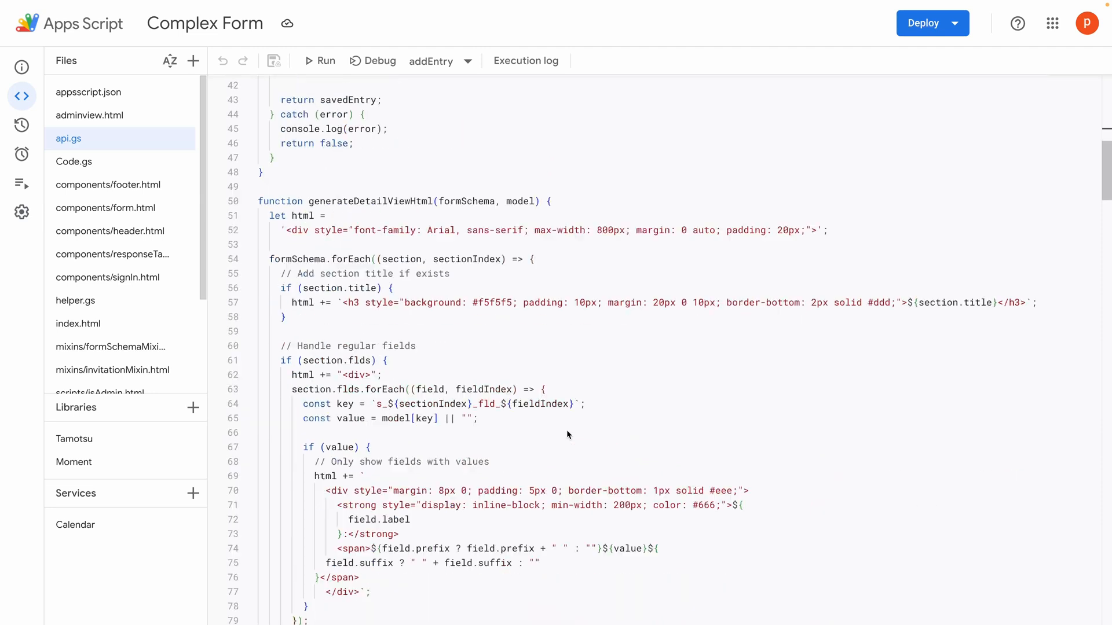
scroll("down", 3)
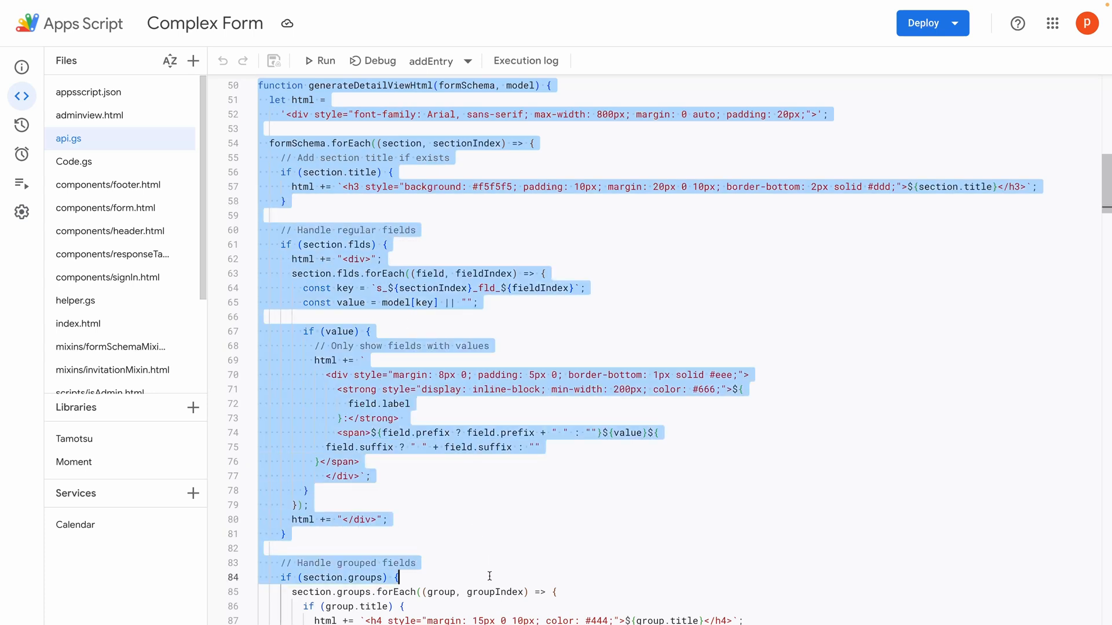
left_click(491, 547)
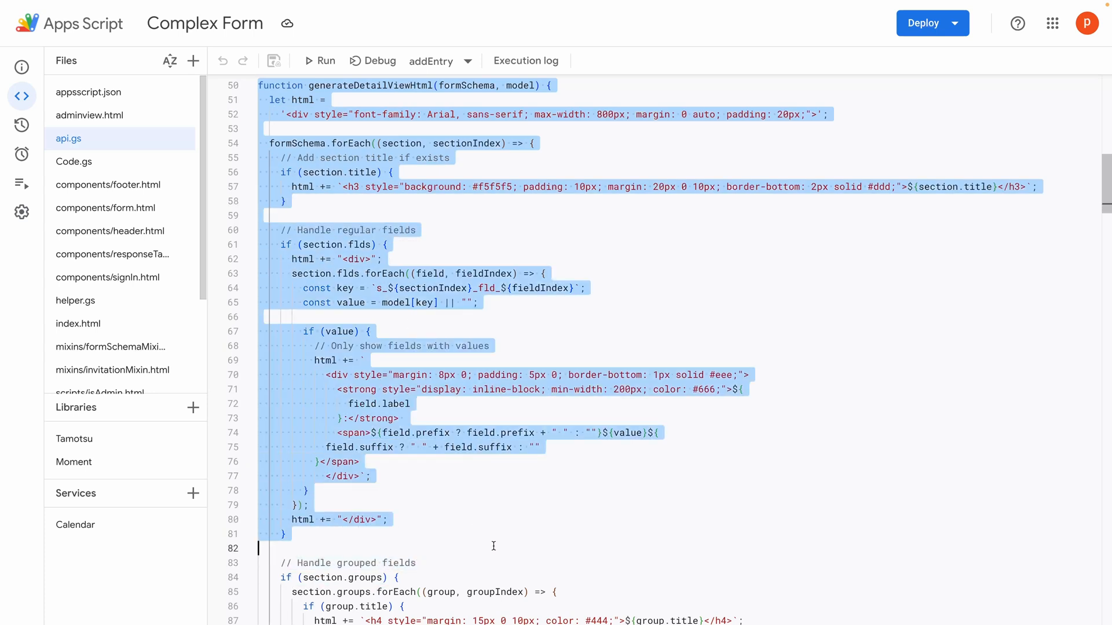
left_click(489, 520)
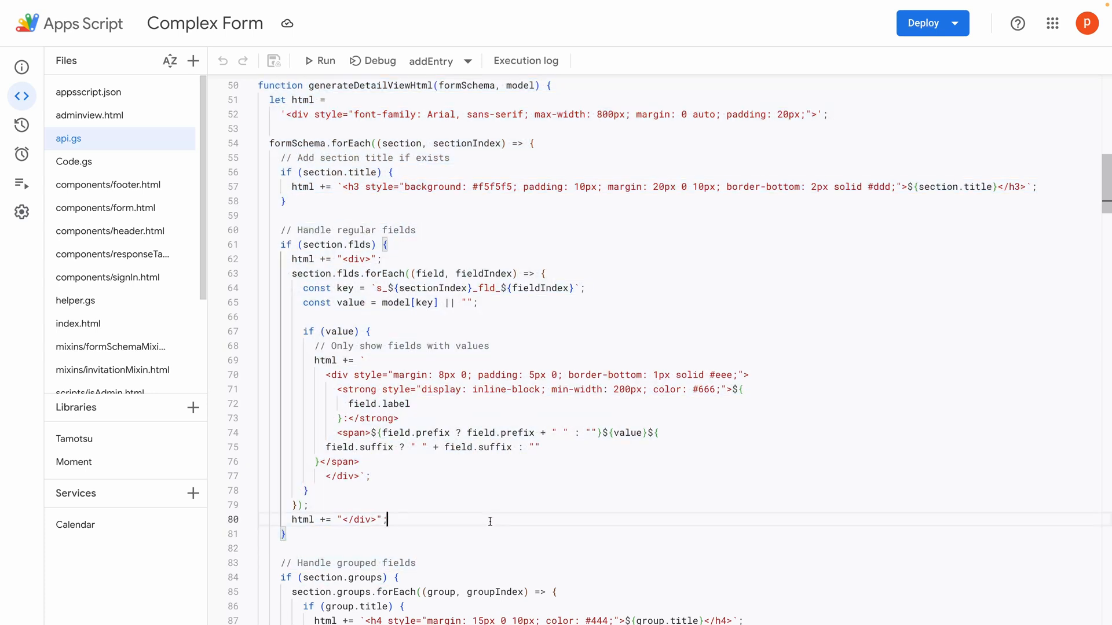
scroll("down", 3)
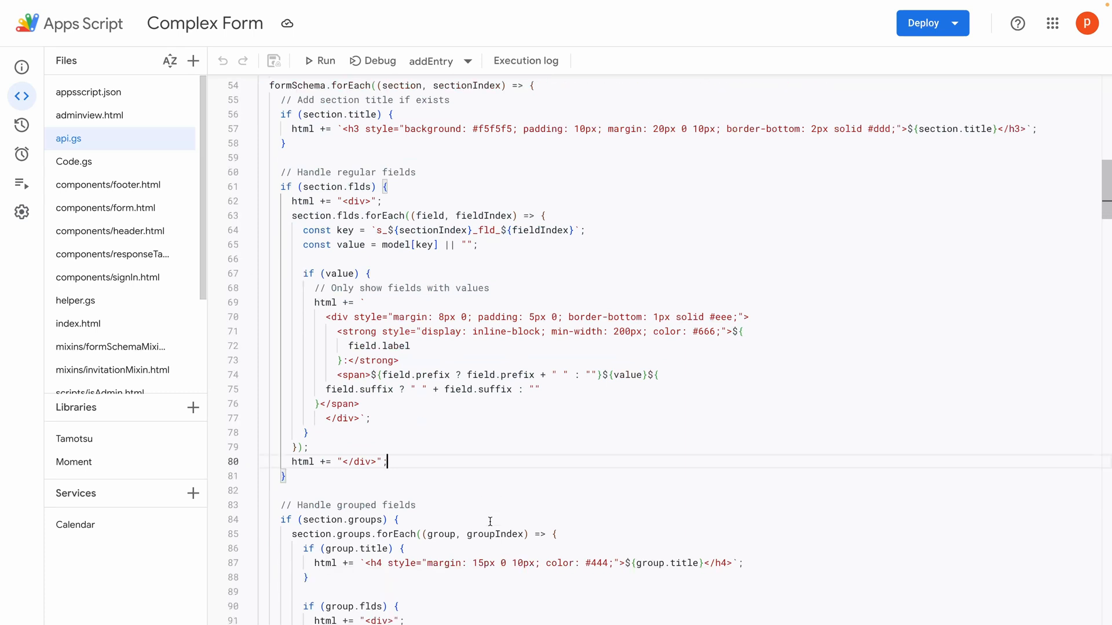
scroll("down", 3)
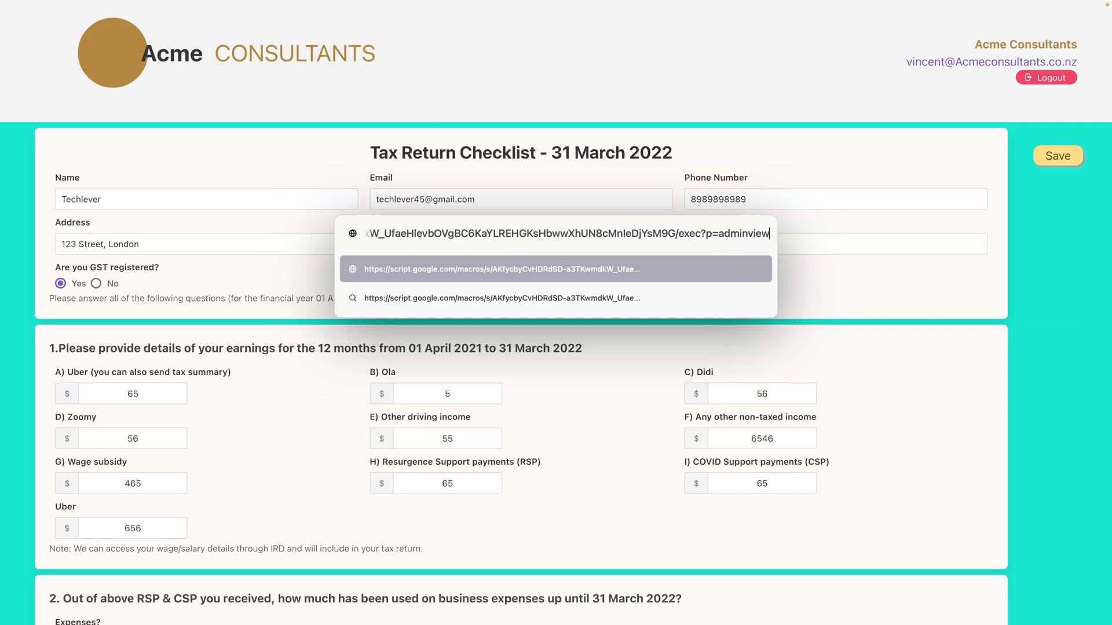
Load the exec URL with ?p=adminview to show the Admin View listing submitted responses.
left_click(501, 269)
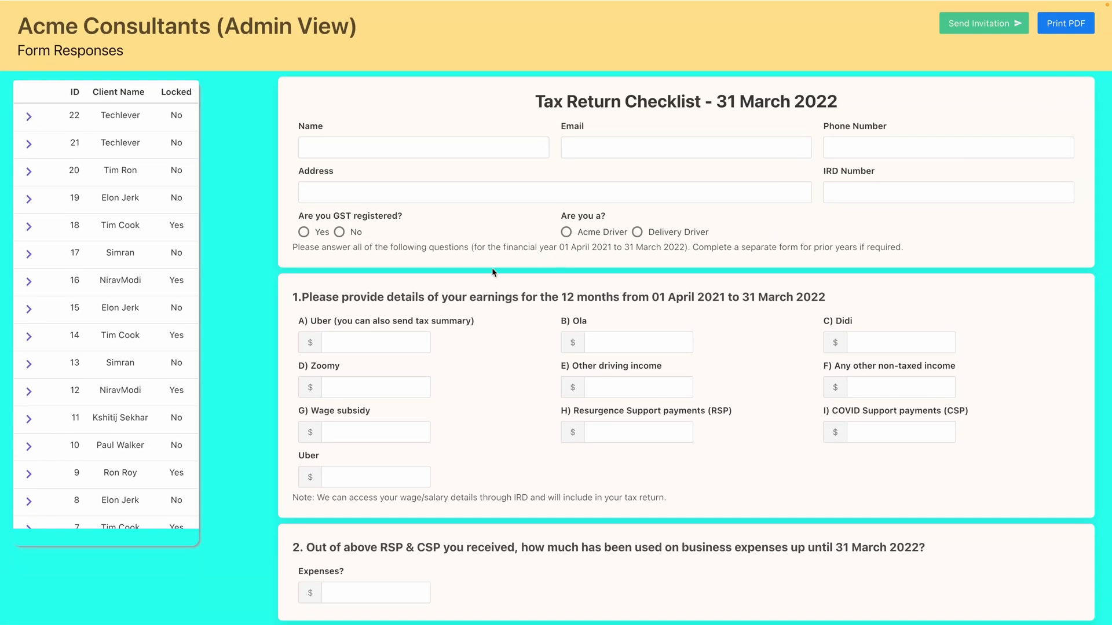
mouse_move(430, 276)
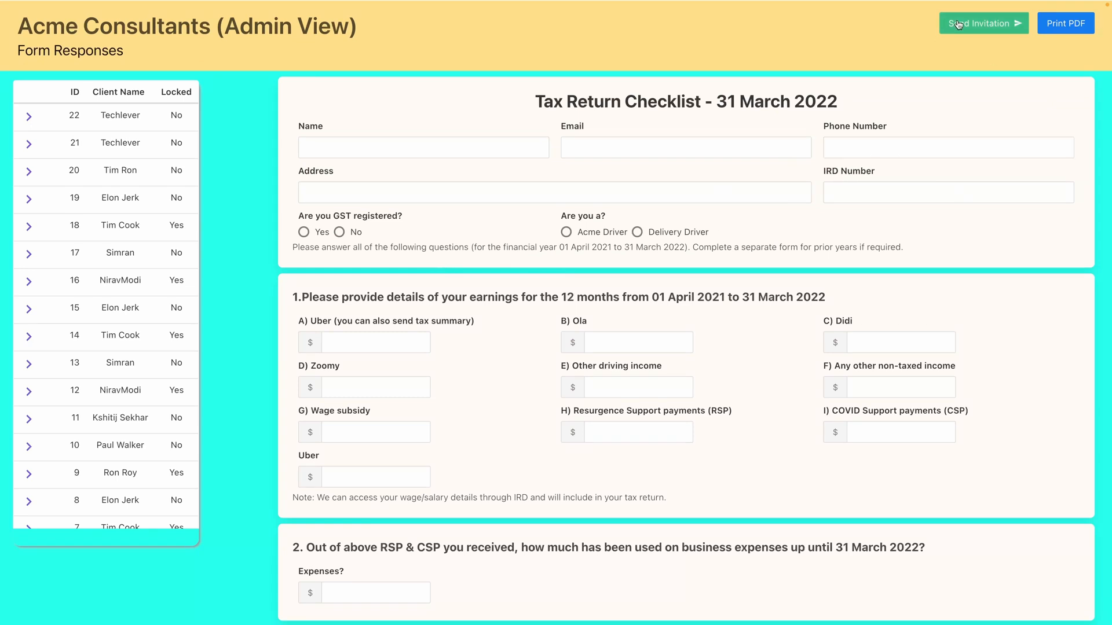
left_click(983, 23)
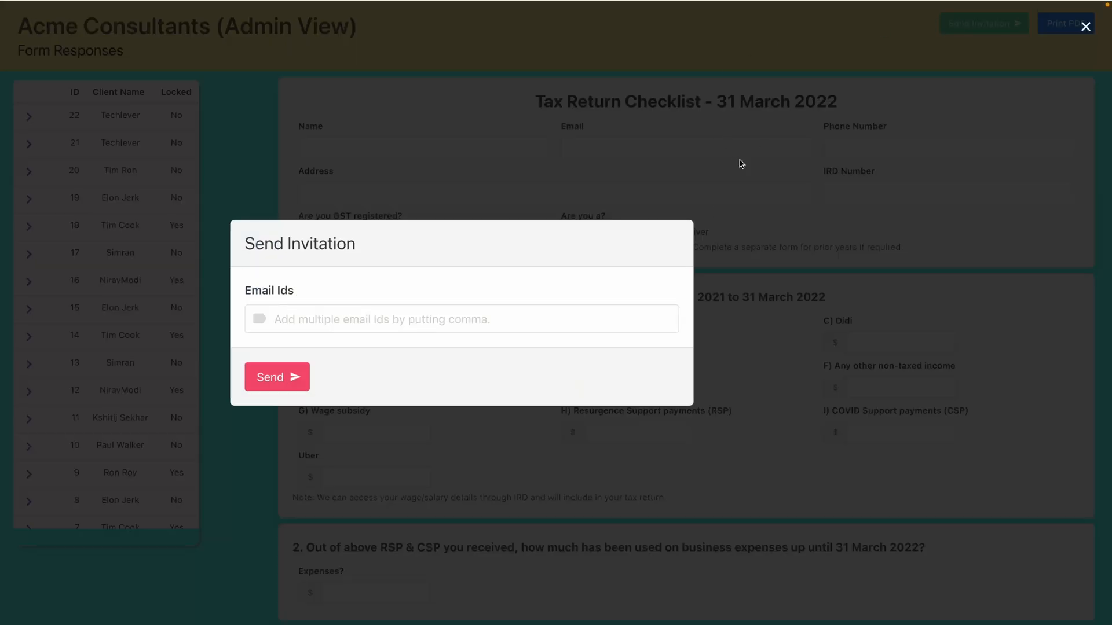
left_click(1084, 26)
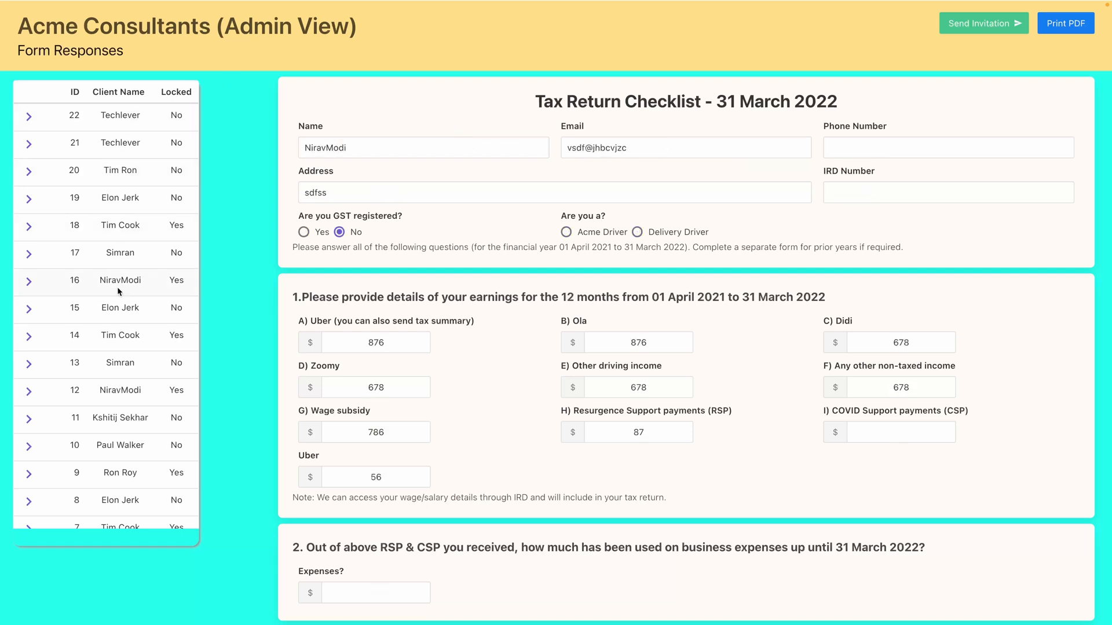
Load response ID 16 (NiravModi) into the admin checklist form, showing earnings like Ola 876.
left_click(637, 342)
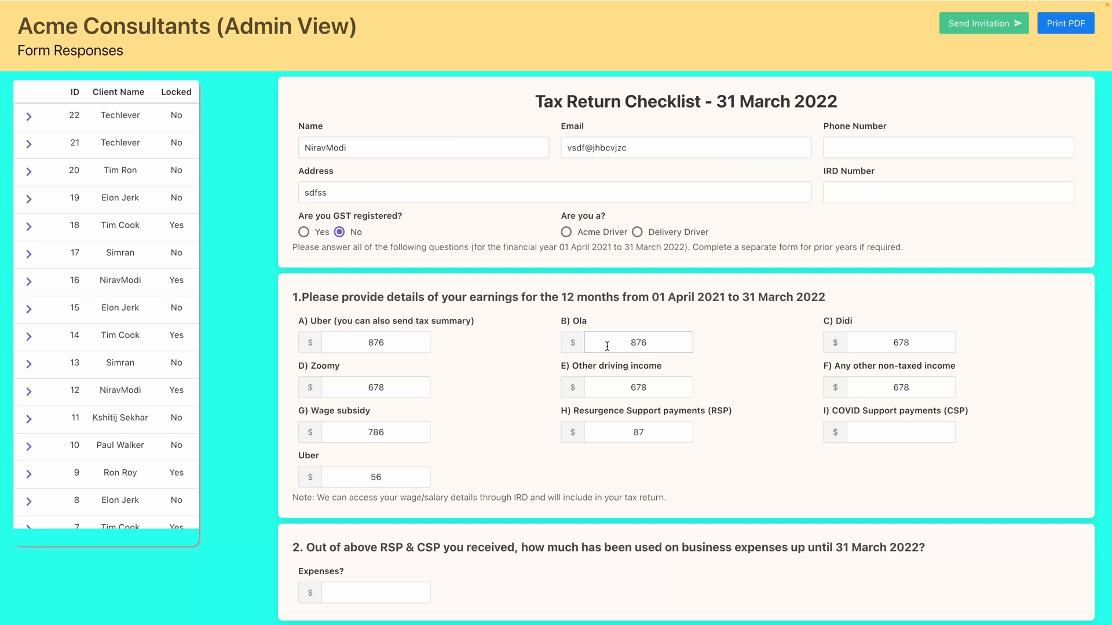
mouse_move(254, 315)
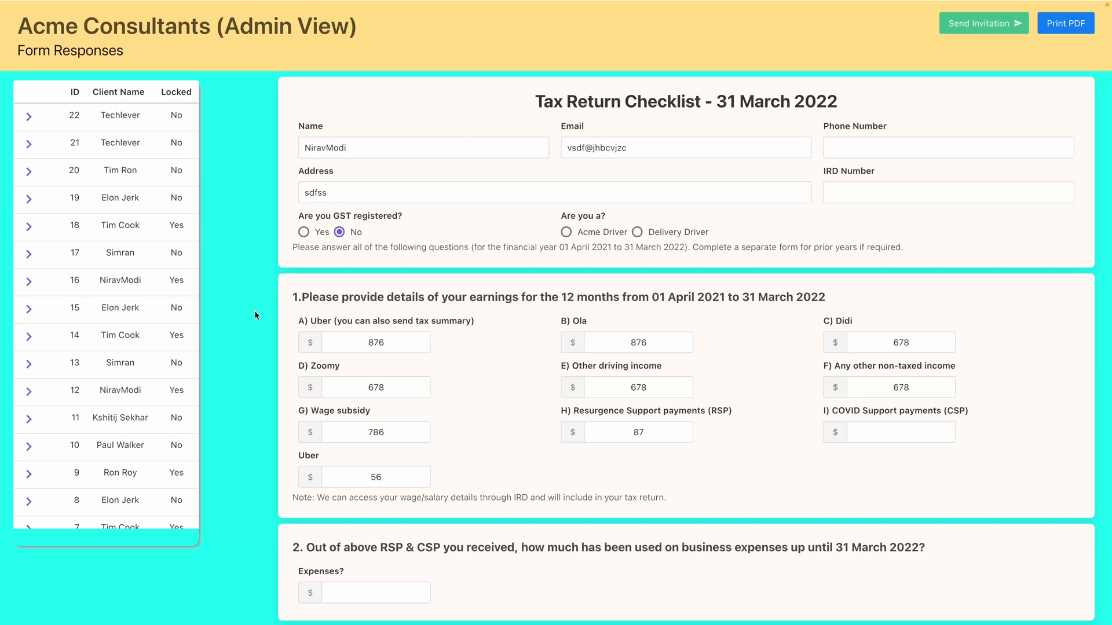